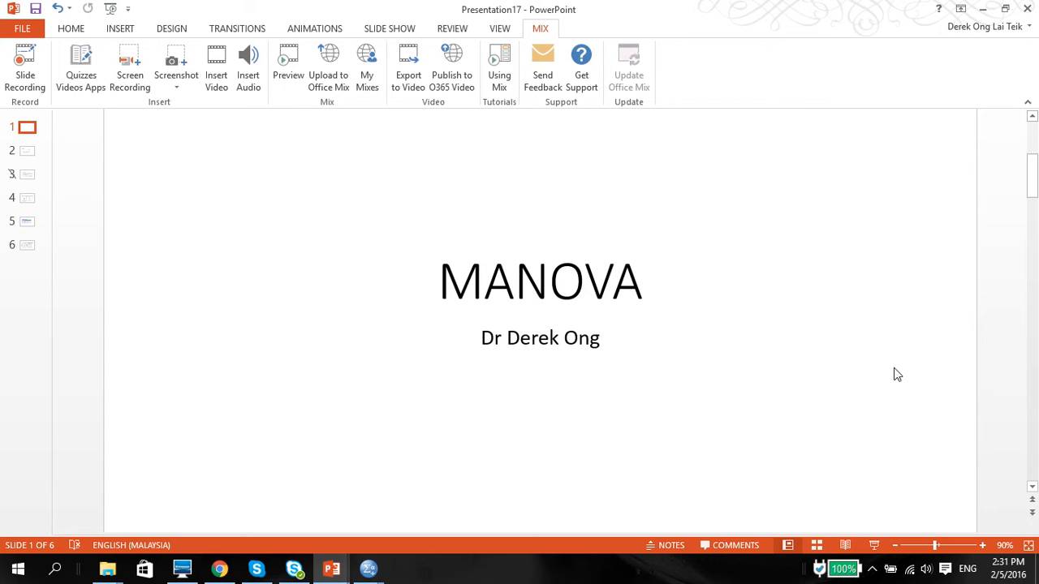
mouse_move(711, 315)
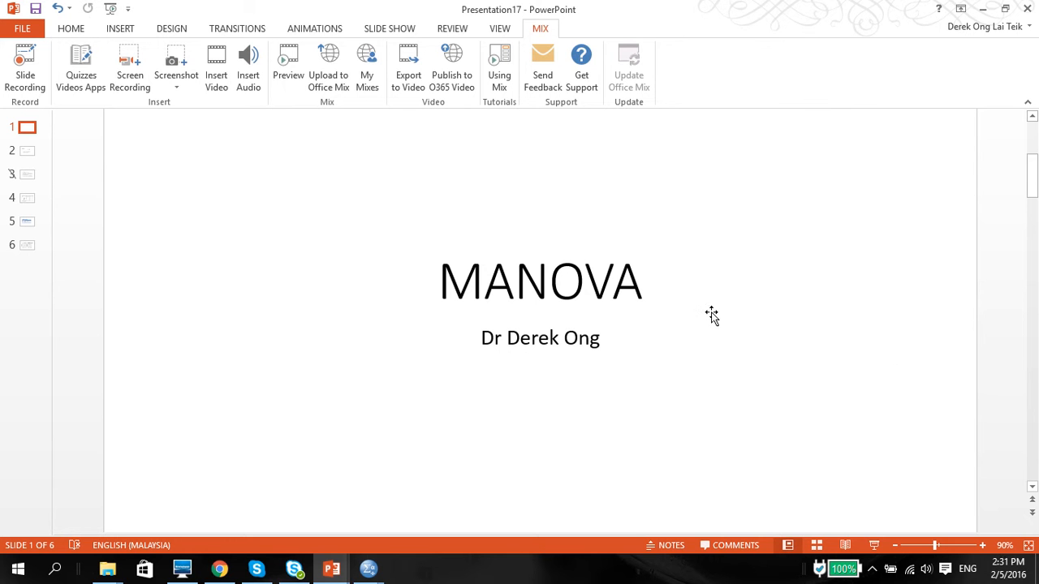
mouse_move(27, 152)
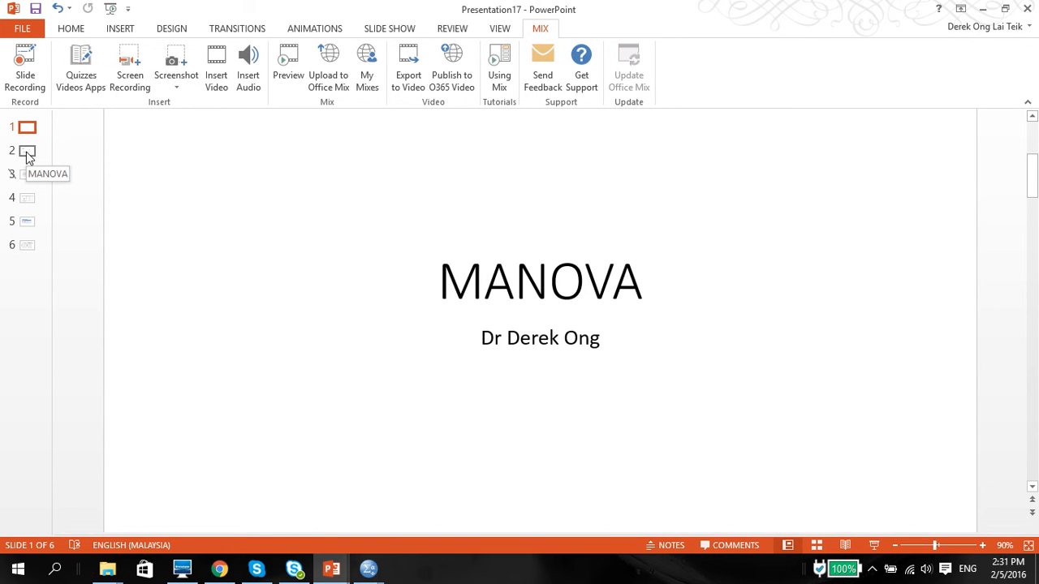
Show MANOVA slide 2 and inspect, then dismiss, the text options for letters n and m.
left_click(27, 151)
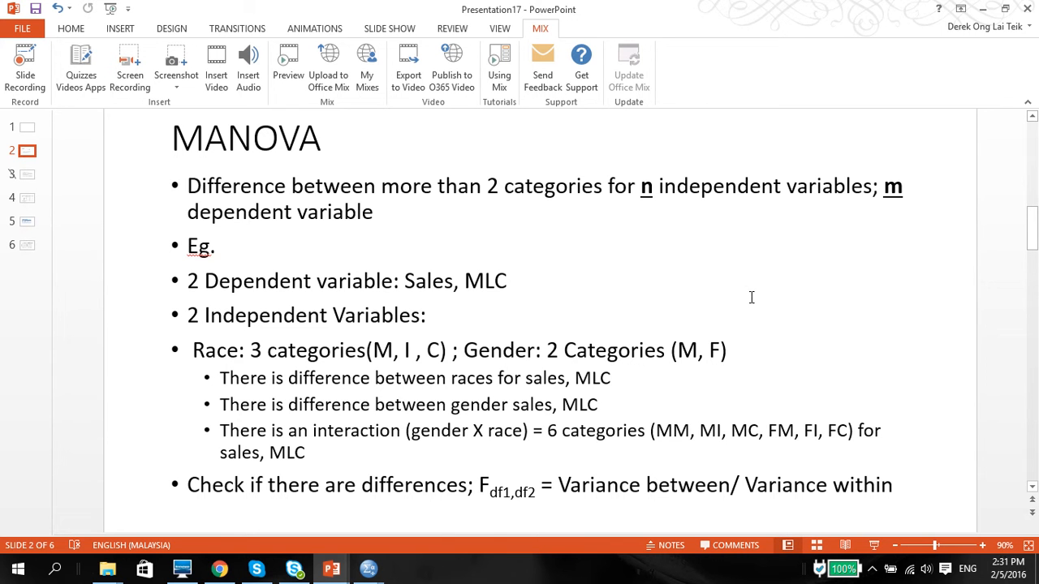
mouse_move(878, 305)
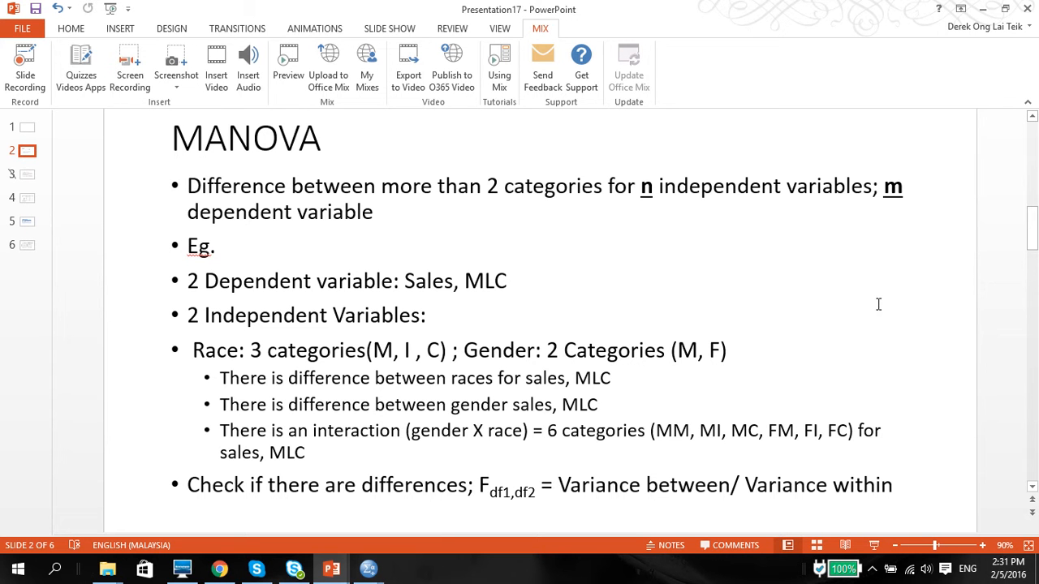
mouse_move(503, 176)
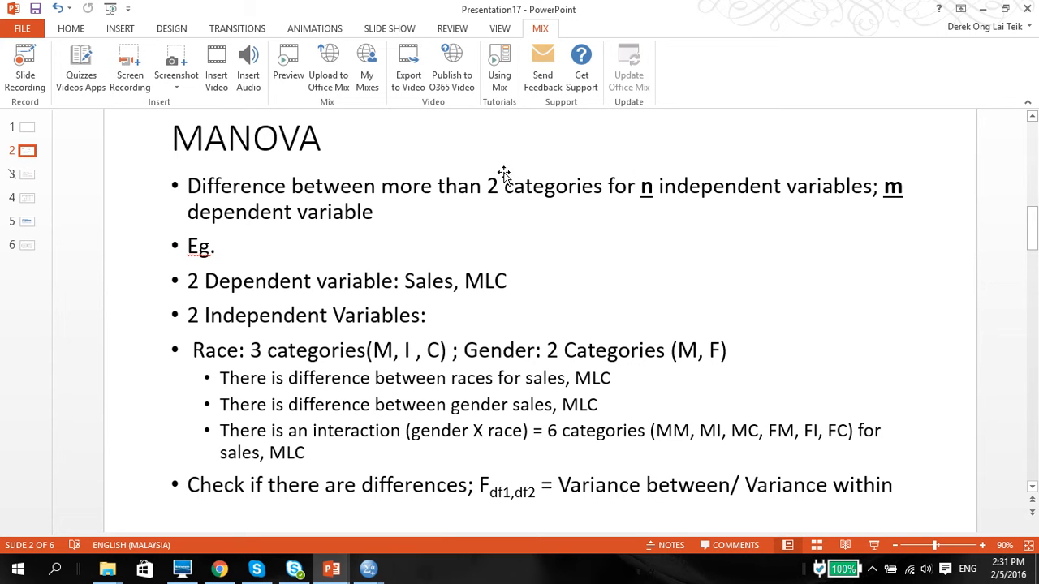
mouse_move(644, 190)
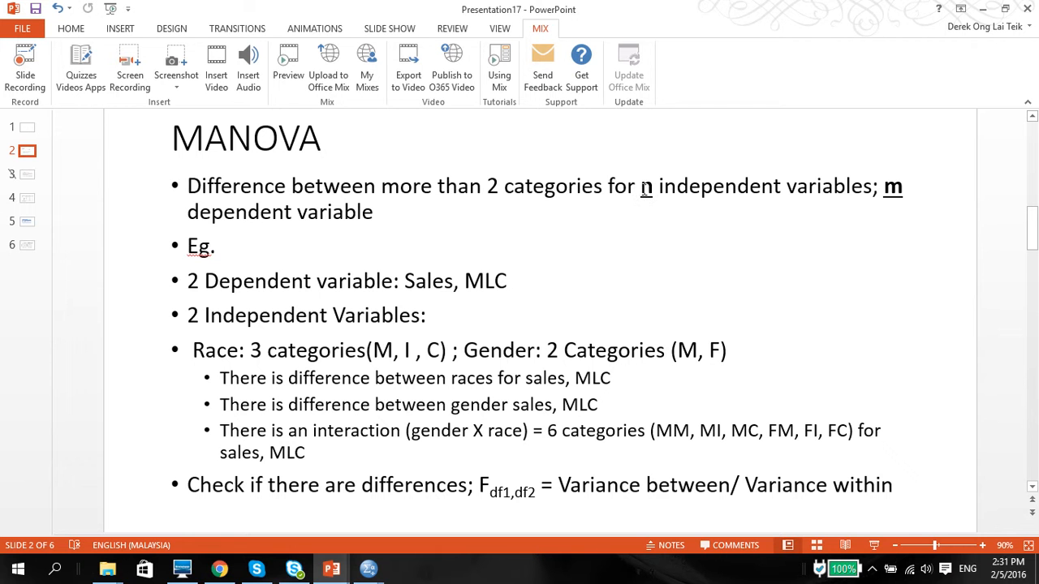
right_click(645, 186)
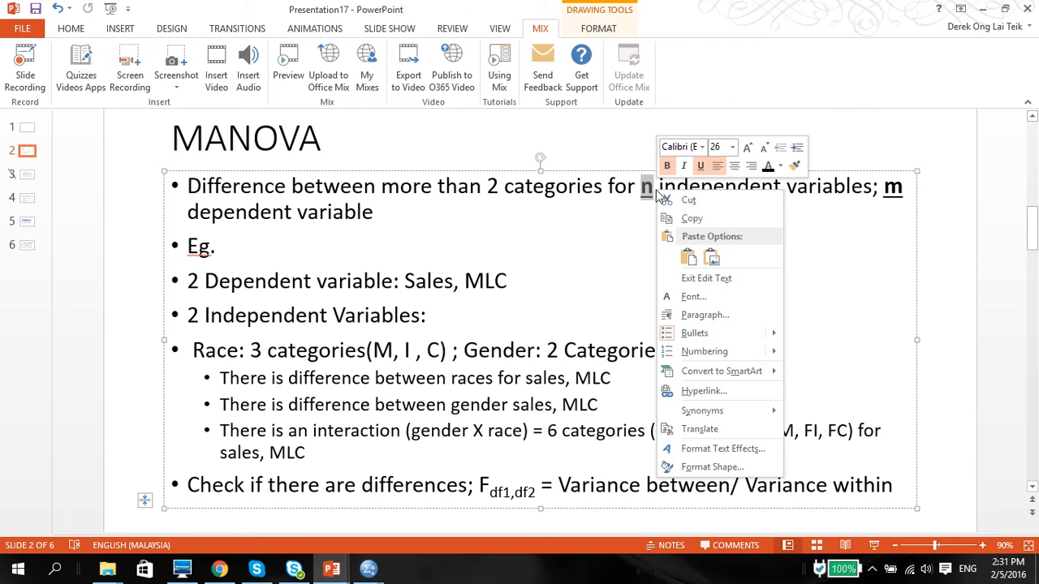
left_click(625, 225)
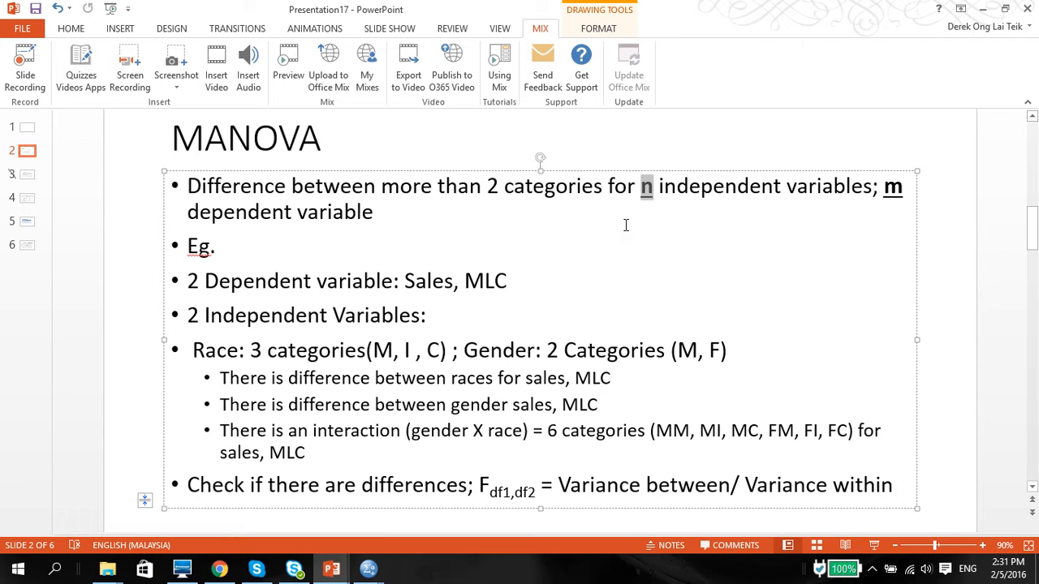
mouse_move(898, 197)
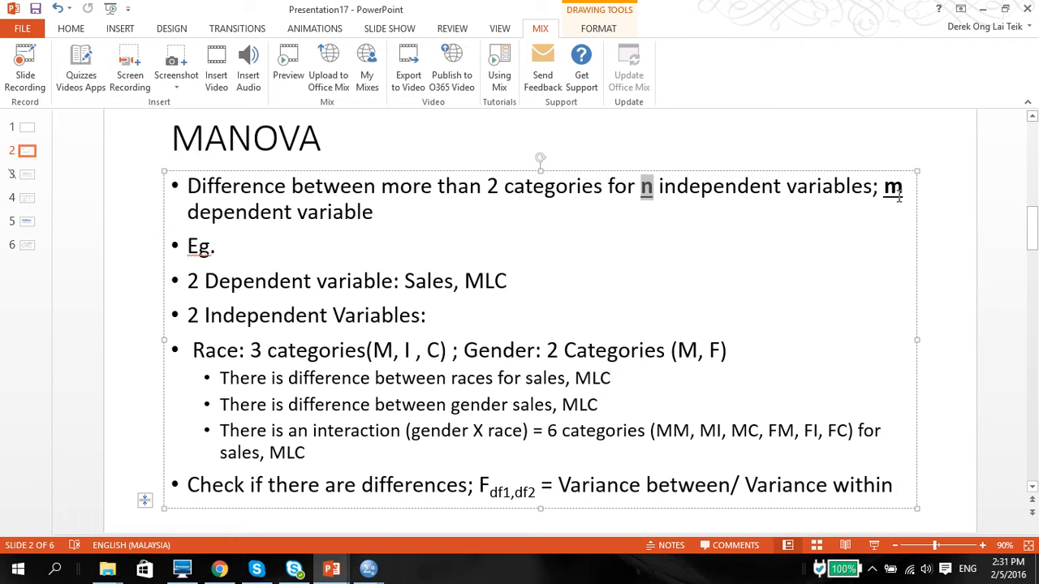
right_click(892, 187)
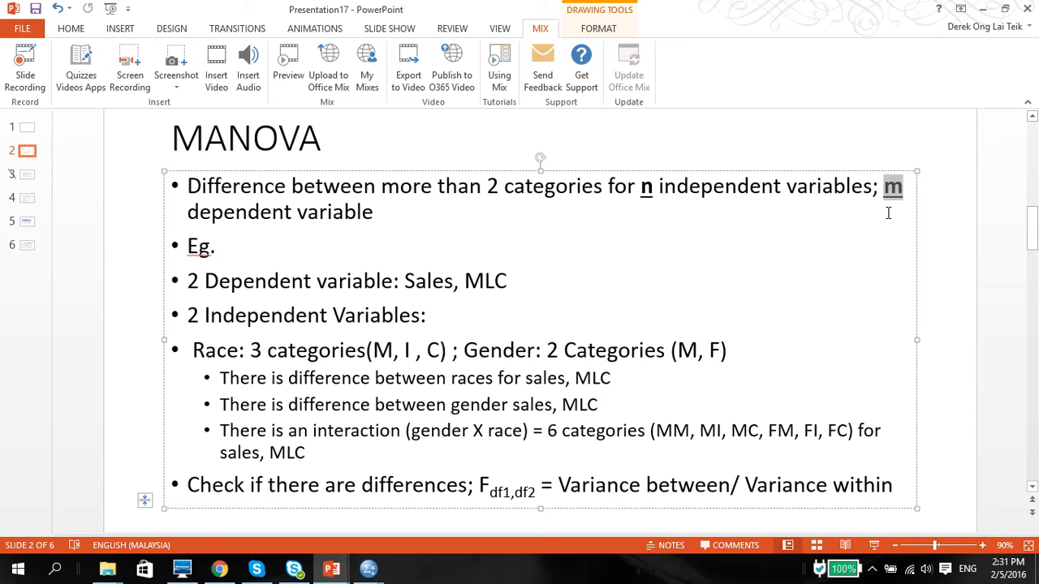
mouse_move(251, 106)
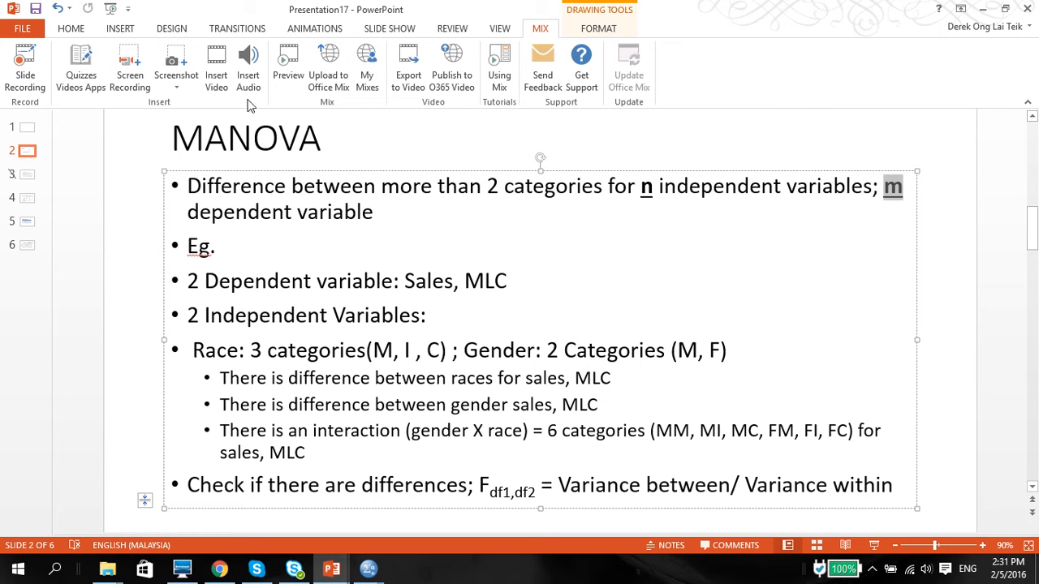
left_click(199, 138)
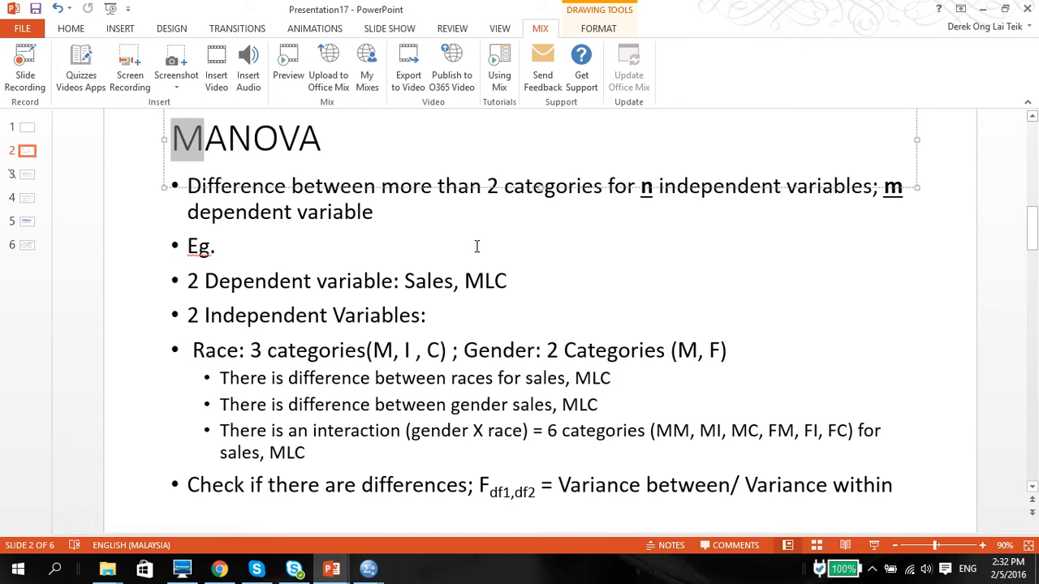
mouse_move(464, 282)
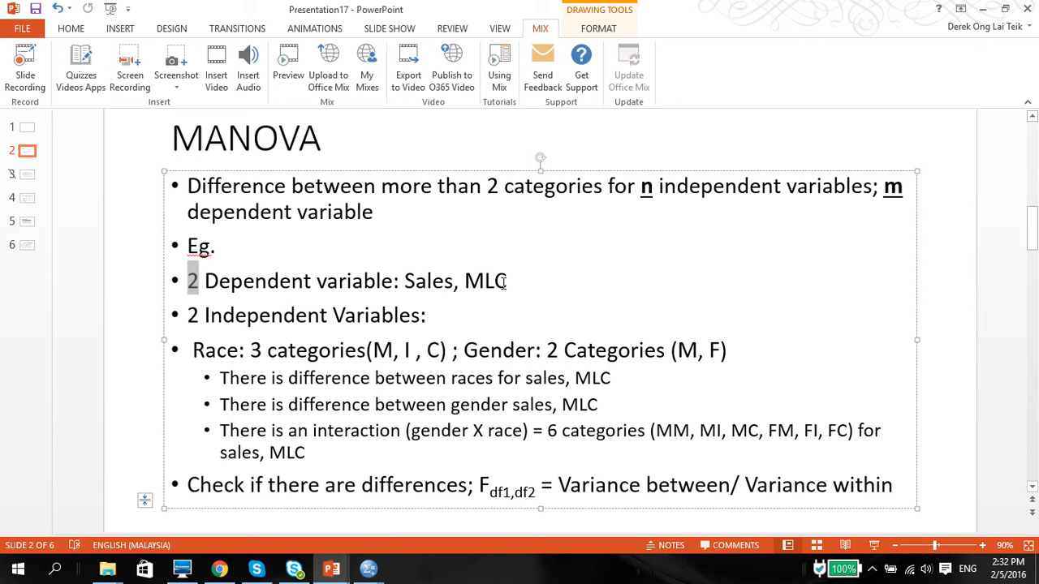
Select a word in the dependent-variable bullet on slide 2.
double_click(485, 281)
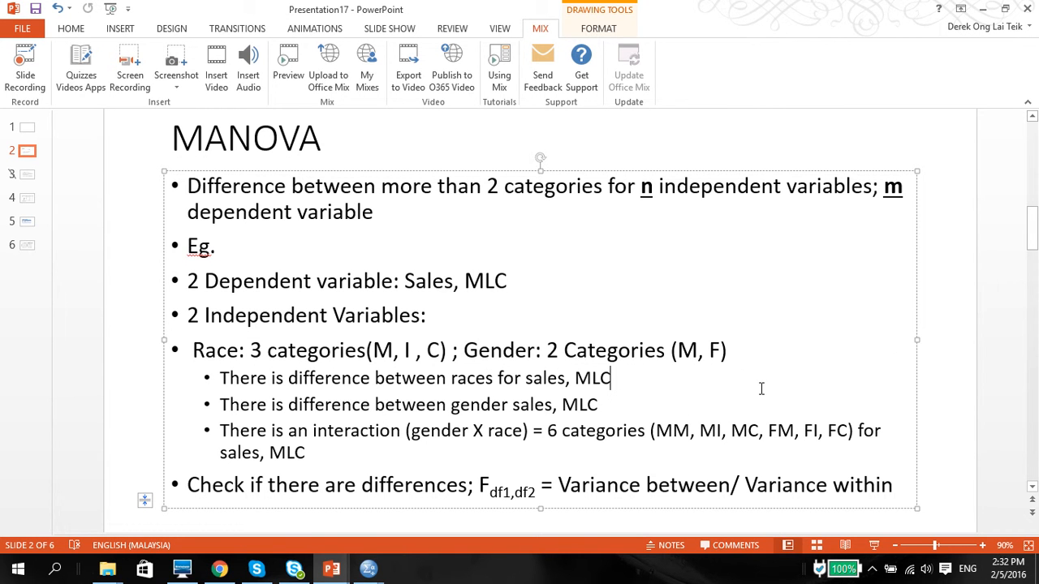
mouse_move(273, 376)
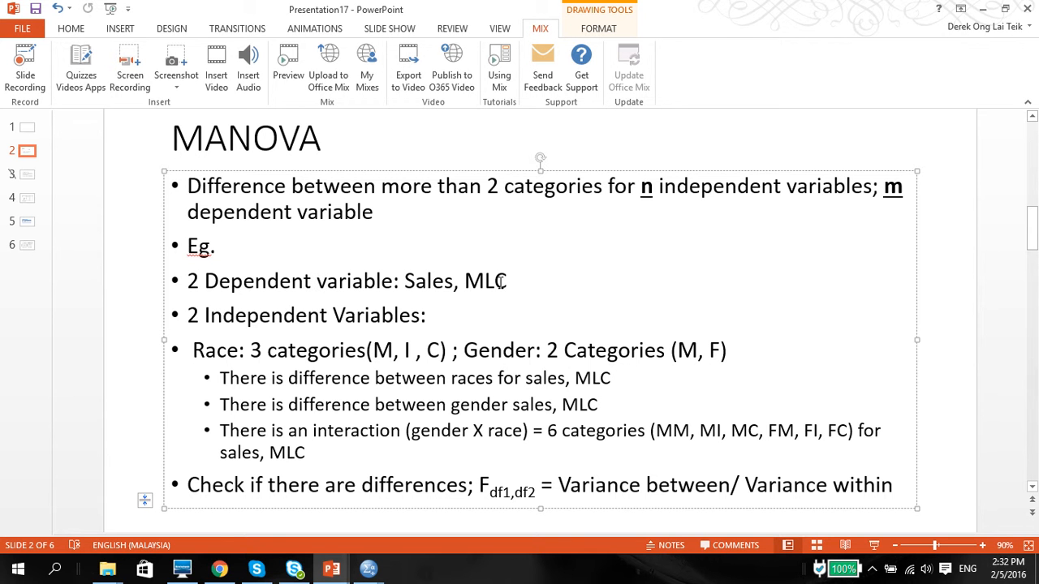
mouse_move(477, 410)
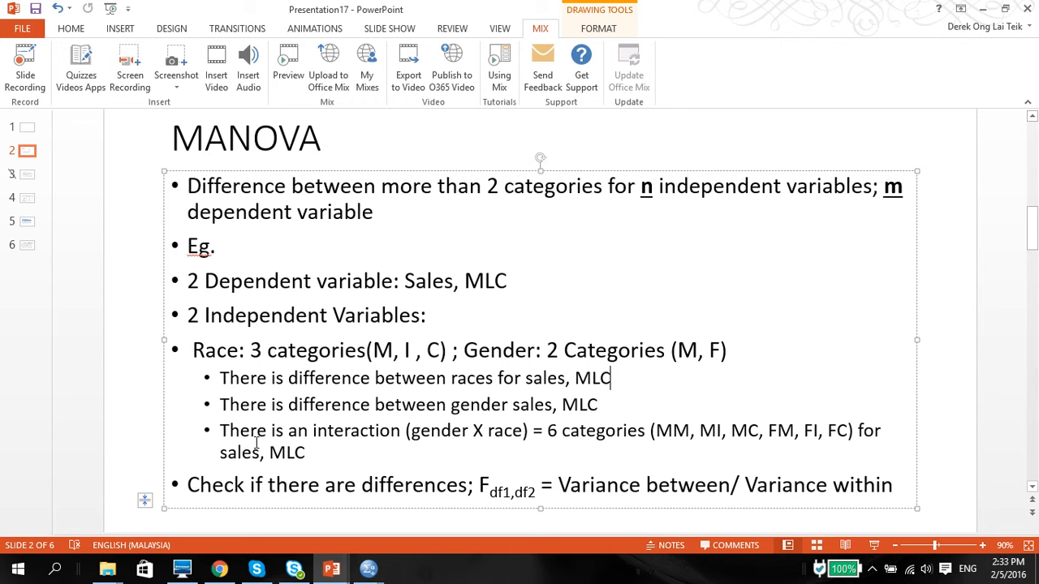
mouse_move(696, 447)
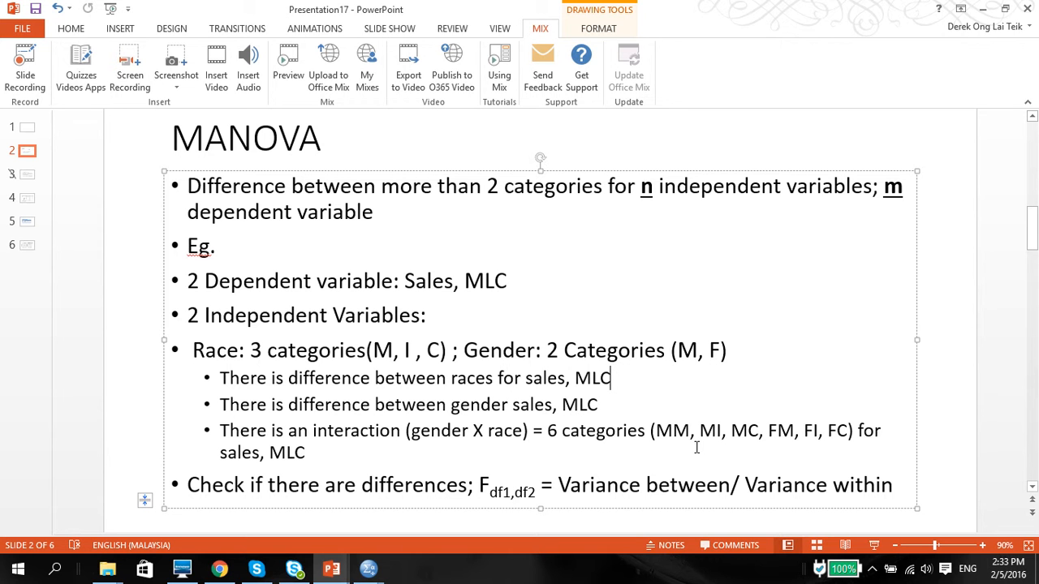
mouse_move(410, 325)
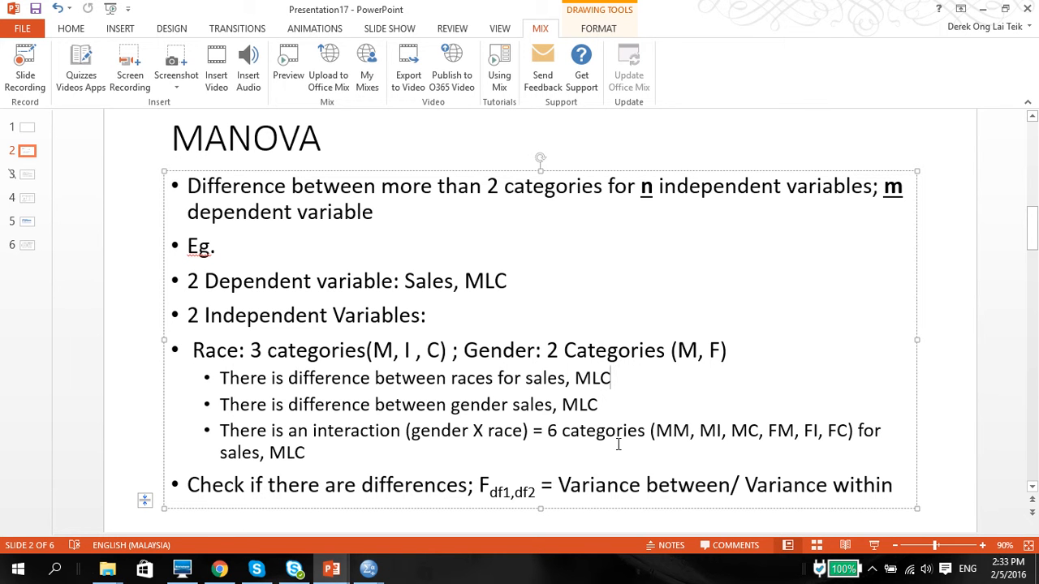
mouse_move(777, 433)
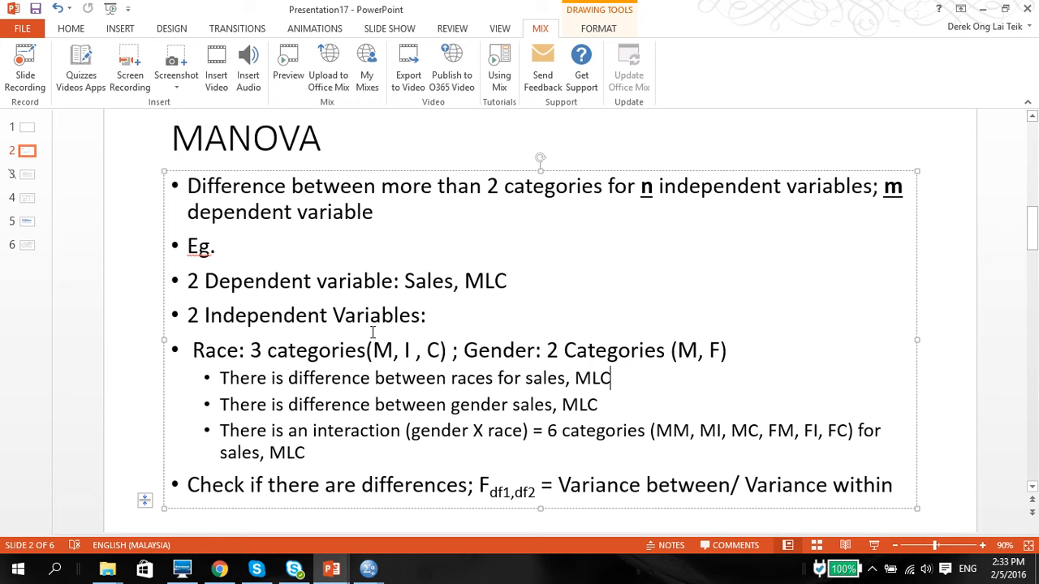
mouse_move(328, 65)
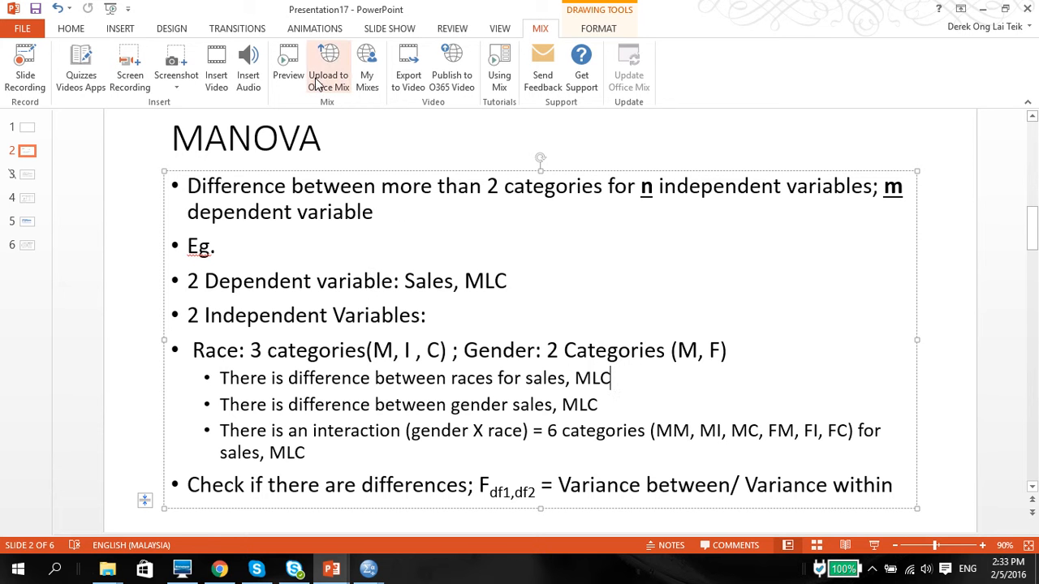
mouse_move(572, 314)
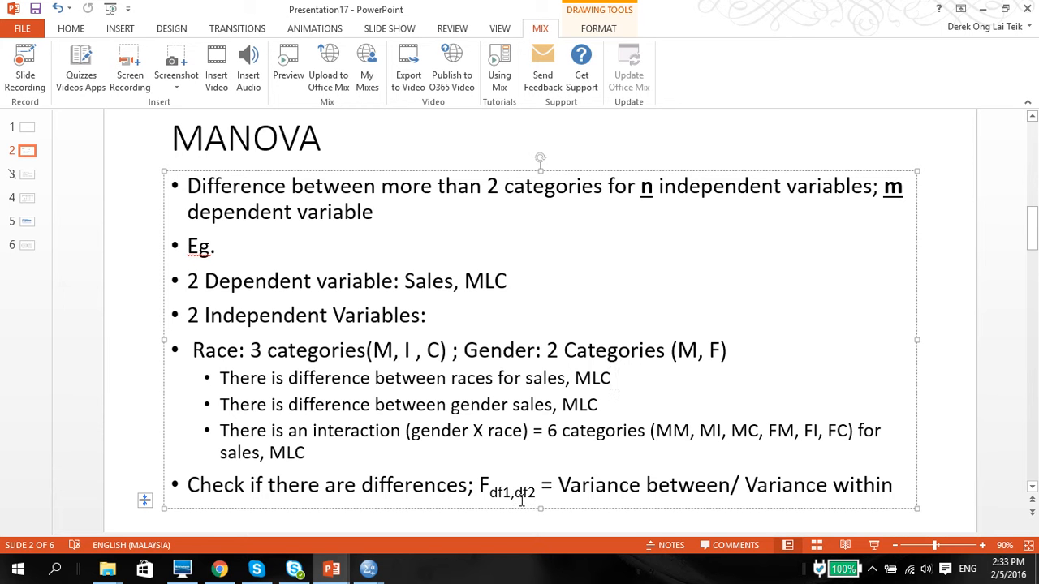
mouse_move(373, 297)
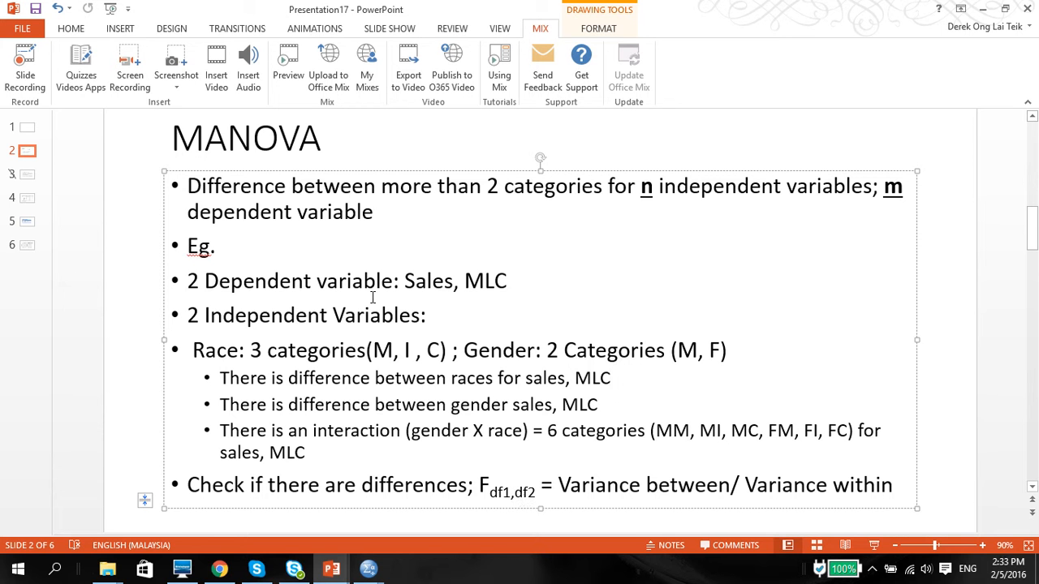
mouse_move(27, 200)
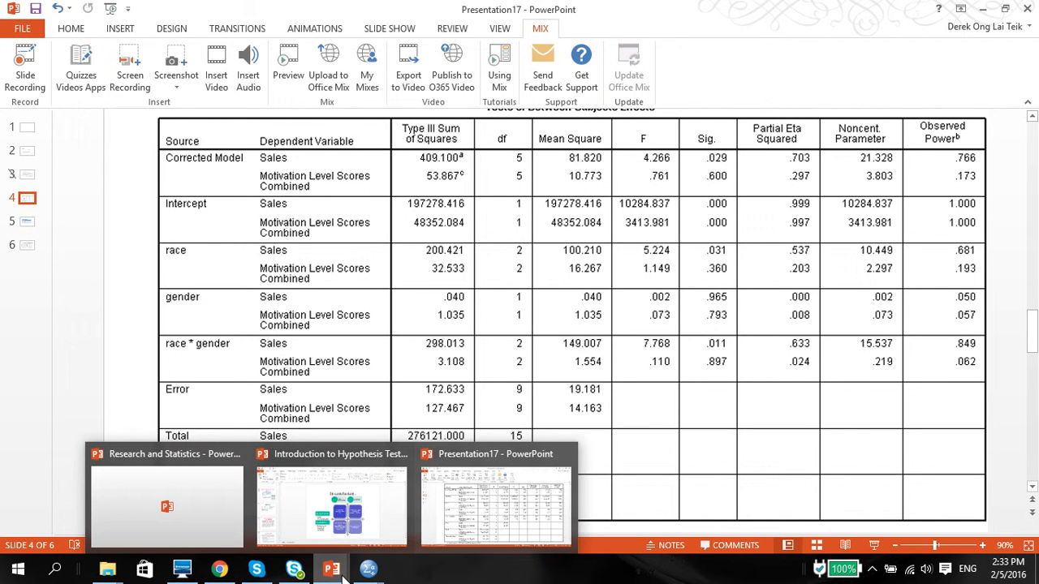
In the SPSS Data Editor, select the race and neighbouring columns, then the MLC column.
left_click(367, 568)
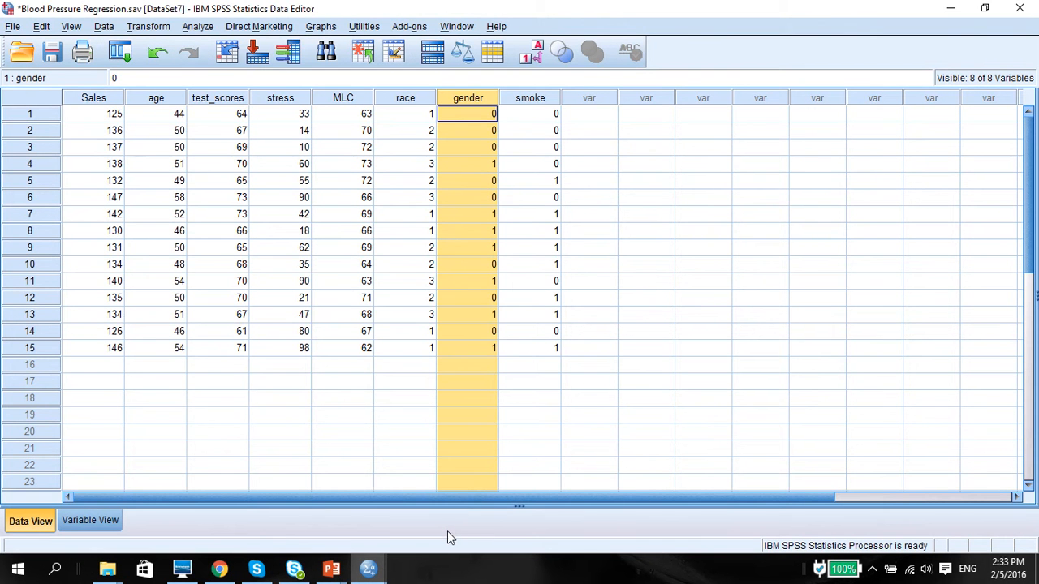
left_click(405, 97)
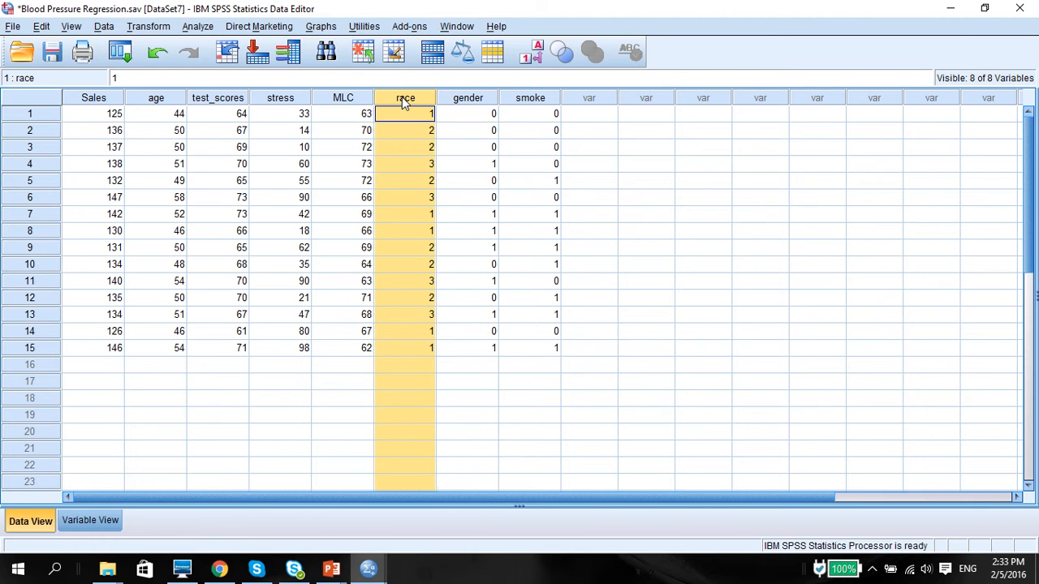
left_click(646, 114)
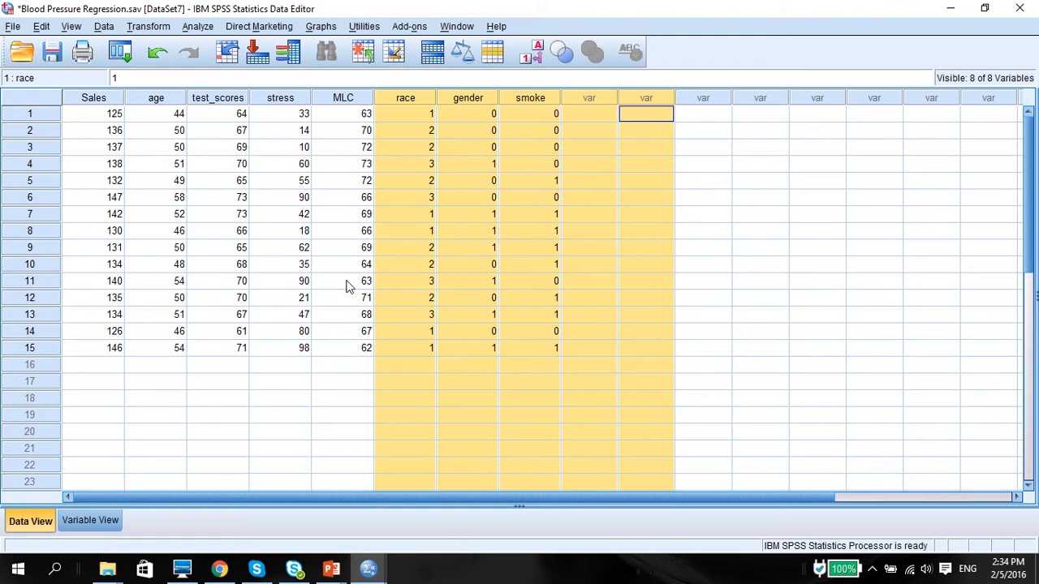
left_click(93, 98)
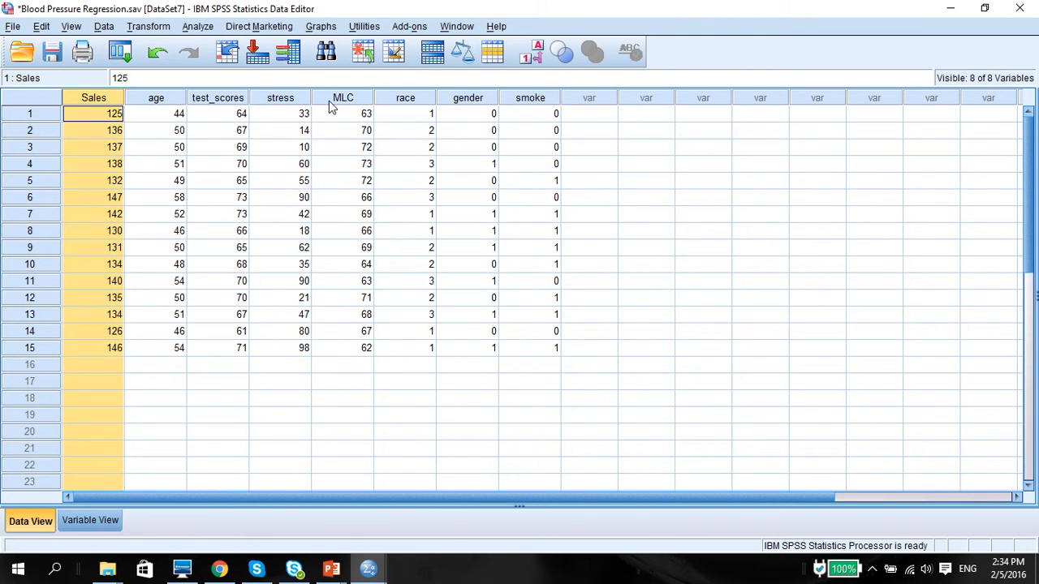
left_click(343, 97)
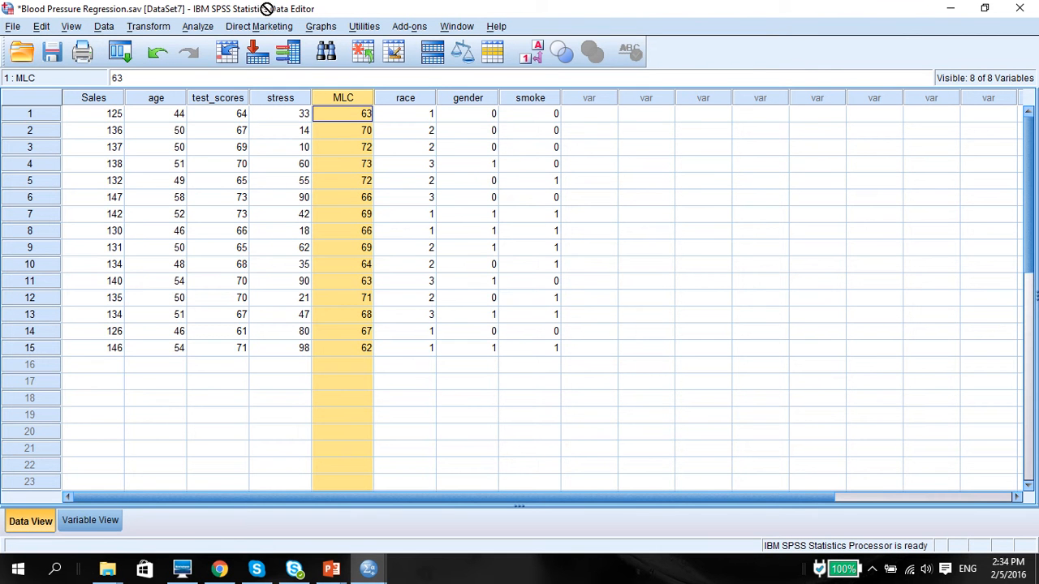
Open the Analyze > General Linear Model > Multivariate dialog.
left_click(198, 26)
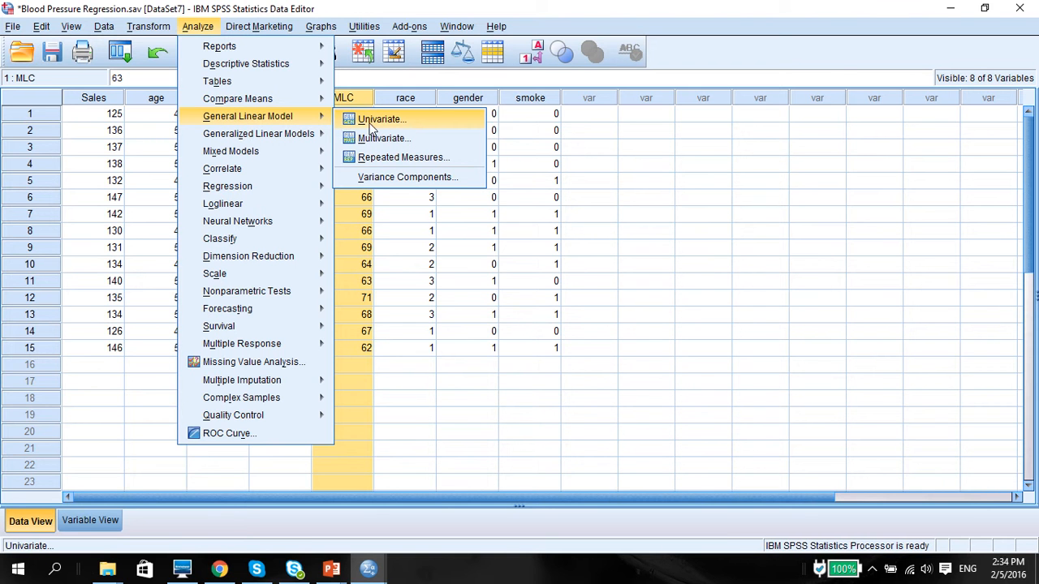
mouse_move(419, 129)
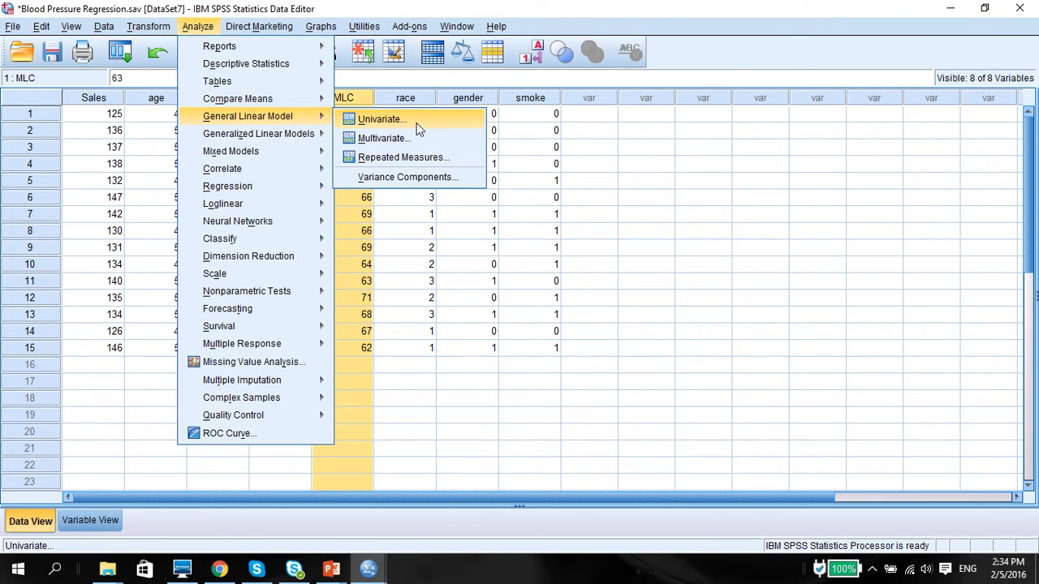
mouse_move(383, 137)
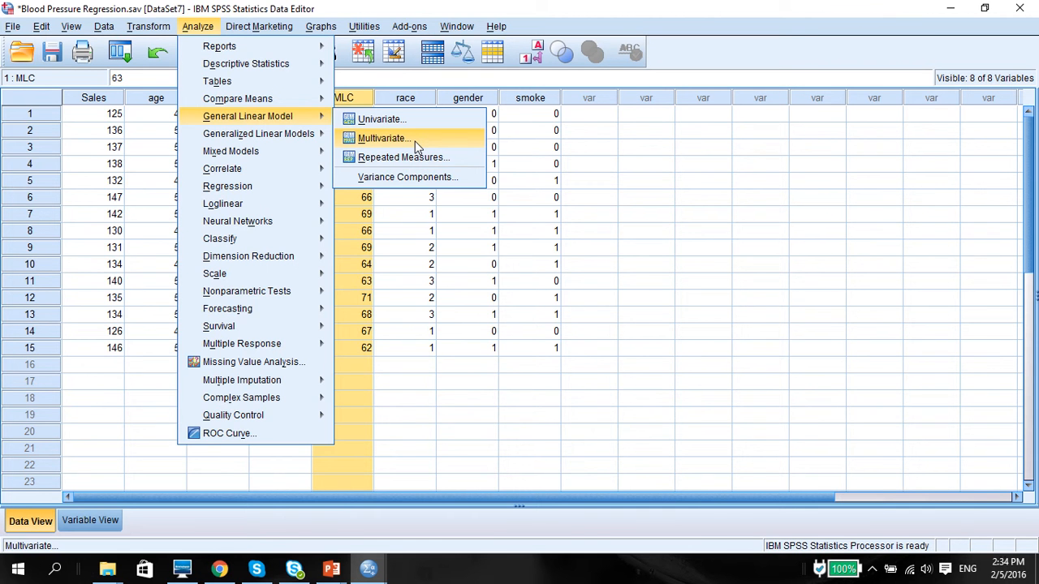
left_click(381, 138)
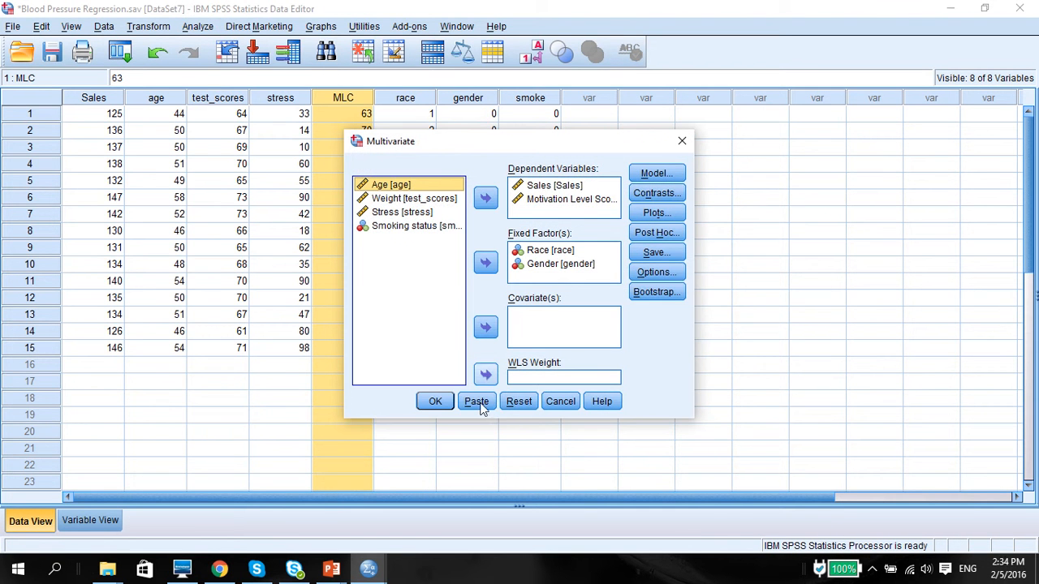
Reset the dialog, then add Sales and Motivation Level Score as dependents and Race and Gender as fixed factors.
left_click(519, 401)
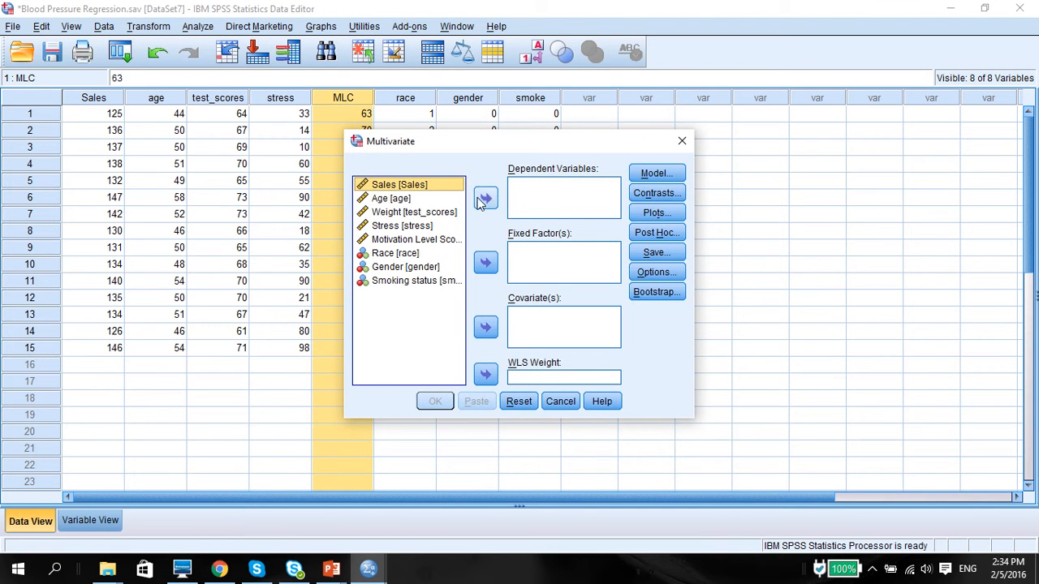
left_click(484, 199)
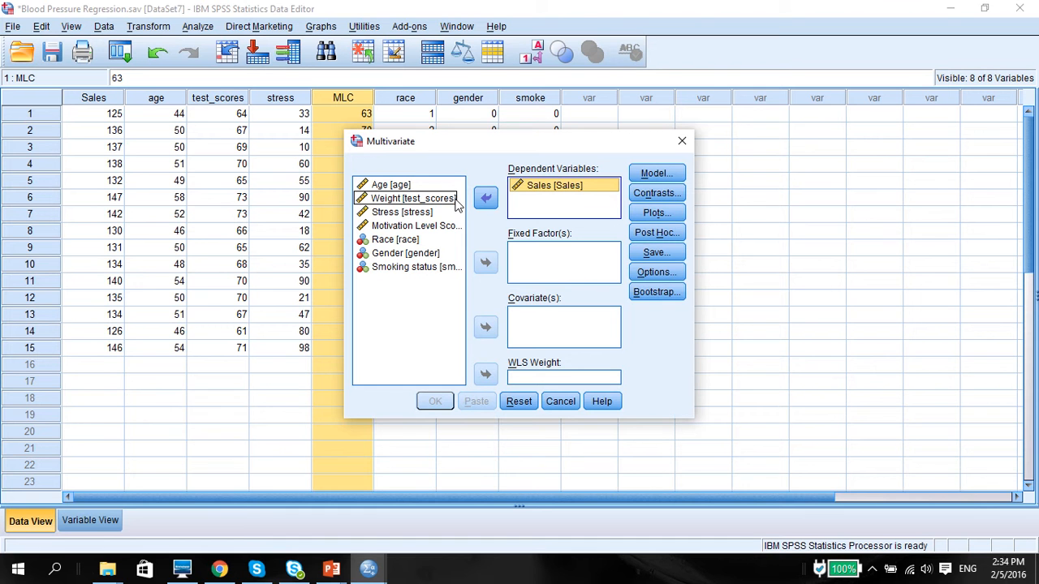
left_click(417, 225)
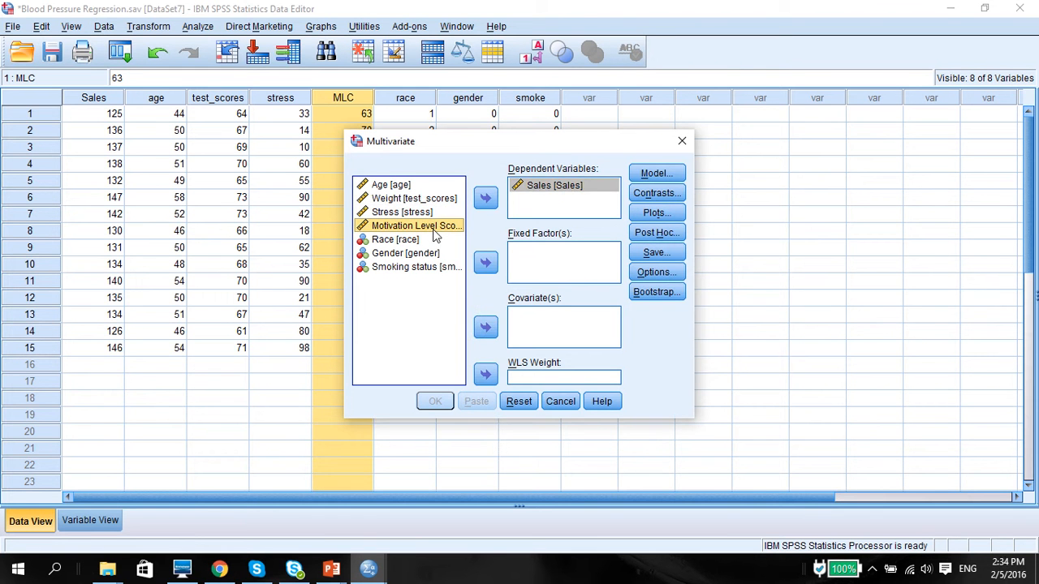
left_click(485, 198)
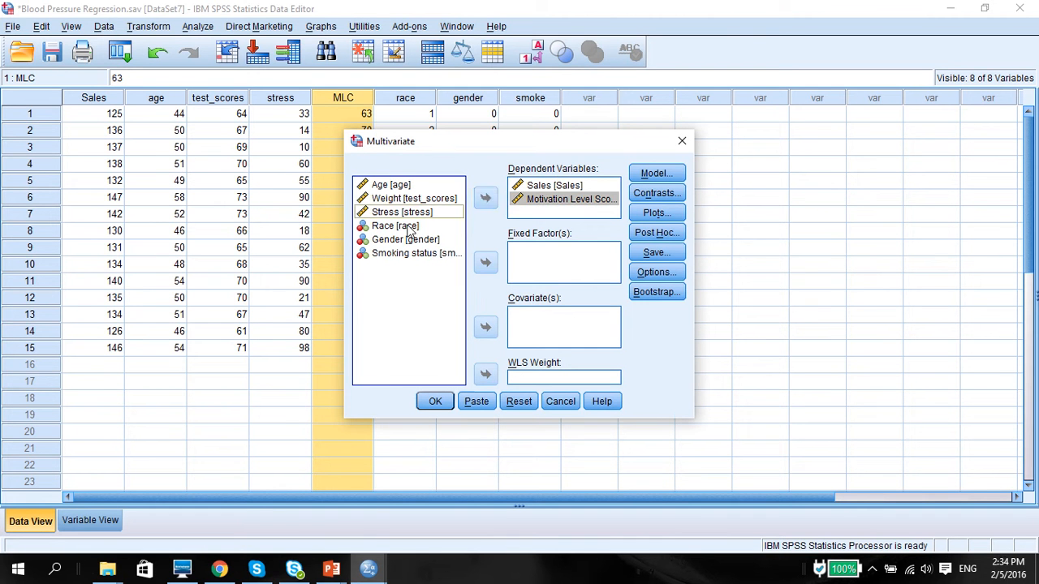
left_click(485, 262)
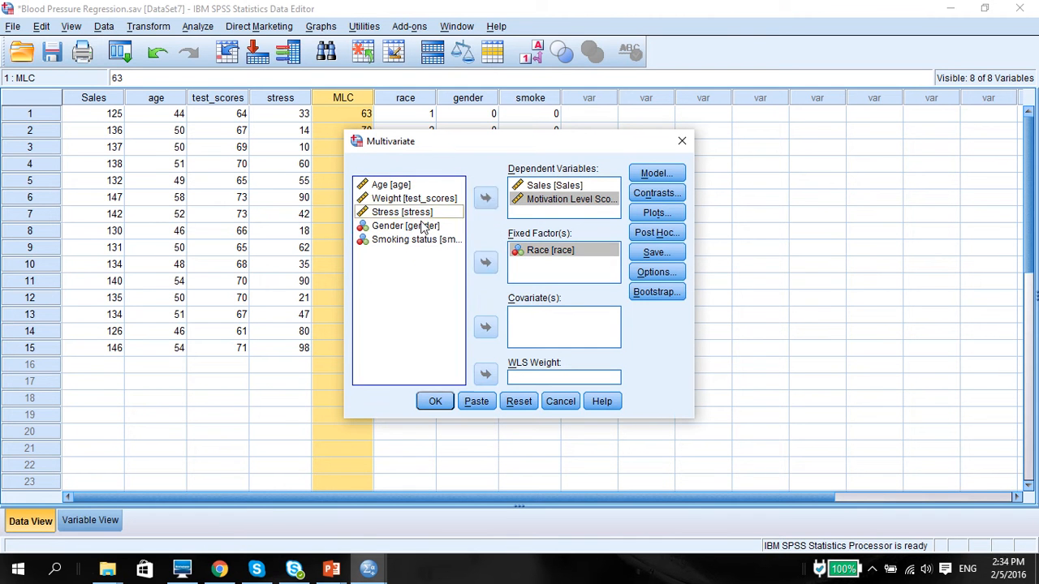
left_click(486, 262)
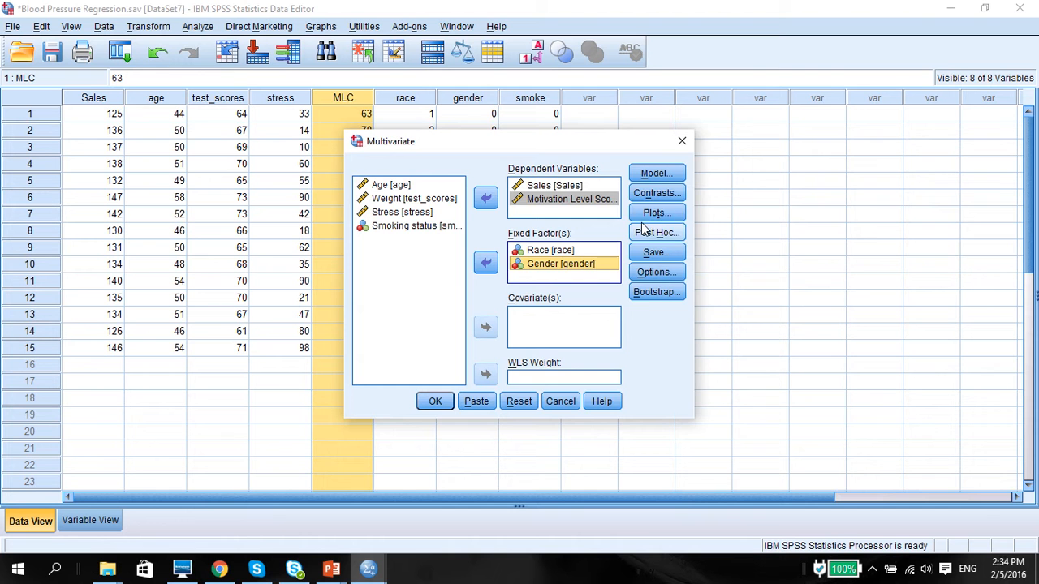
Add a race*gender profile plot with race on the horizontal axis and gender as separate lines.
left_click(656, 212)
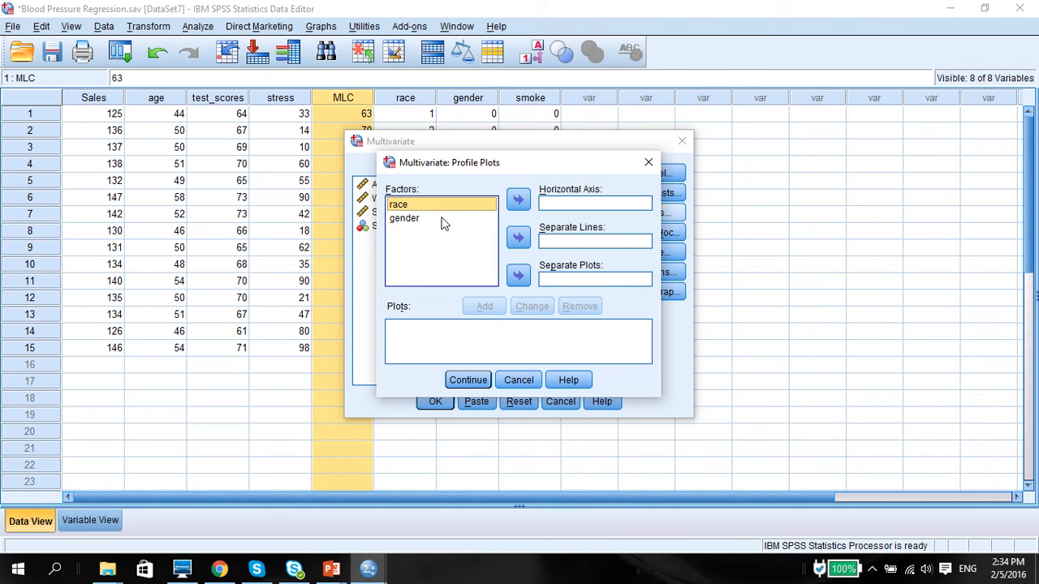
left_click(405, 218)
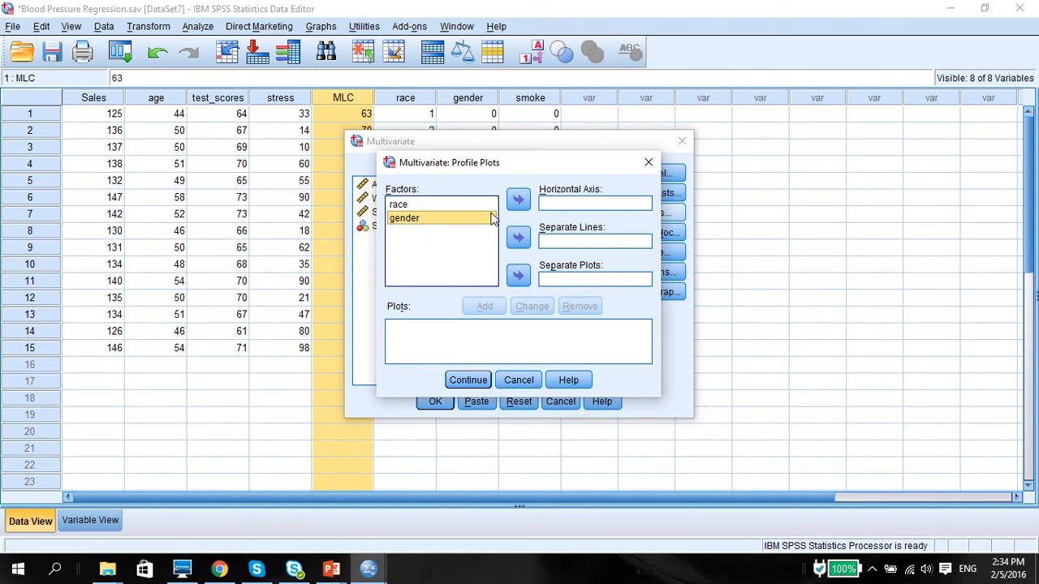
mouse_move(412, 215)
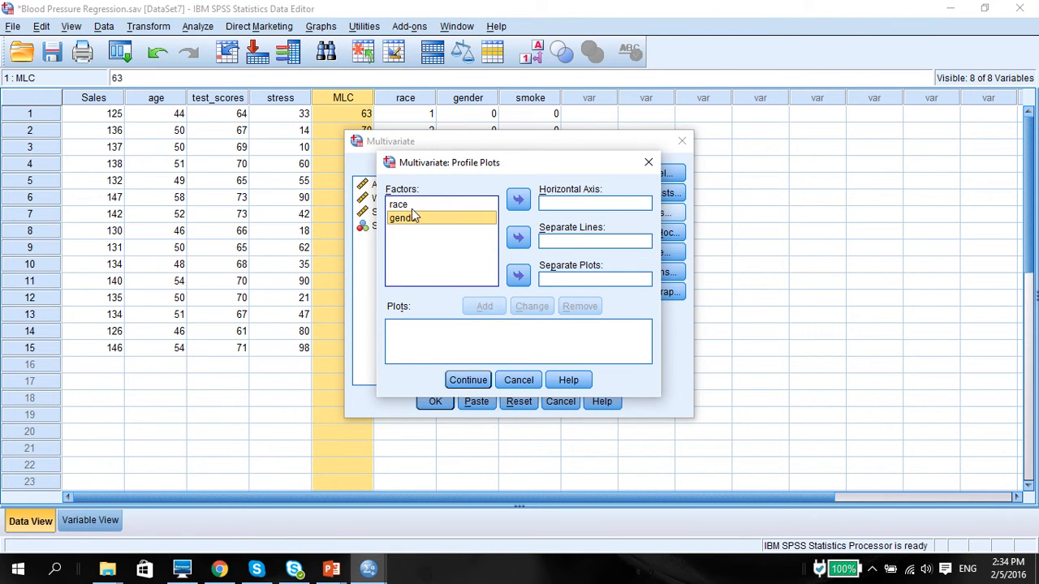
left_click(518, 200)
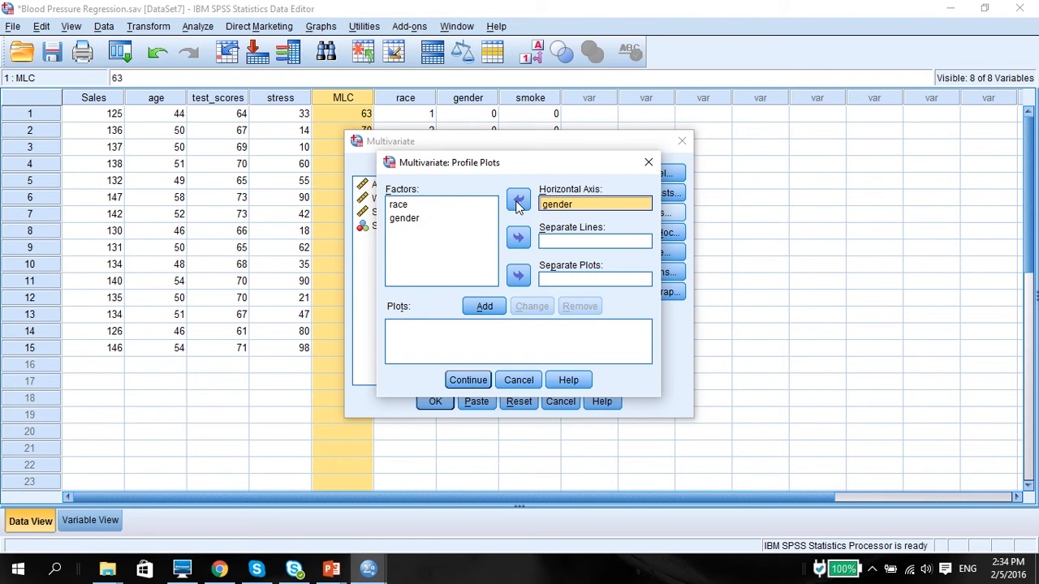
left_click(518, 200)
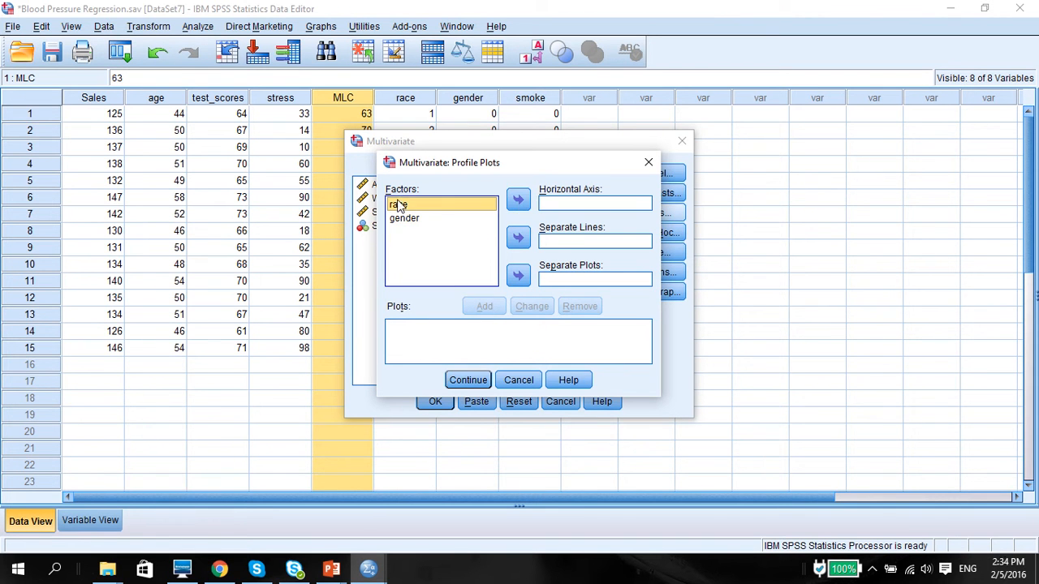
left_click(518, 200)
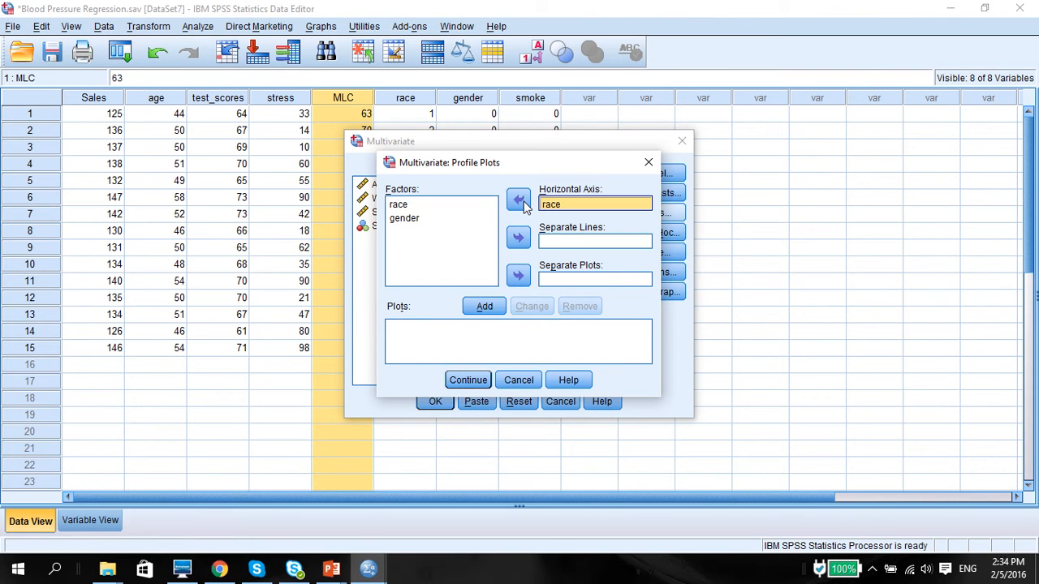
left_click(403, 217)
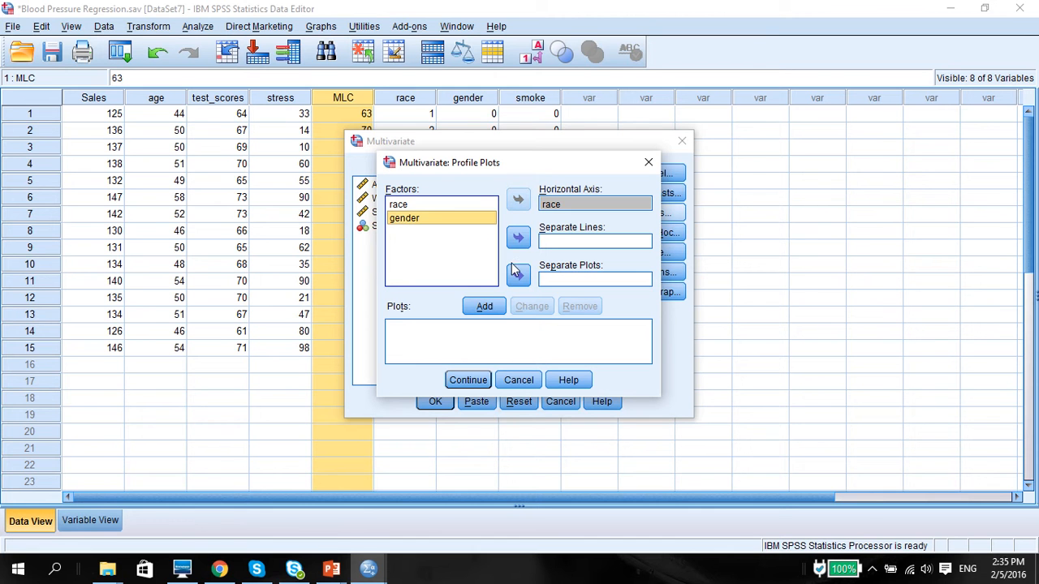
left_click(518, 238)
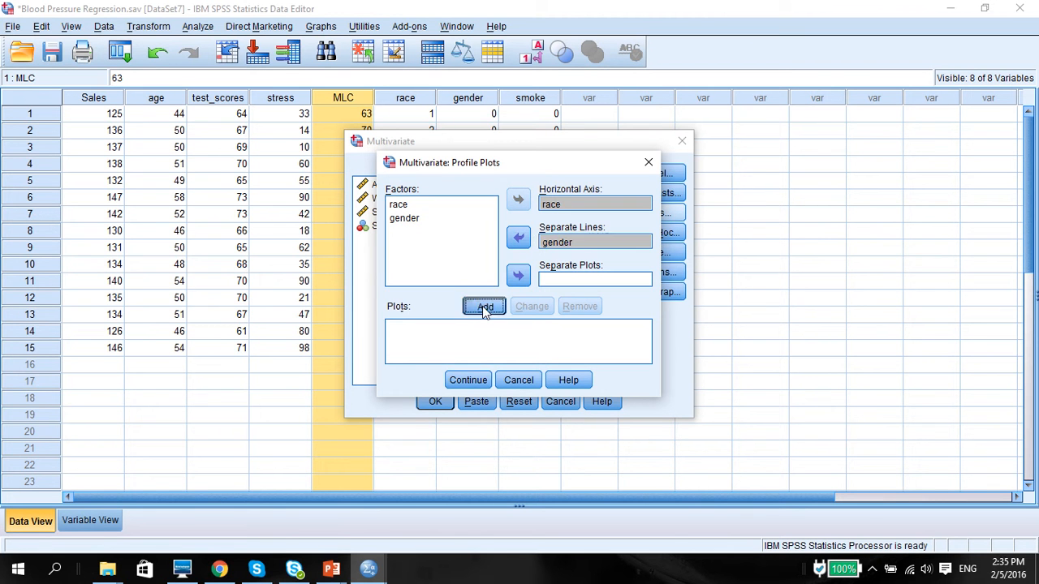
left_click(484, 306)
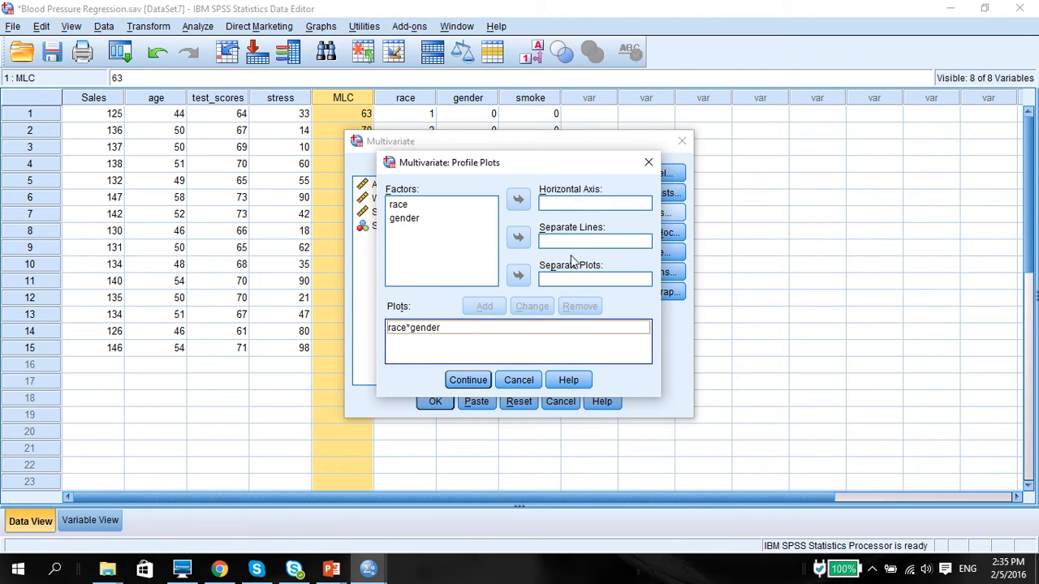
mouse_move(547, 276)
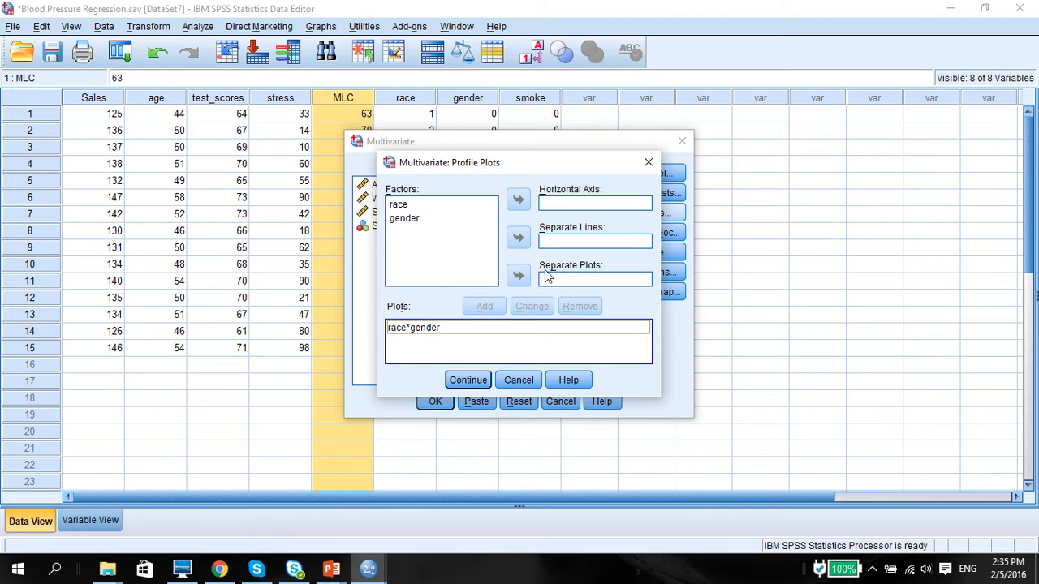
mouse_move(455, 309)
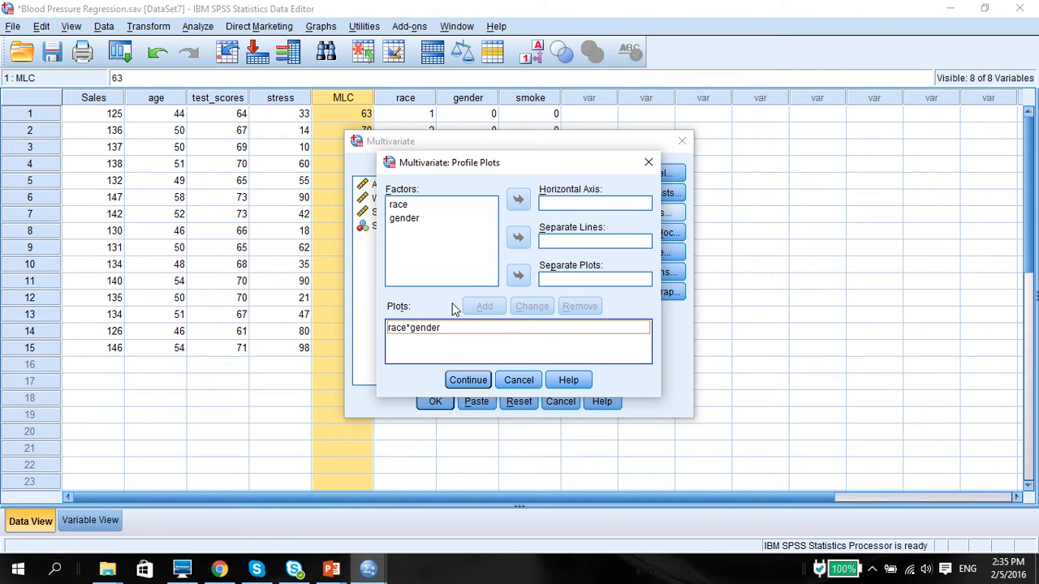
mouse_move(461, 329)
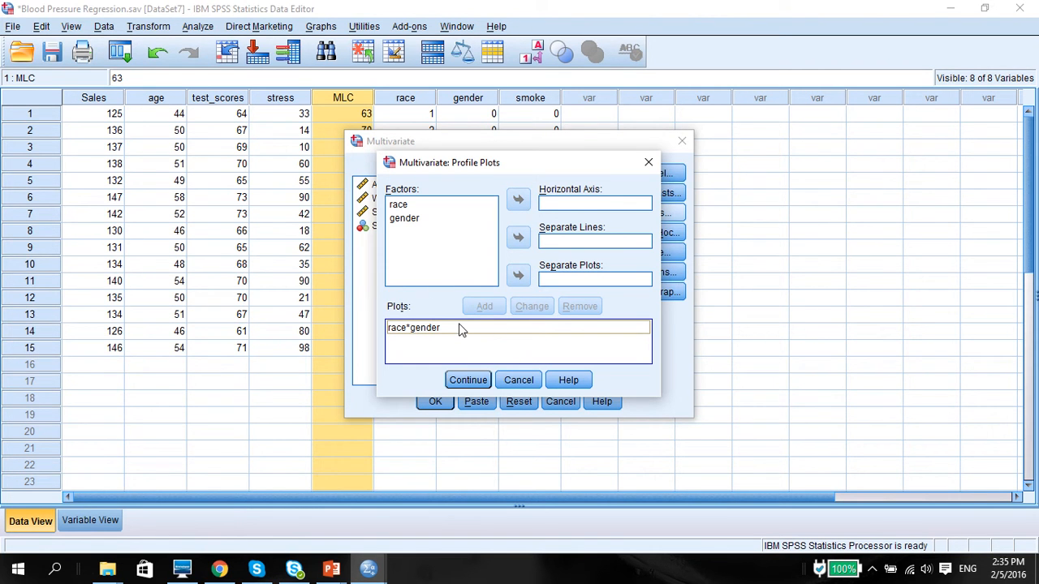
mouse_move(464, 354)
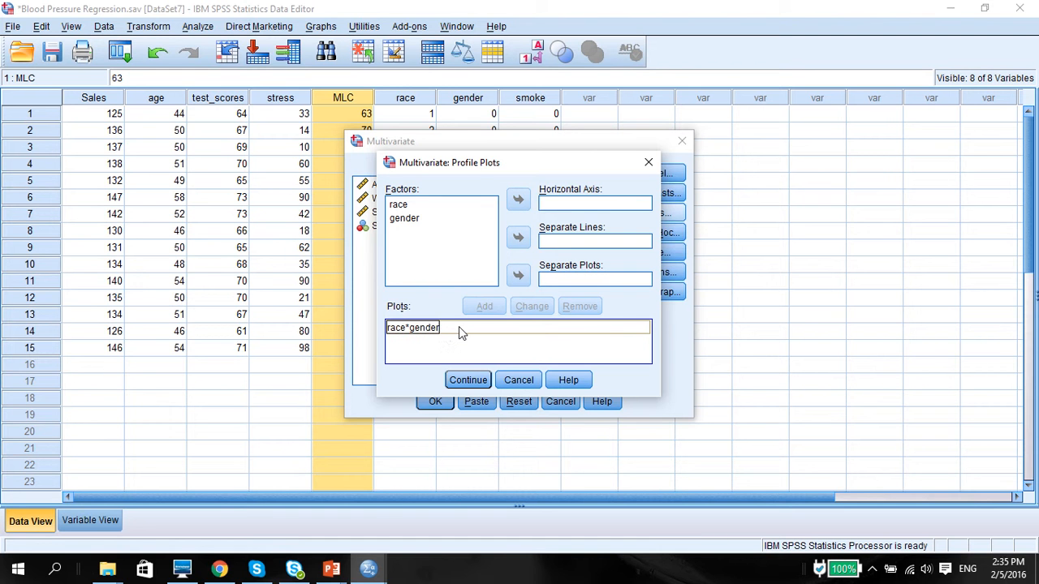
mouse_move(468, 380)
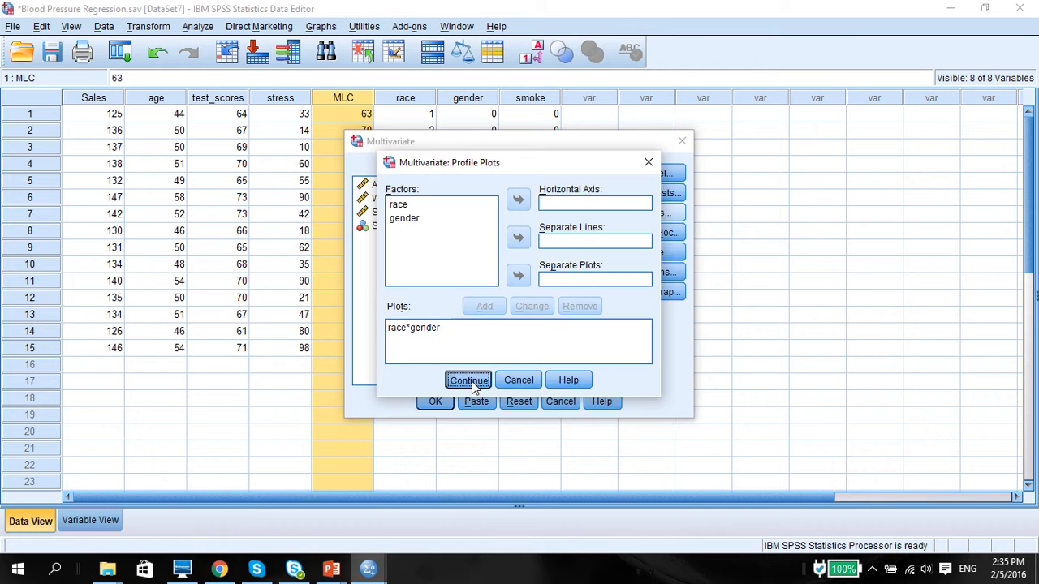
left_click(469, 380)
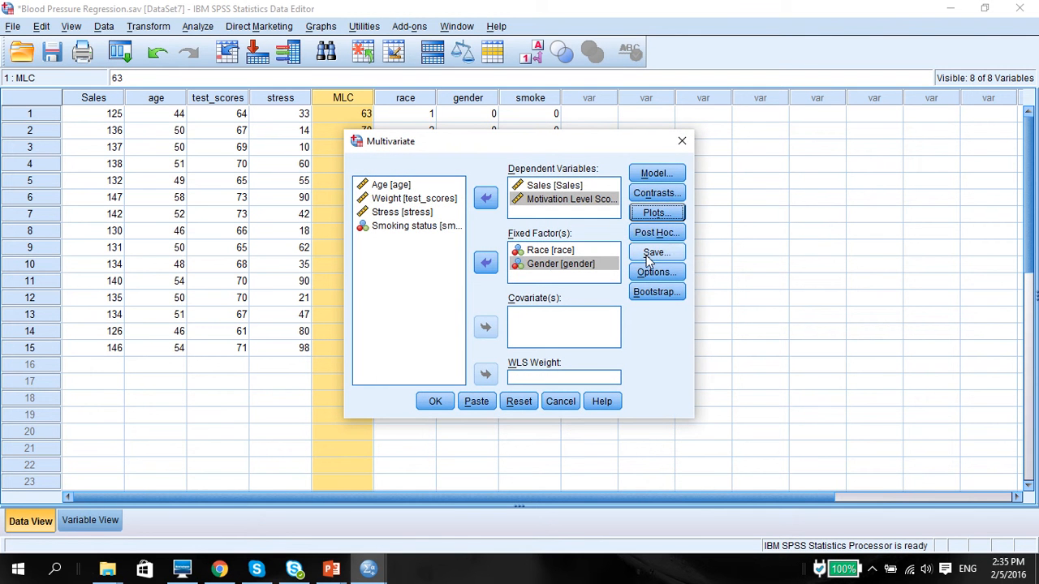
Display means for race, gender, race*gender with main-effect comparisons, descriptives, effect size and observed power.
left_click(656, 252)
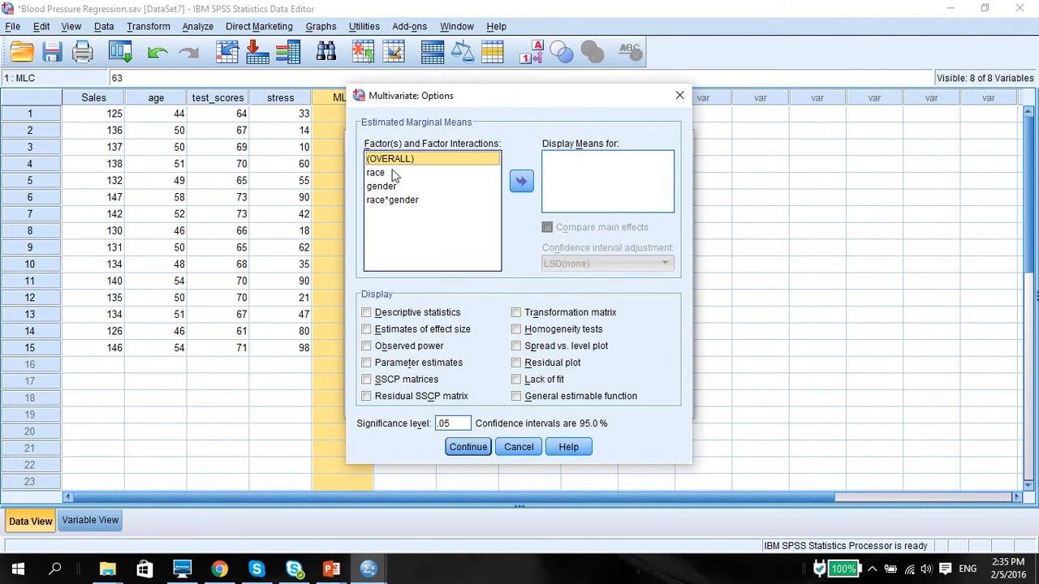
left_click(375, 172)
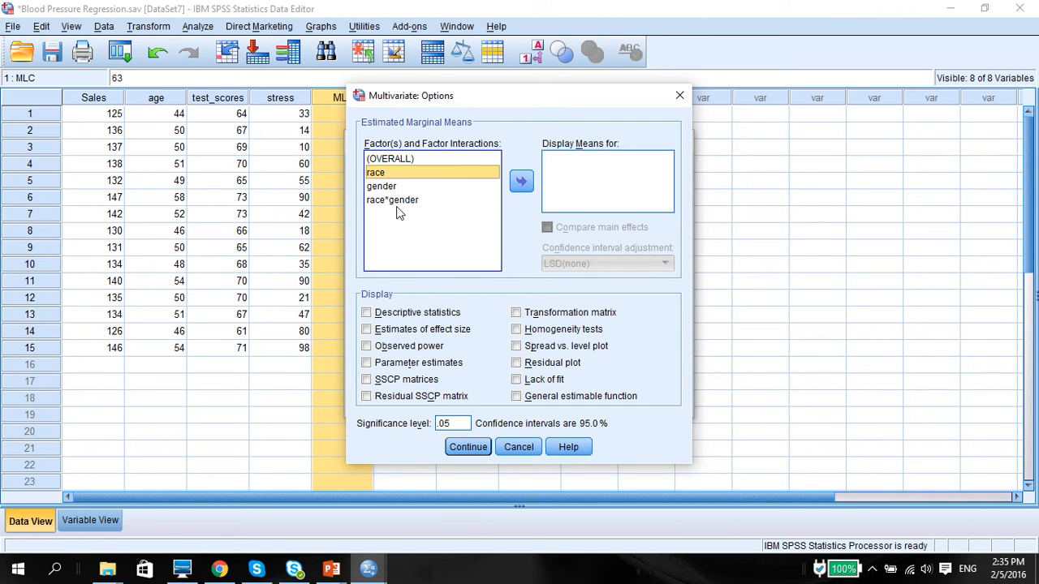
left_click(521, 180)
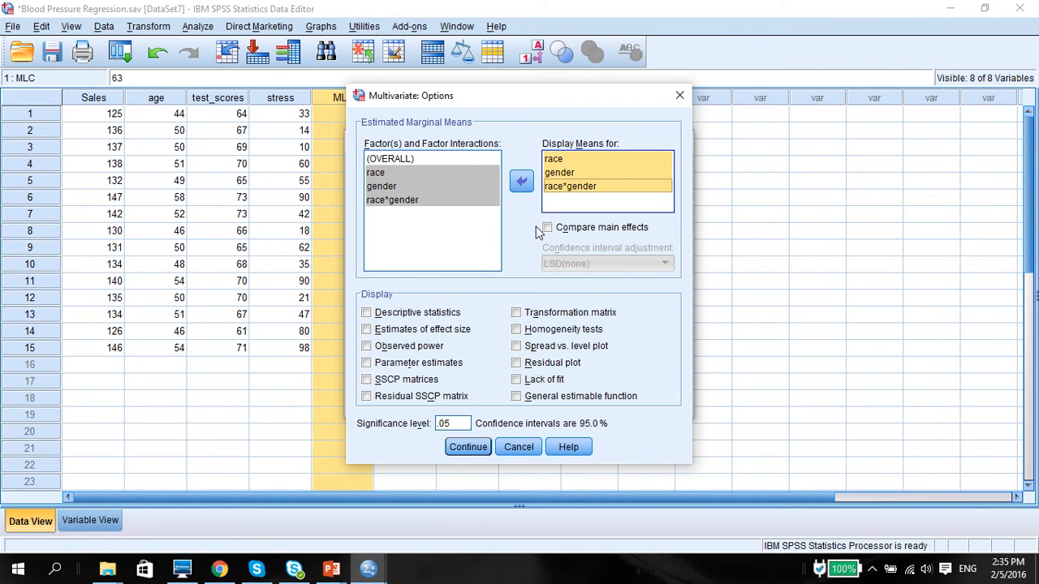
left_click(547, 227)
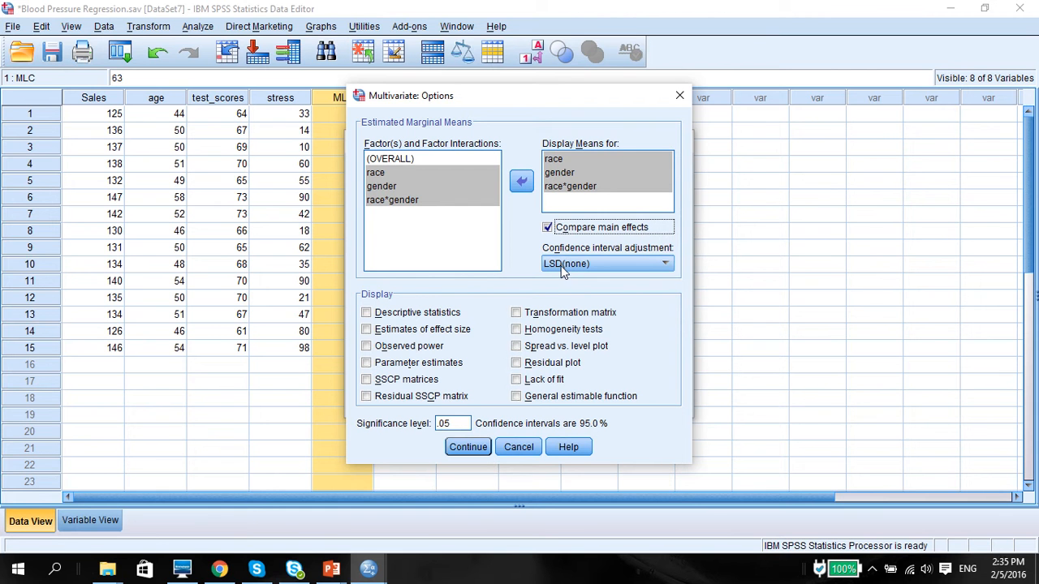
left_click(366, 312)
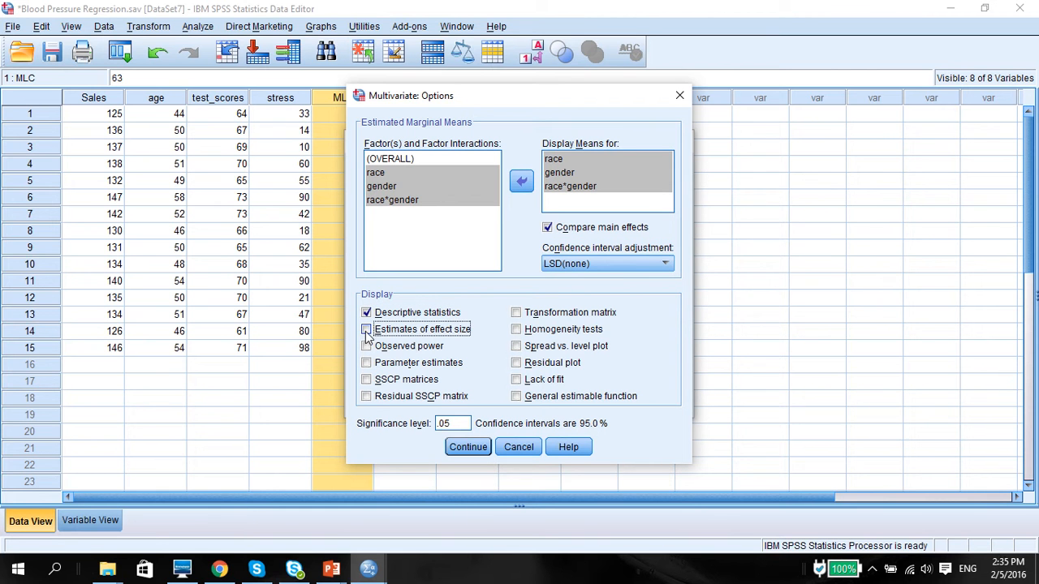
left_click(366, 329)
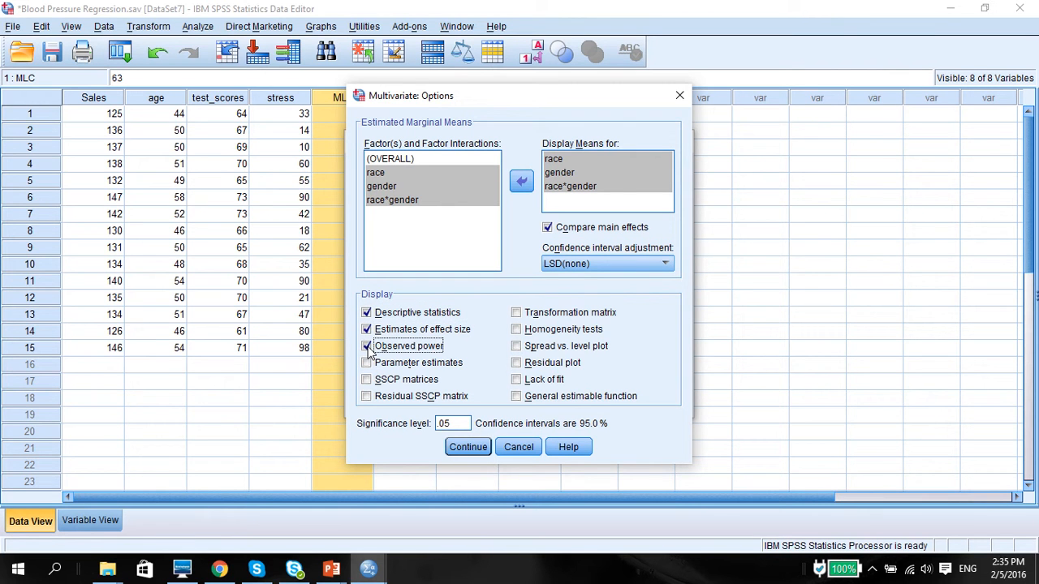
left_click(366, 346)
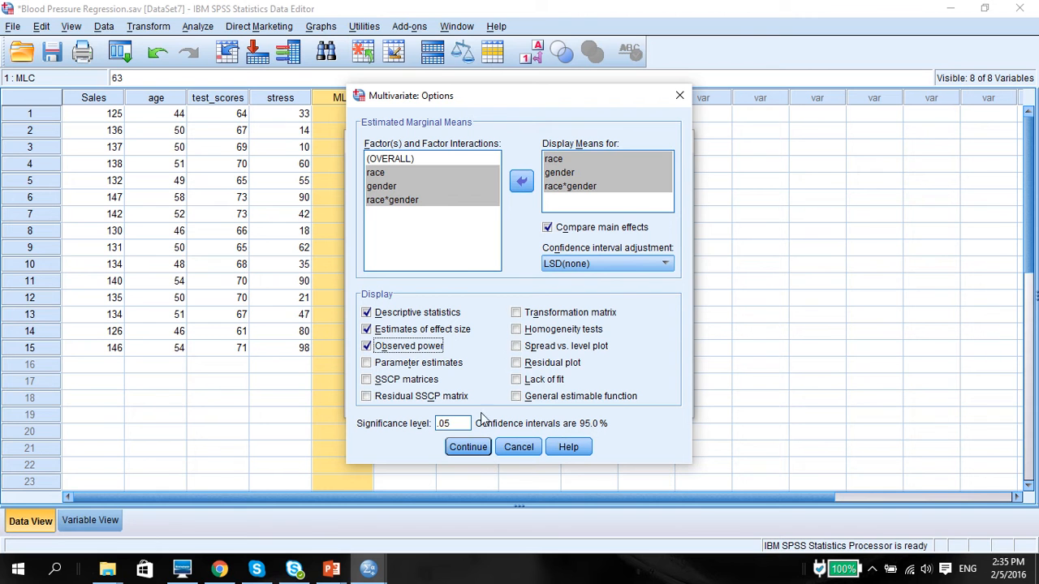
mouse_move(605, 423)
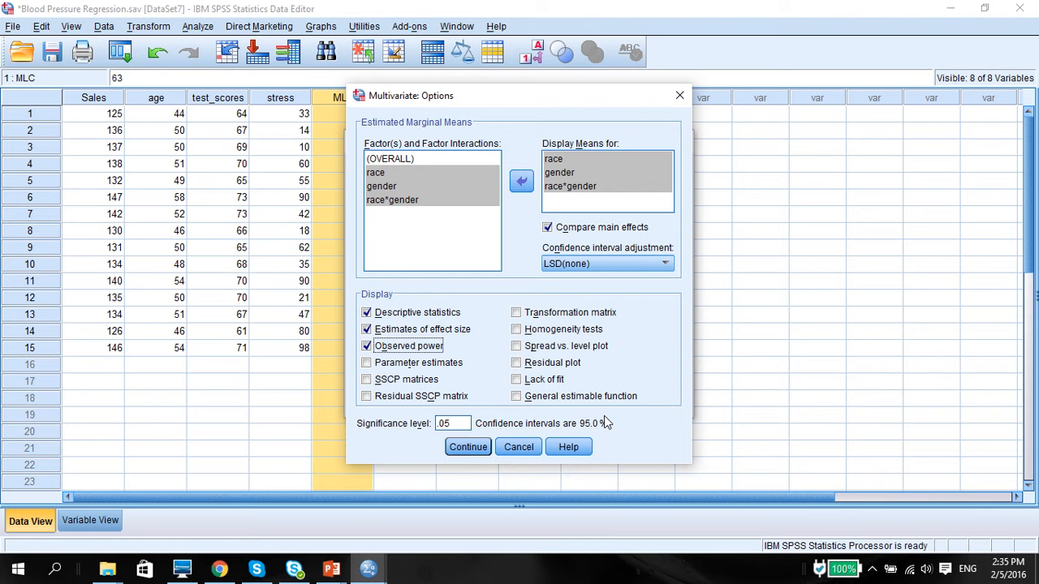
mouse_move(566, 202)
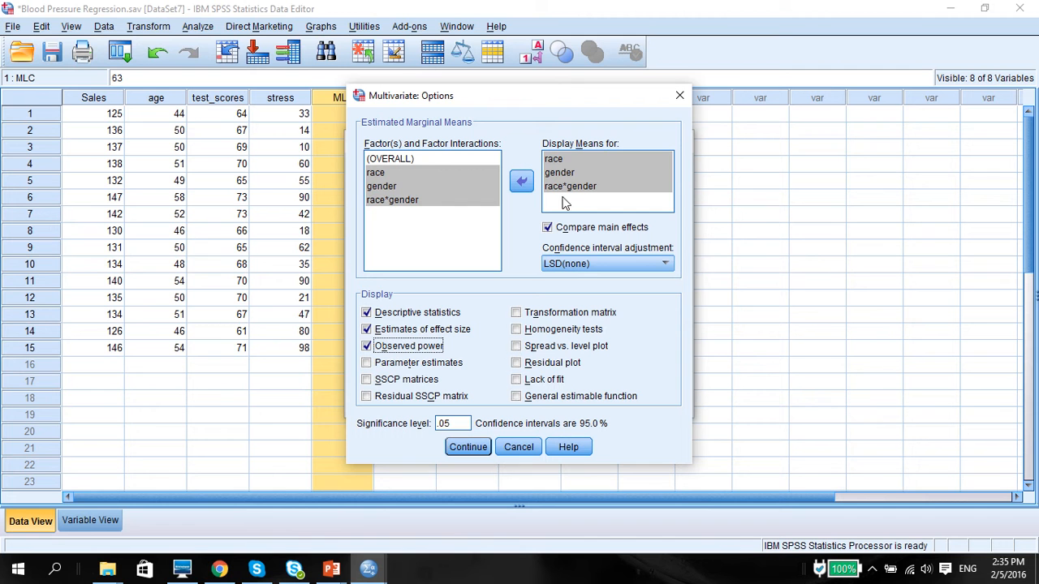
mouse_move(513, 246)
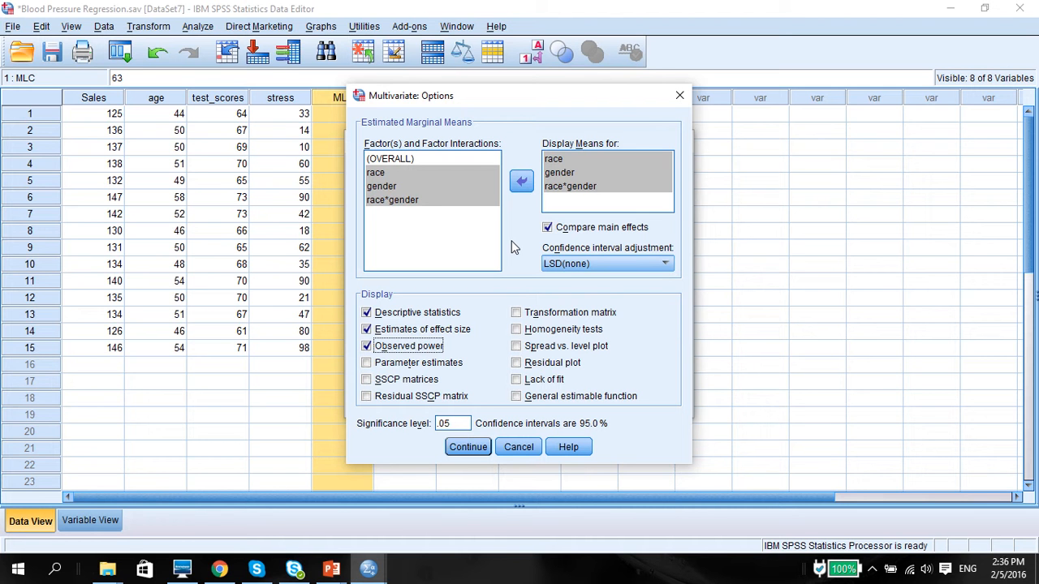
mouse_move(495, 193)
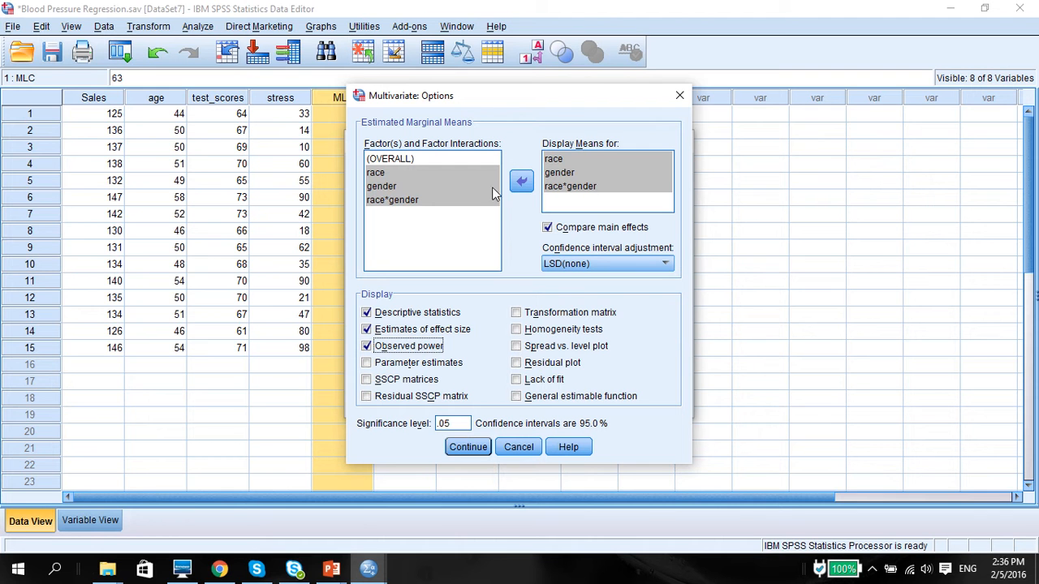
mouse_move(473, 353)
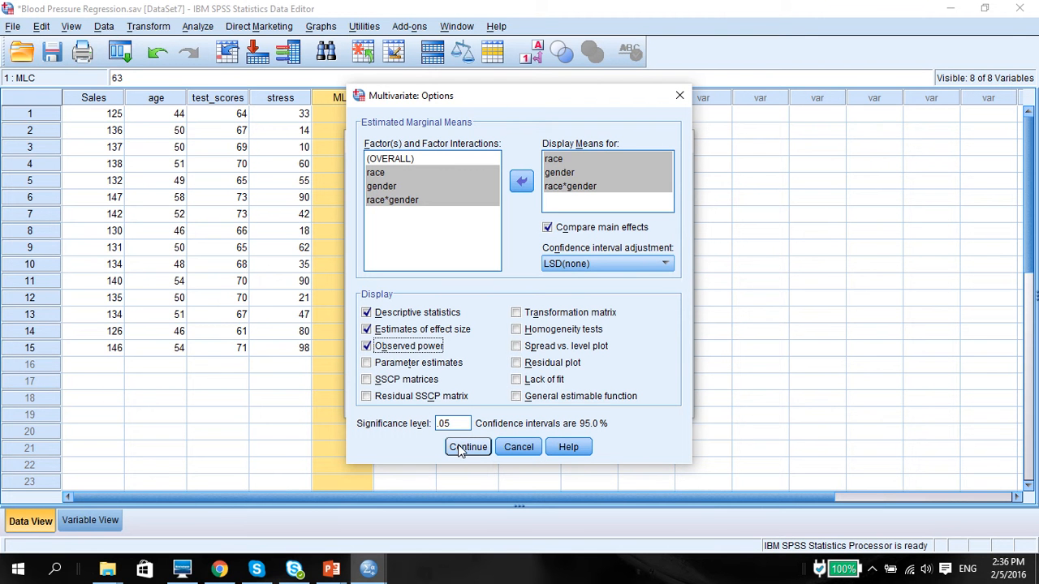
left_click(467, 447)
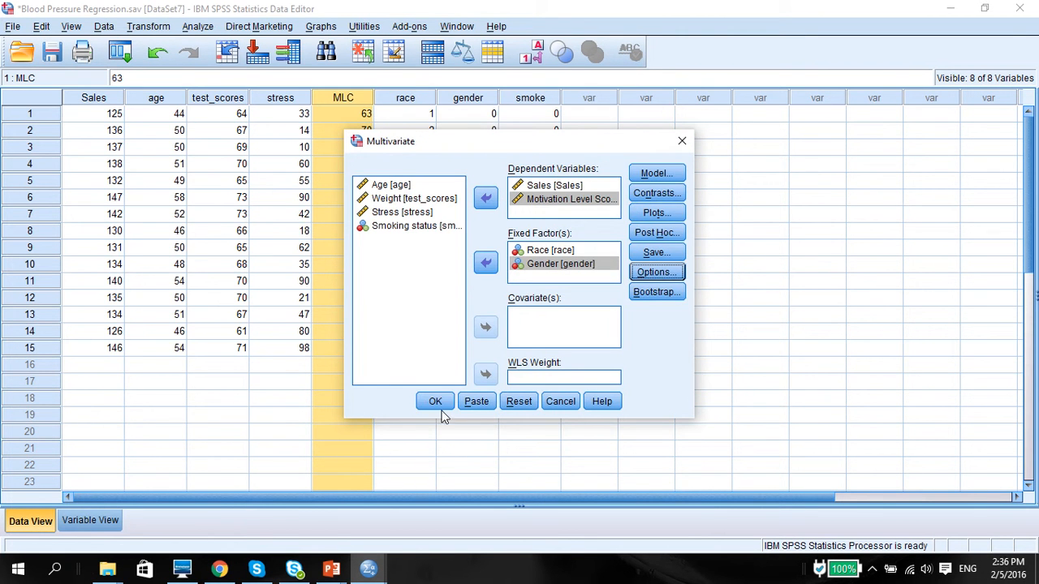
Run the two-way MANOVA, browse the output, and jump to the Descriptive Statistics table.
left_click(435, 400)
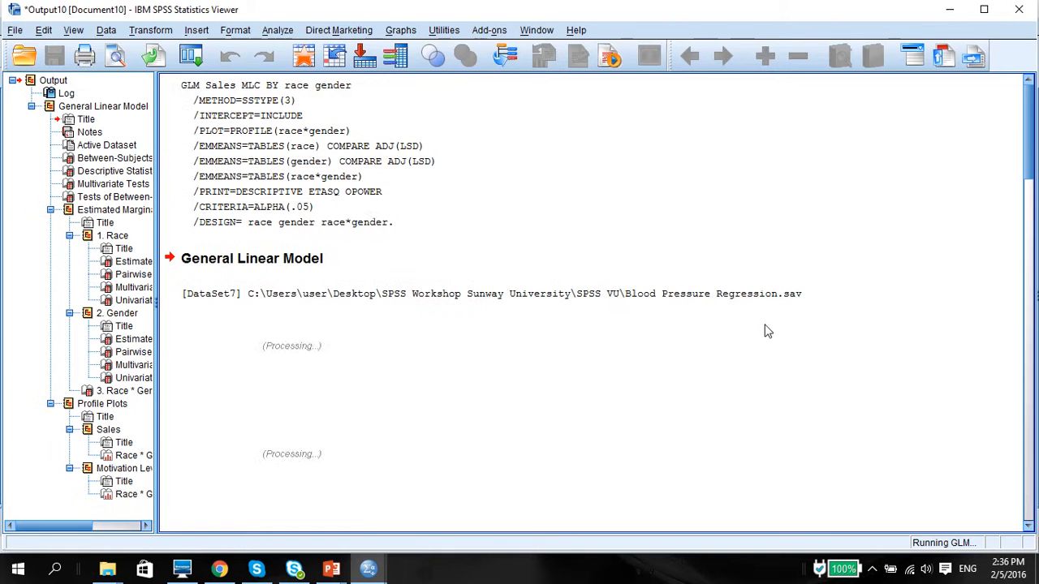
scroll("down", 3)
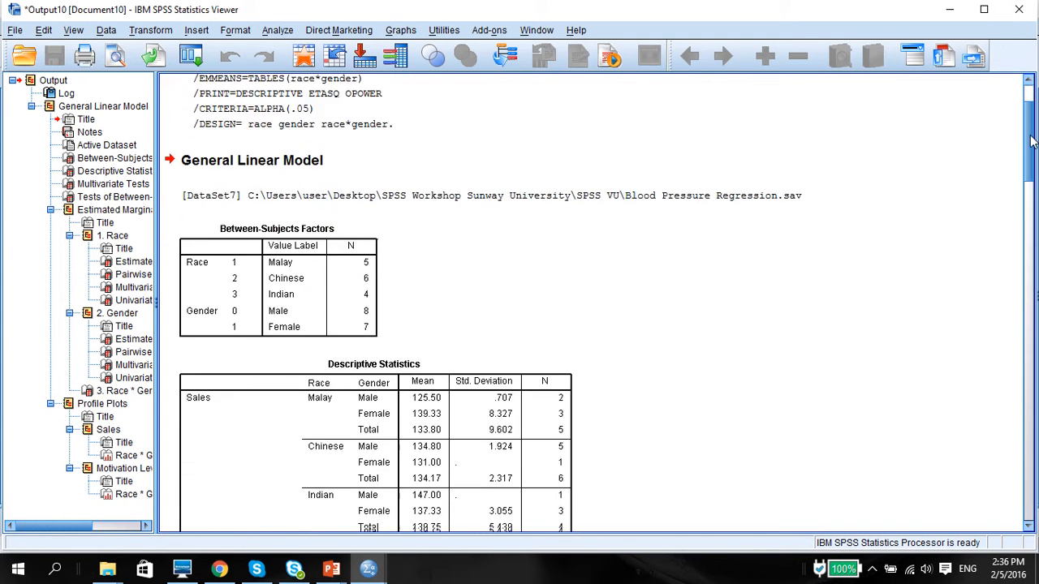
scroll("down", 3)
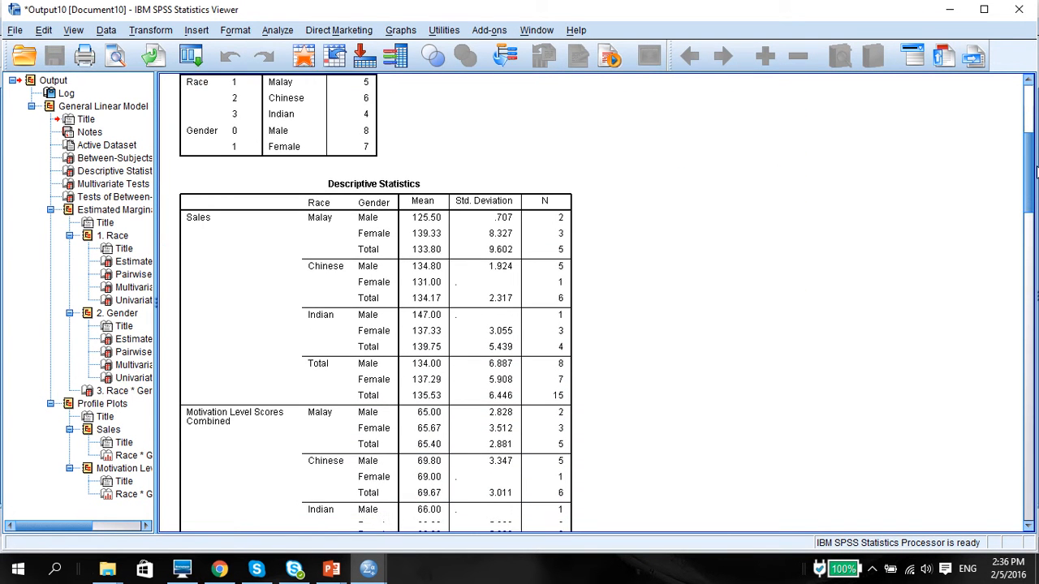
scroll("up", 3)
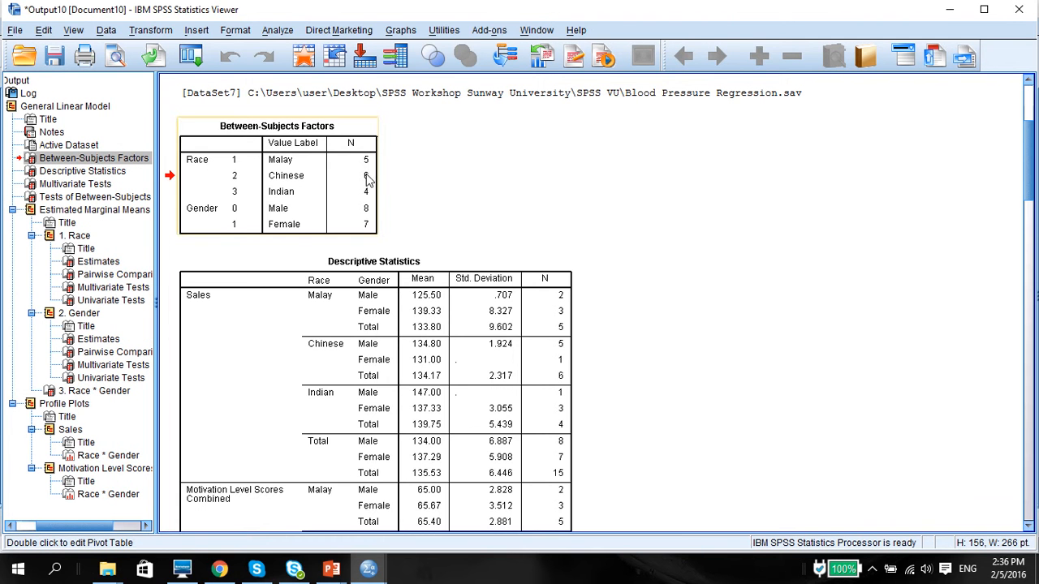
scroll("down", 3)
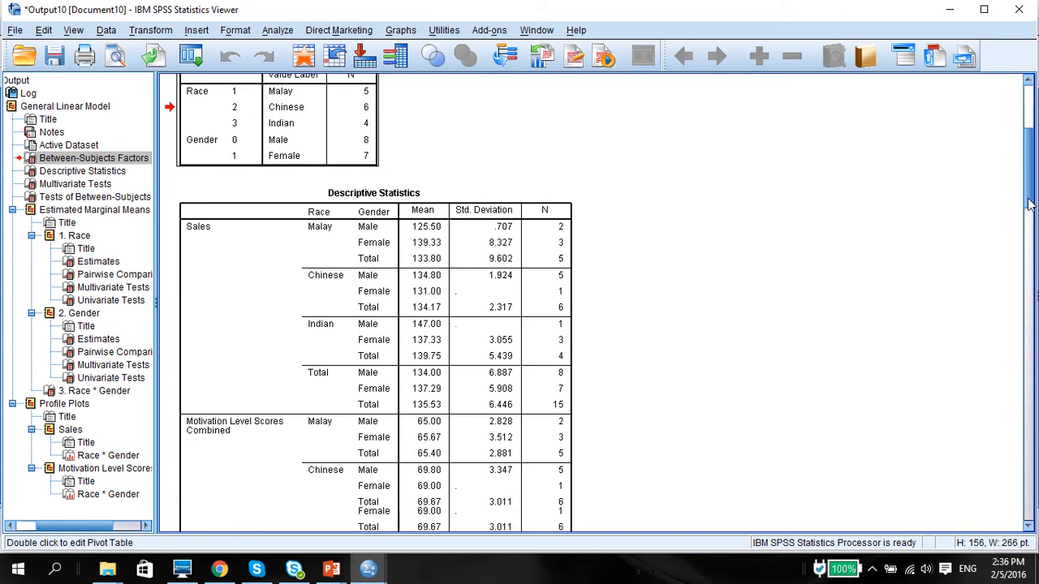
scroll("down", 3)
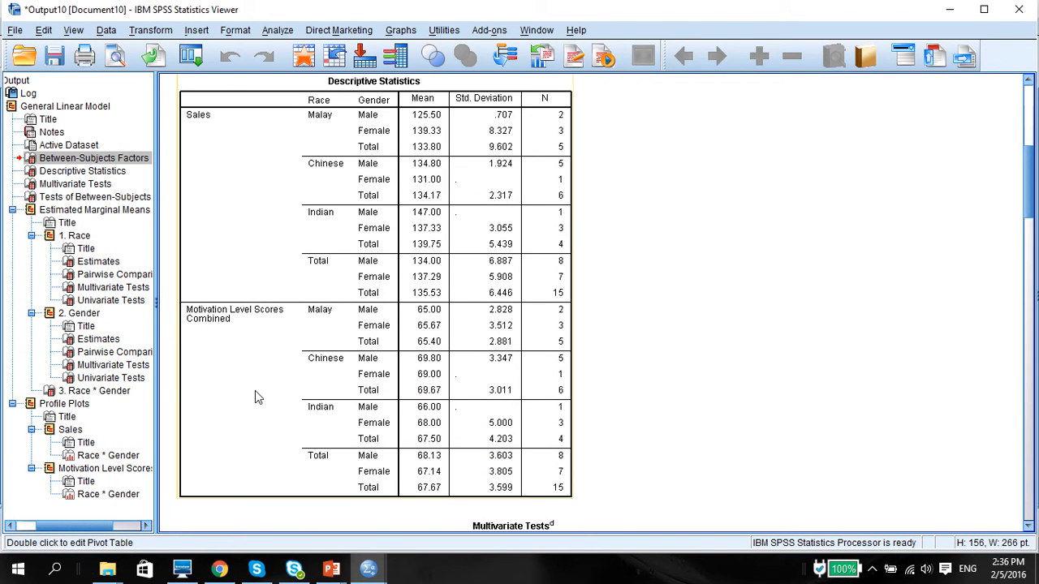
mouse_move(426, 392)
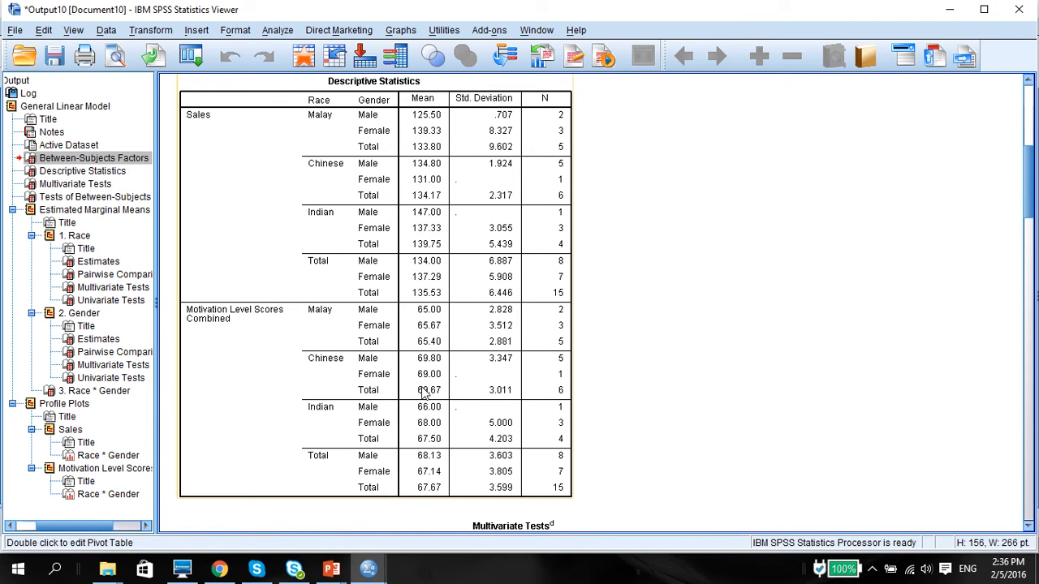
left_click(82, 171)
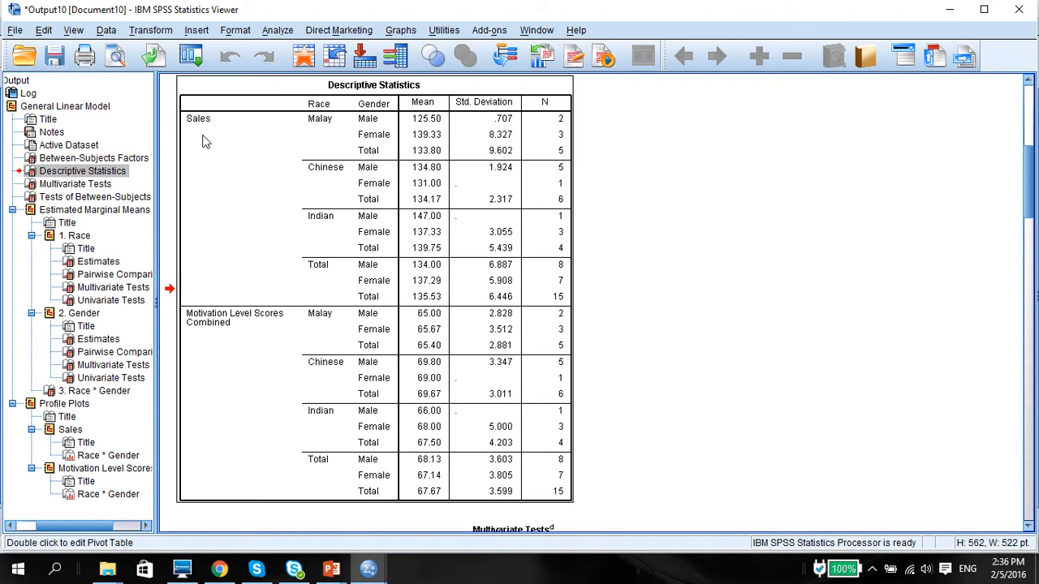
mouse_move(323, 224)
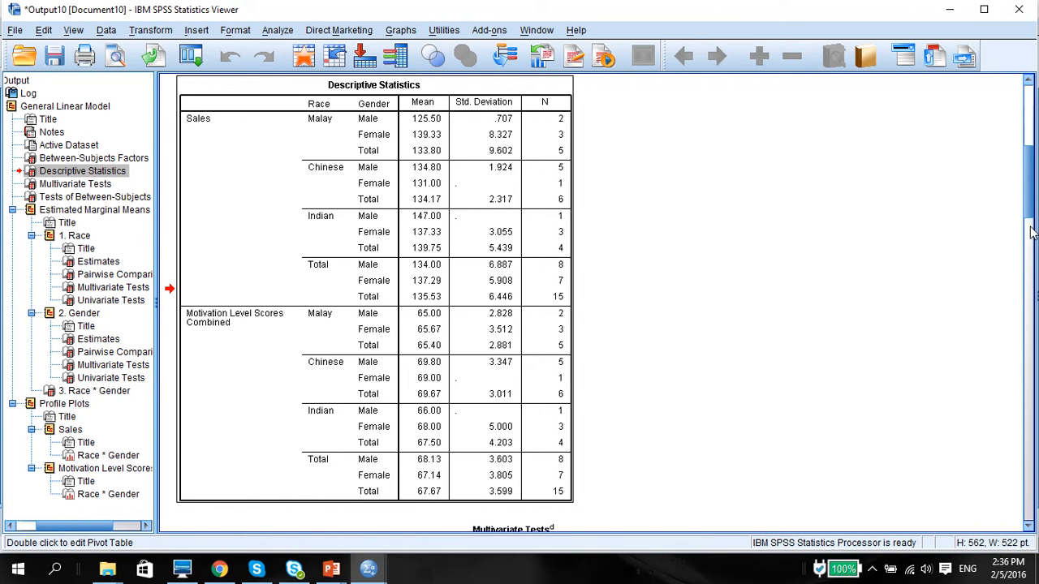
scroll("down", 3)
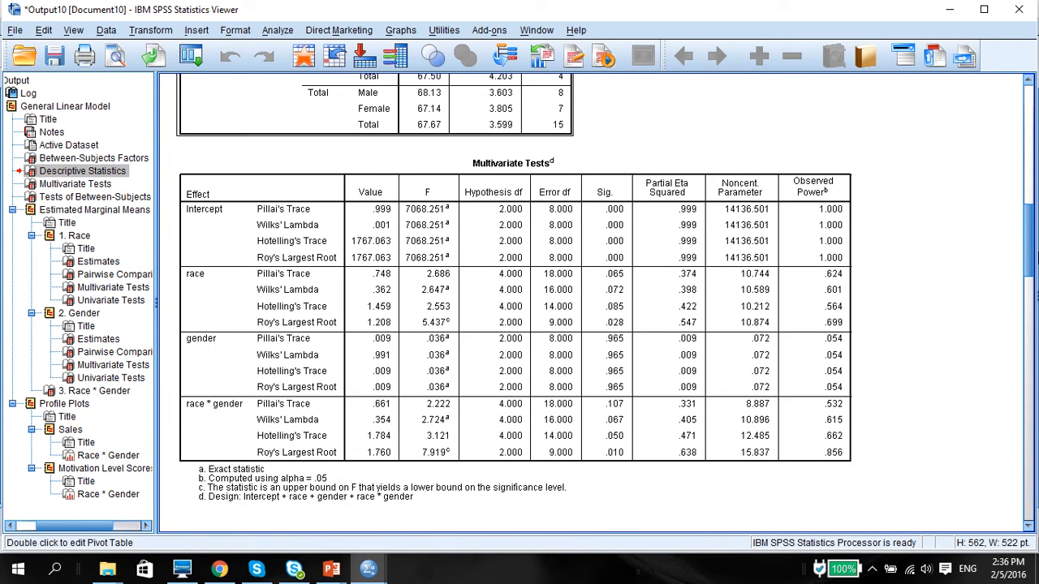
scroll("down", 3)
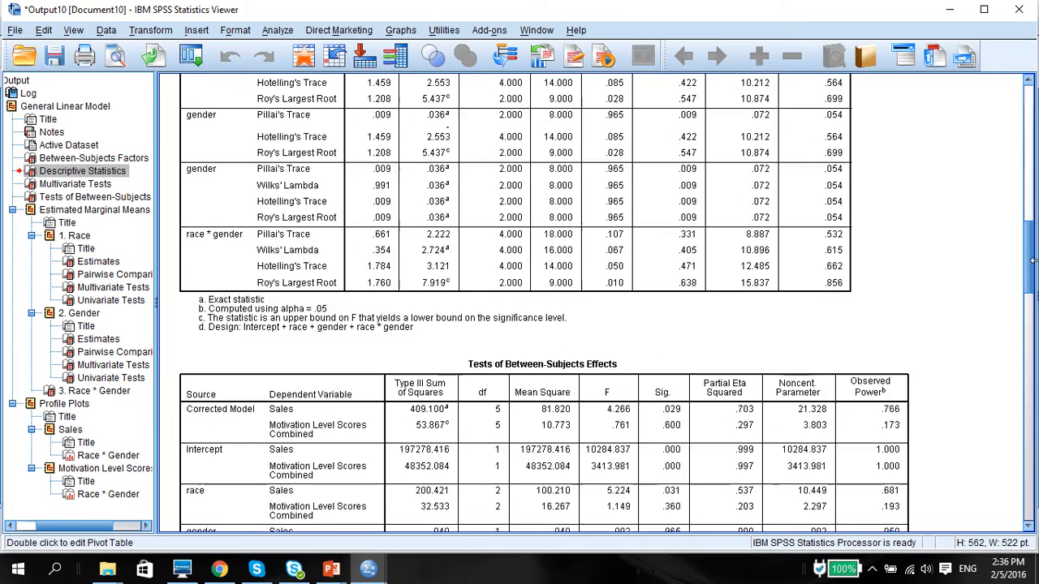
scroll("up", 3)
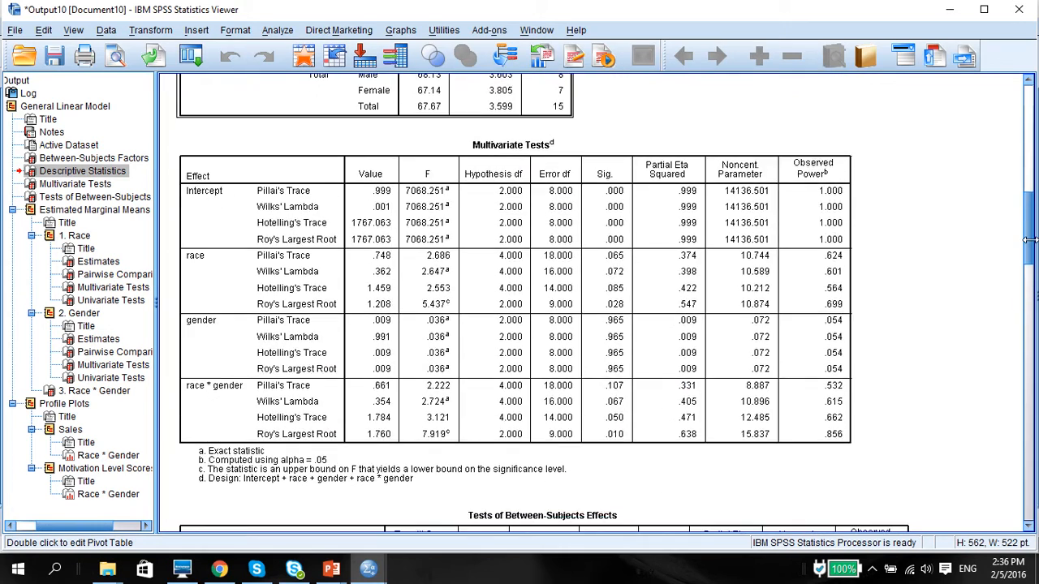
scroll("down", 3)
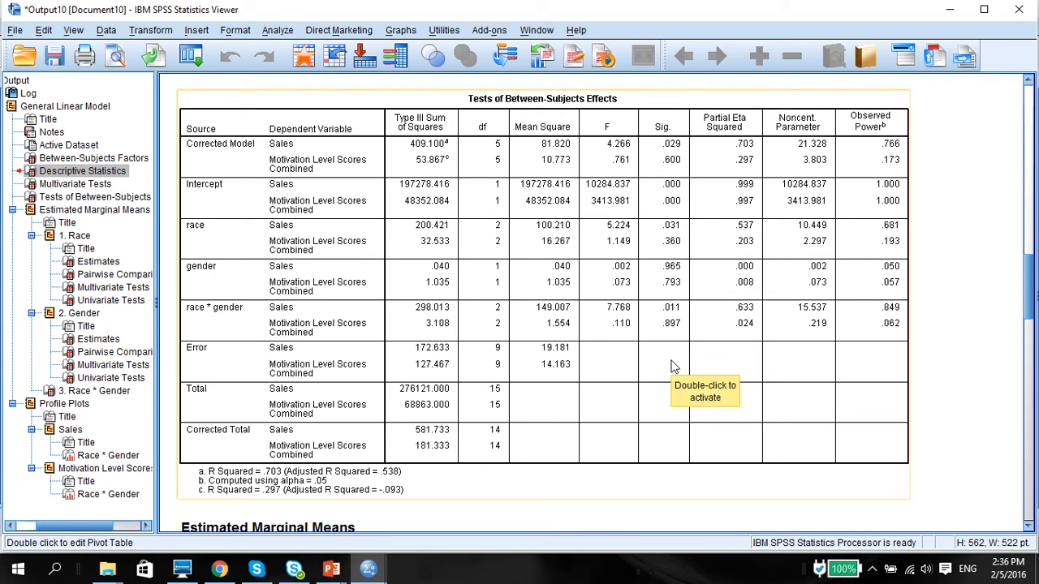
mouse_move(294, 569)
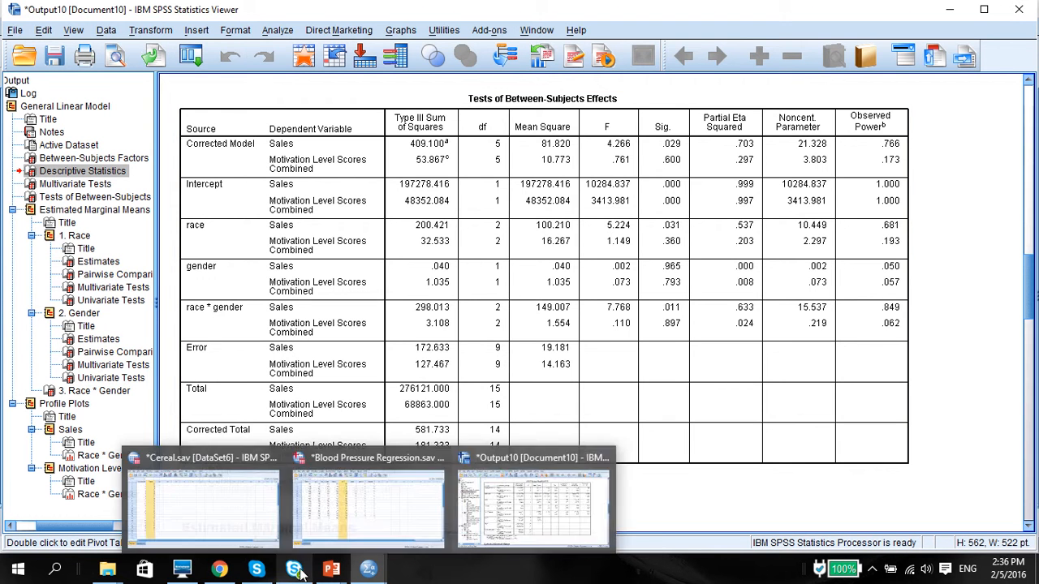
left_click(331, 568)
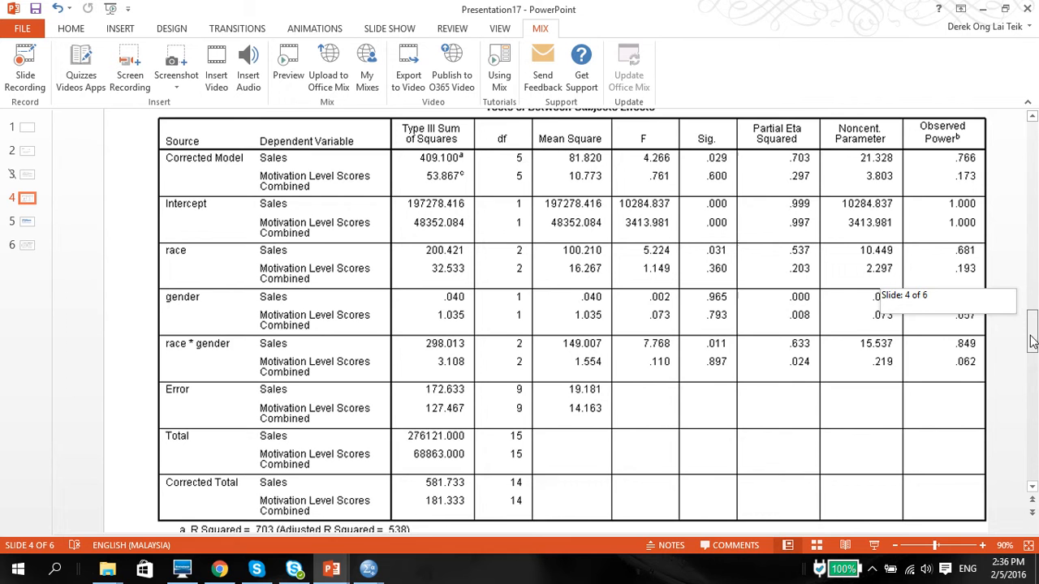
Scroll to review the Tests of Between-Subjects Effects picture on slide 4.
scroll("up", 3)
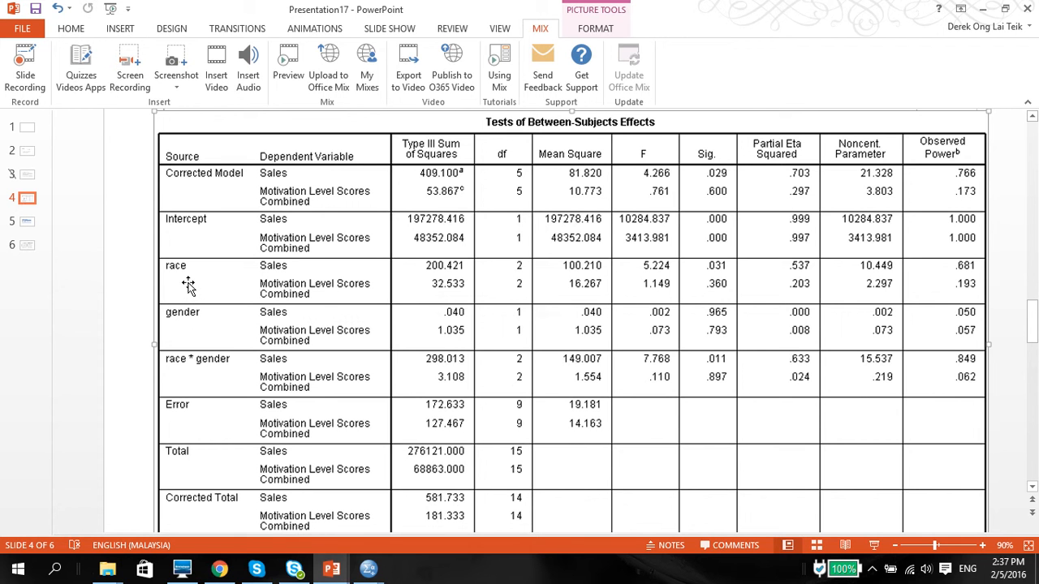
mouse_move(274, 267)
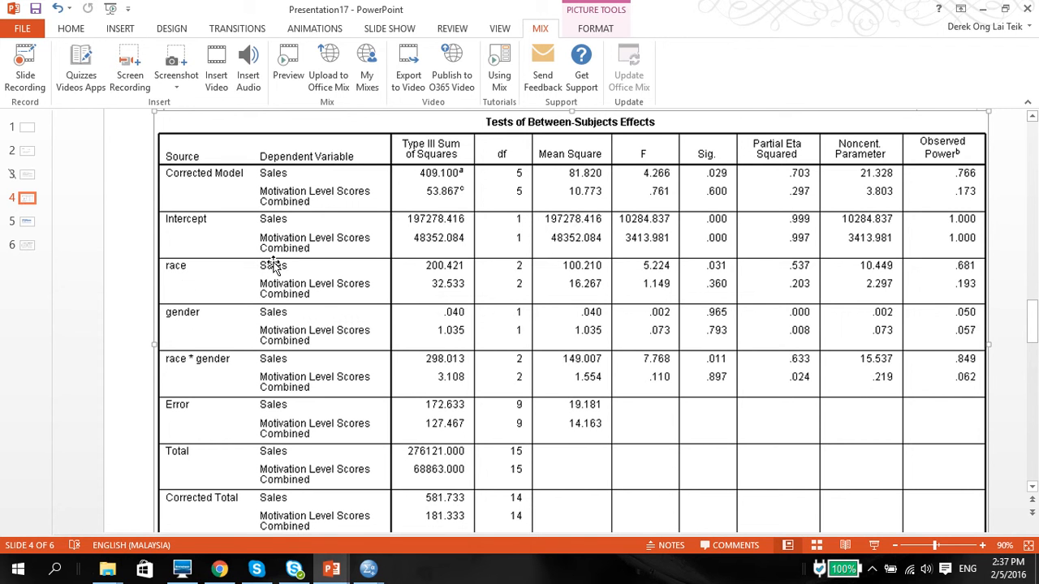
mouse_move(284, 320)
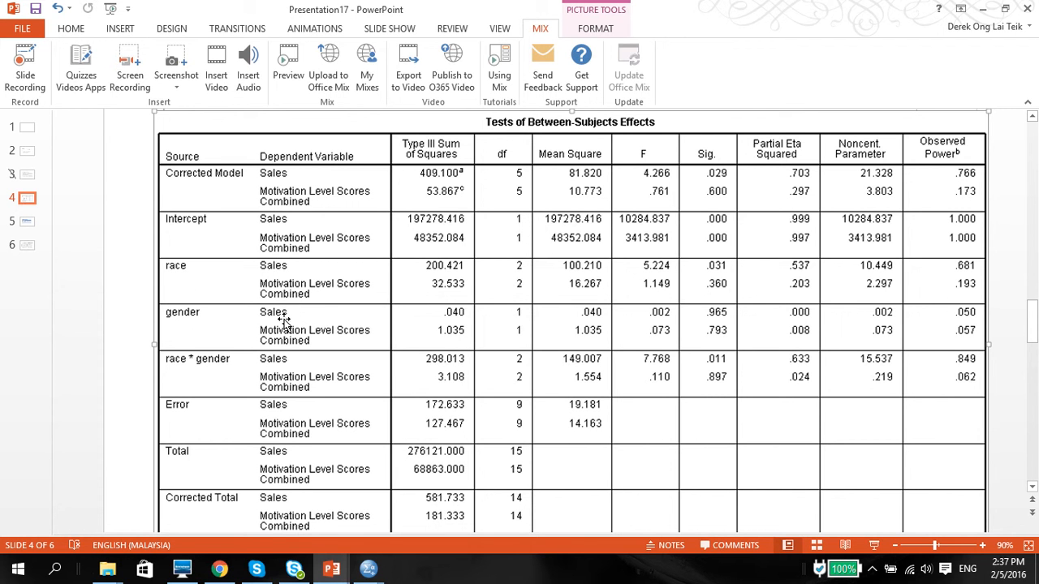
mouse_move(280, 378)
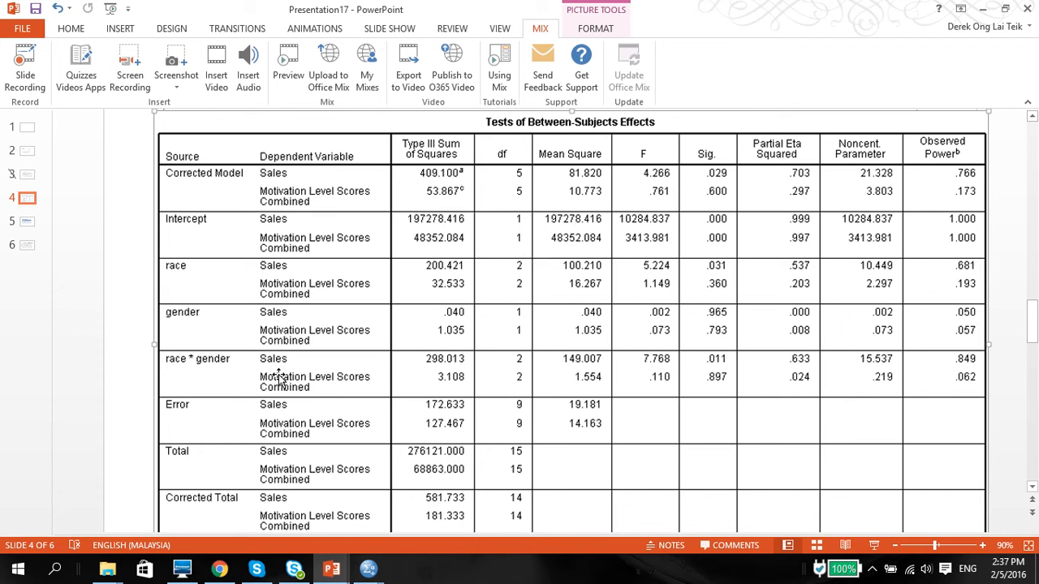
mouse_move(289, 447)
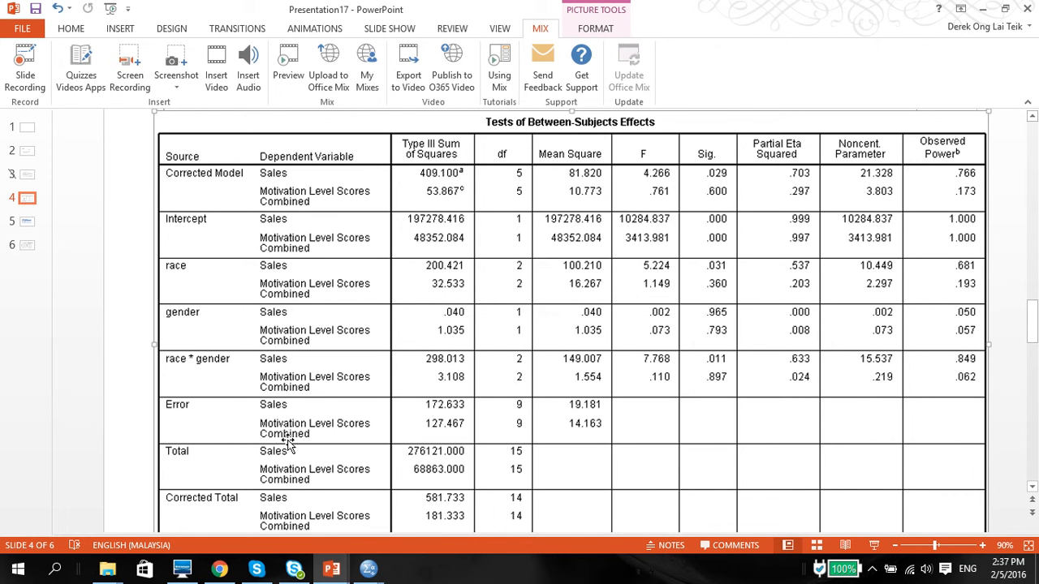
mouse_move(603, 312)
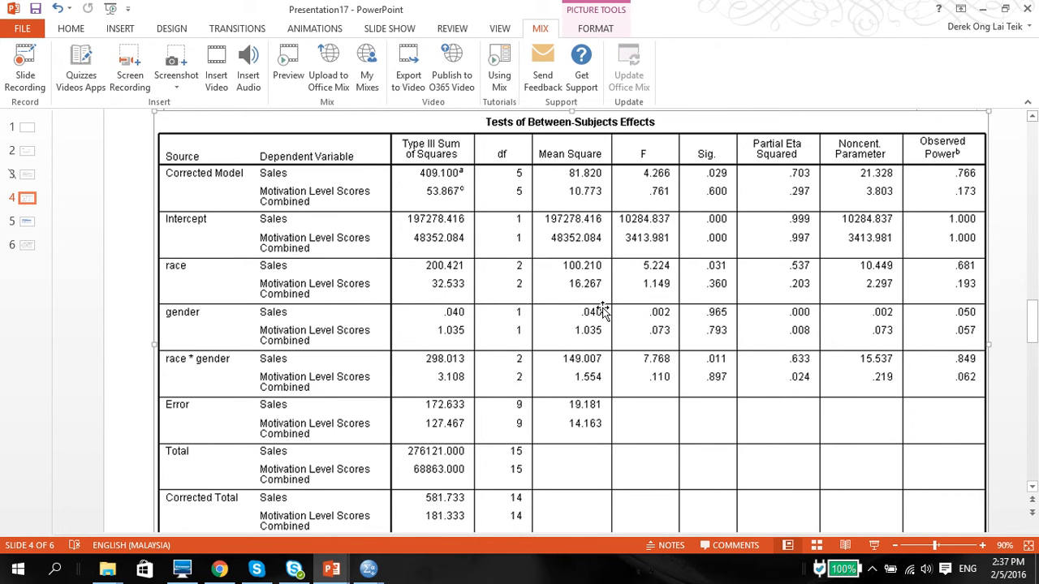
mouse_move(523, 368)
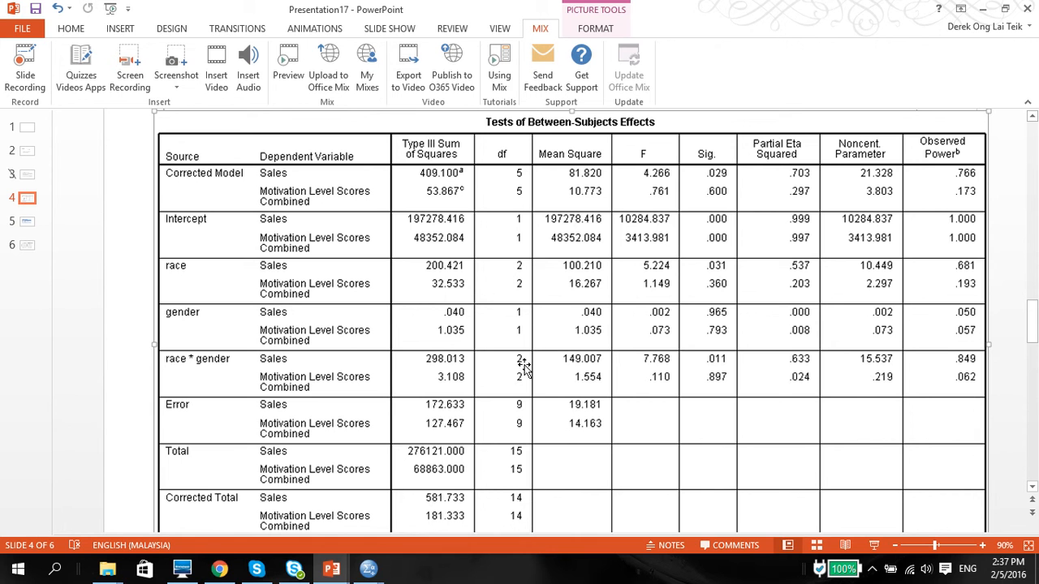
mouse_move(445, 268)
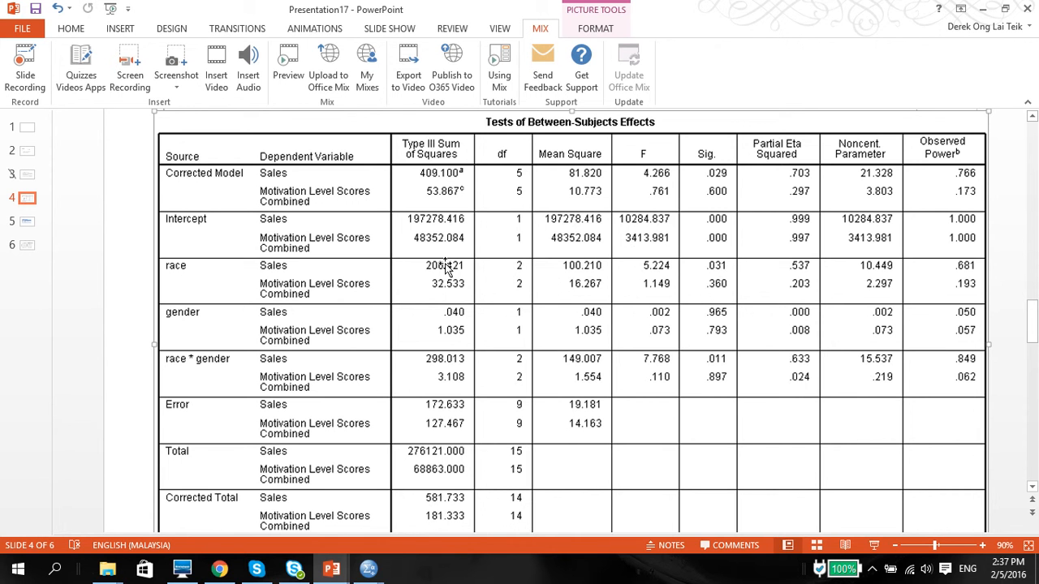
mouse_move(597, 269)
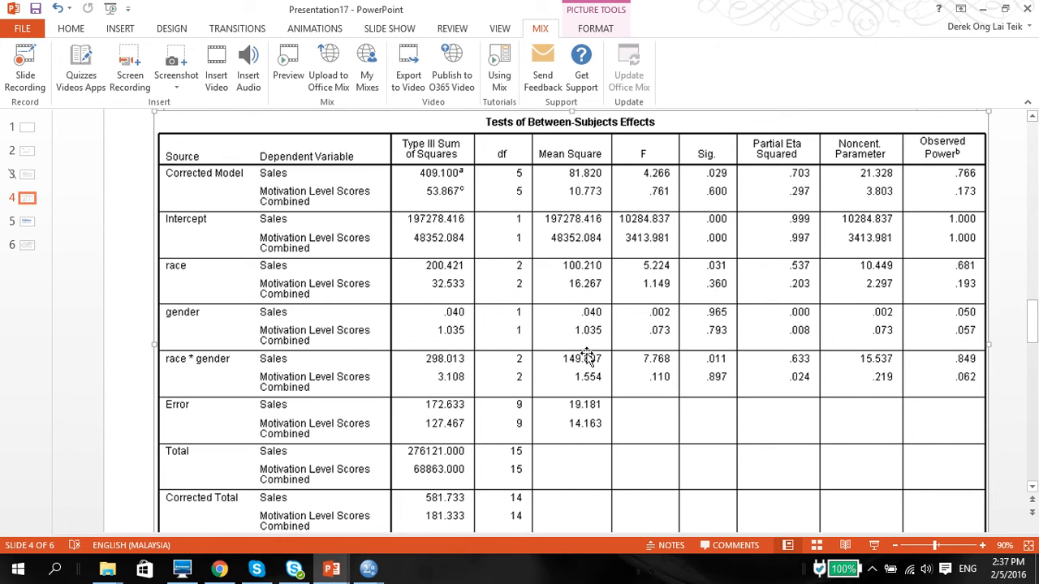
mouse_move(570, 289)
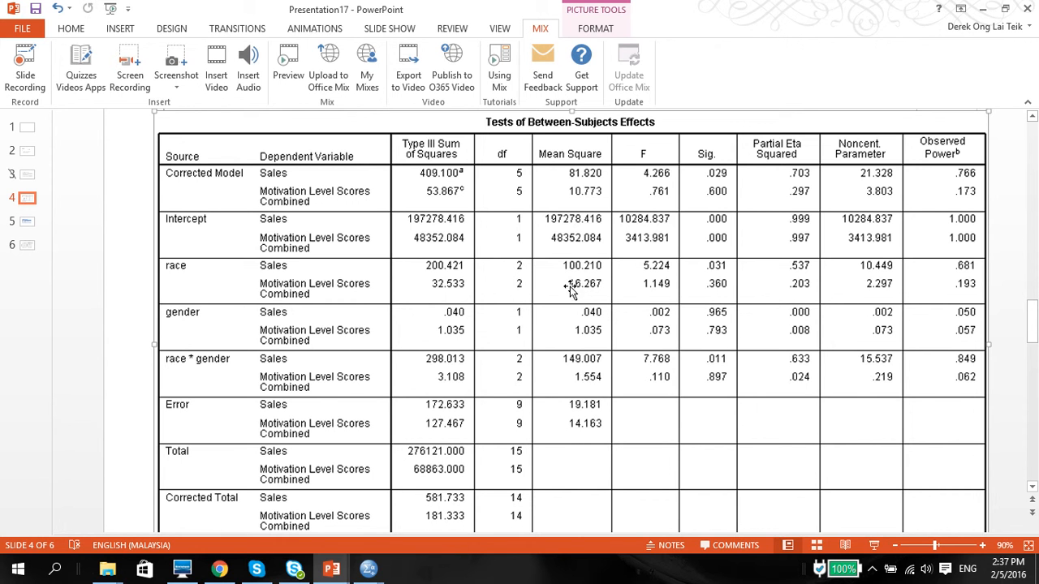
mouse_move(647, 273)
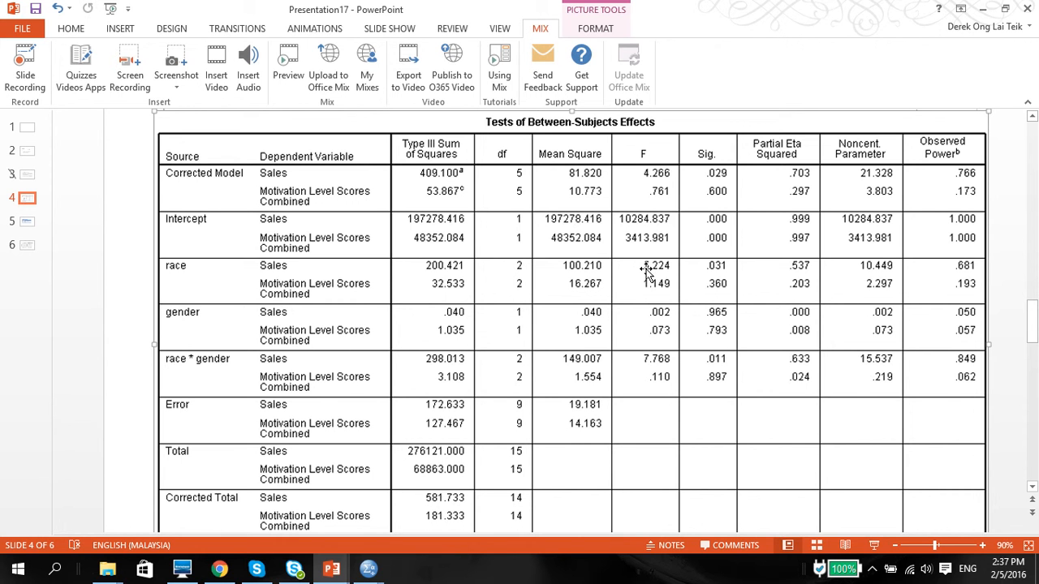
mouse_move(238, 260)
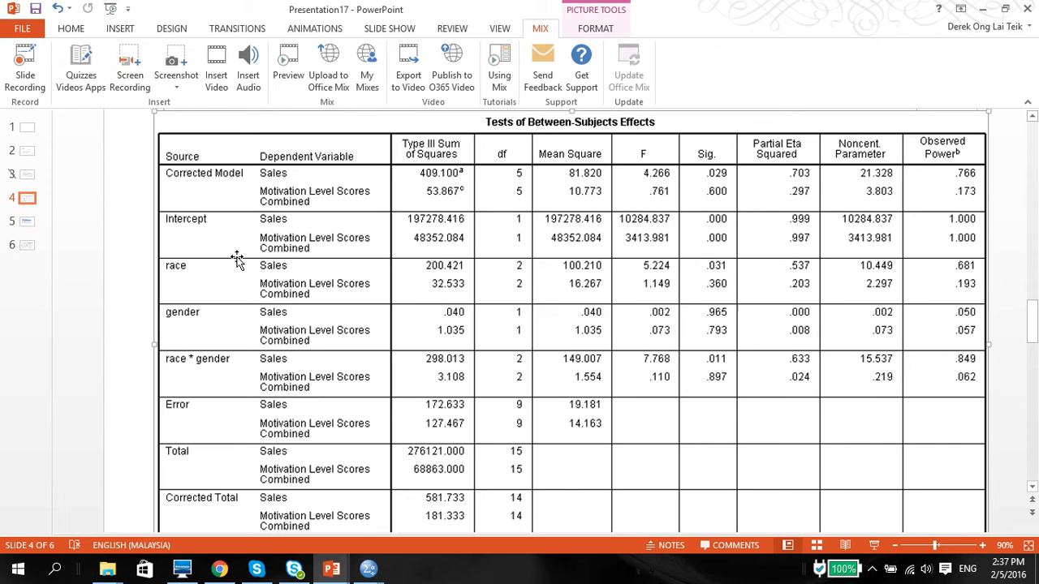
mouse_move(490, 316)
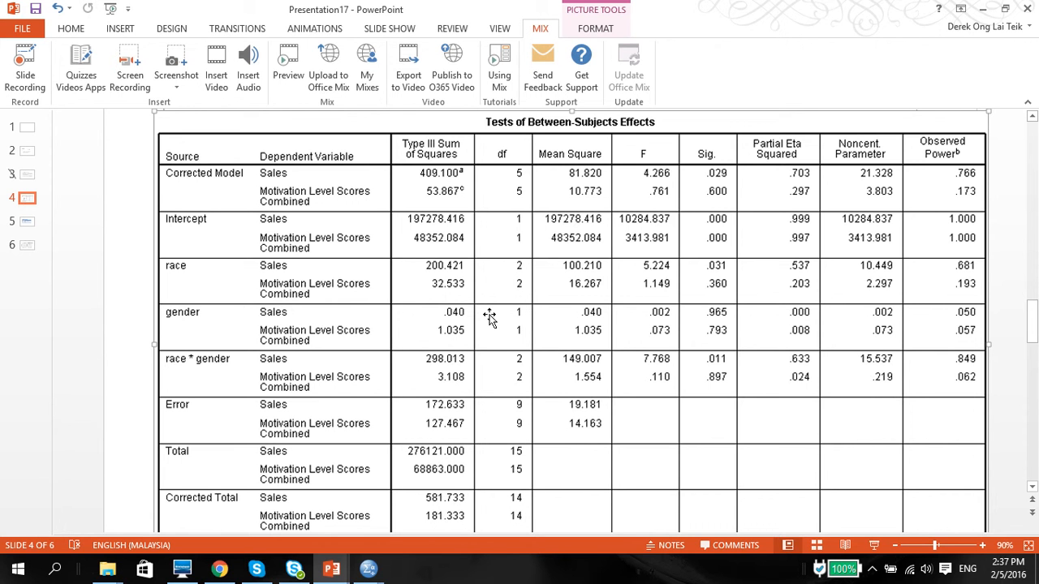
mouse_move(551, 276)
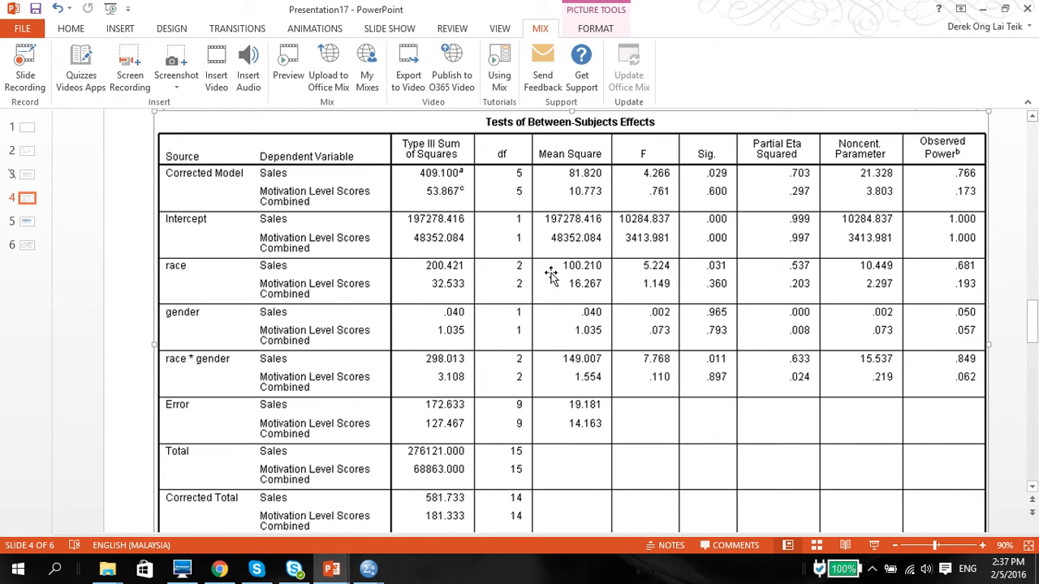
mouse_move(477, 282)
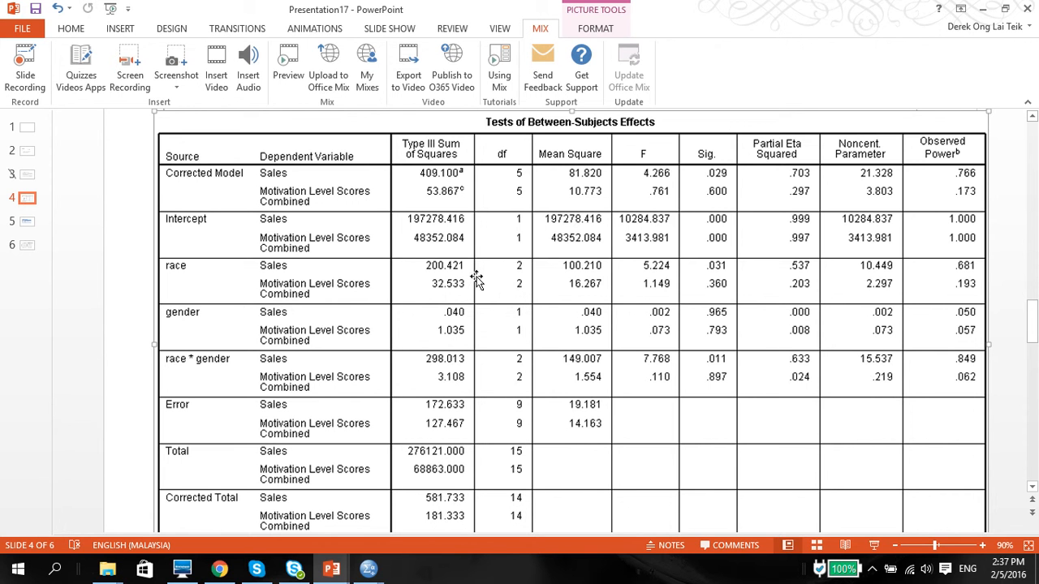
mouse_move(526, 268)
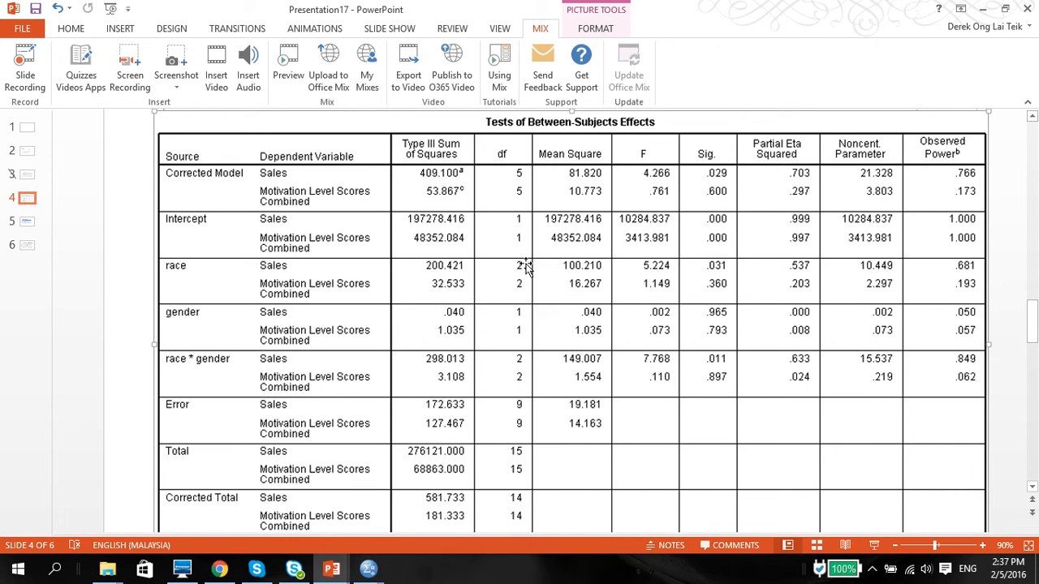
mouse_move(528, 429)
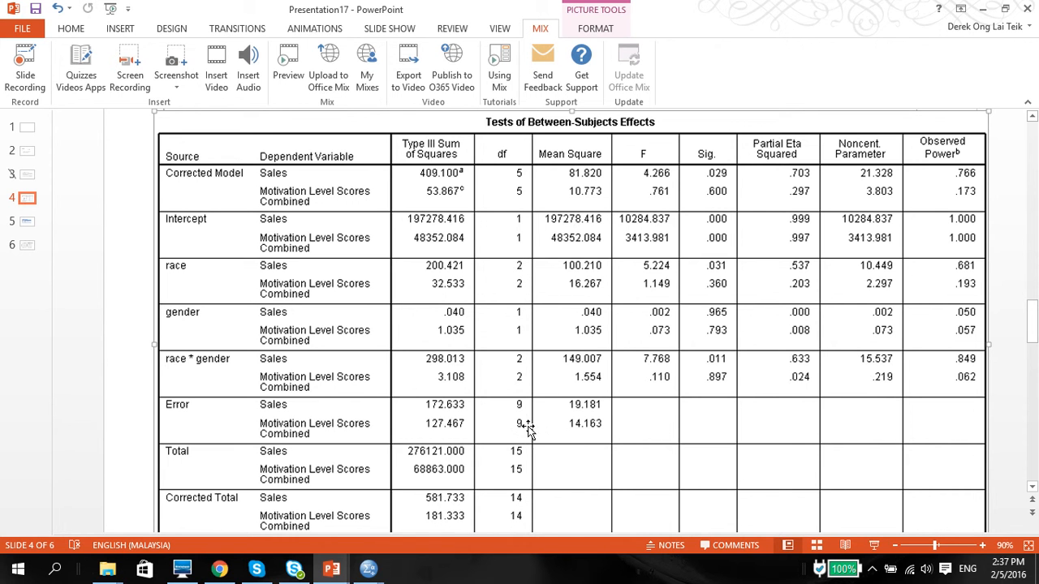
mouse_move(531, 406)
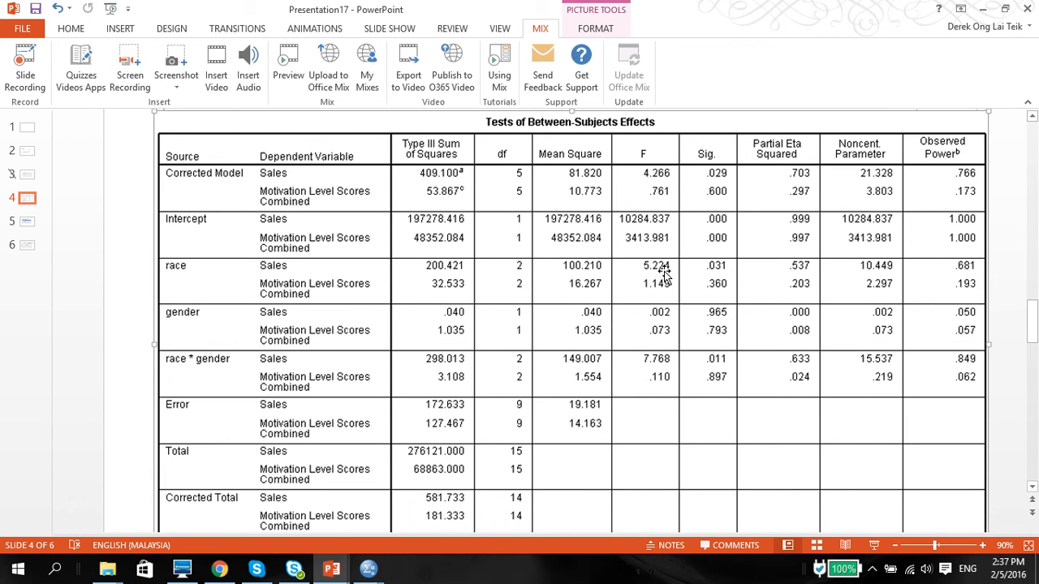
mouse_move(723, 271)
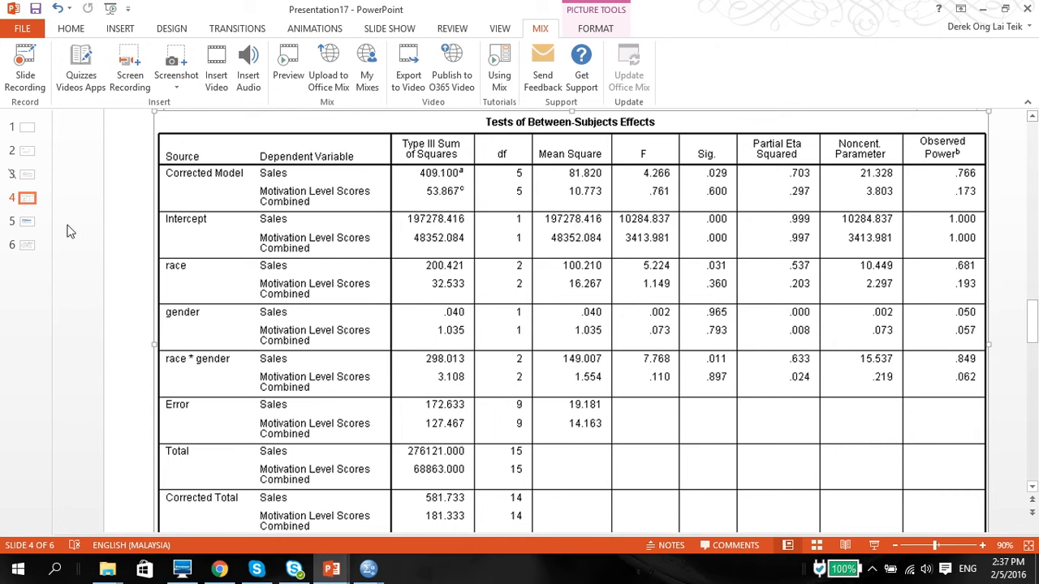
mouse_move(294, 267)
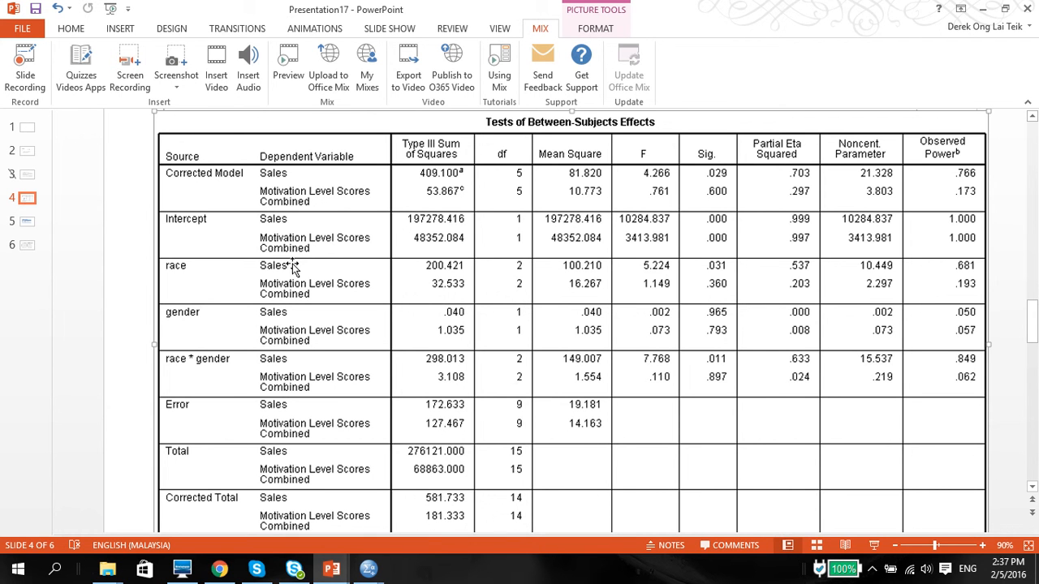
mouse_move(26, 222)
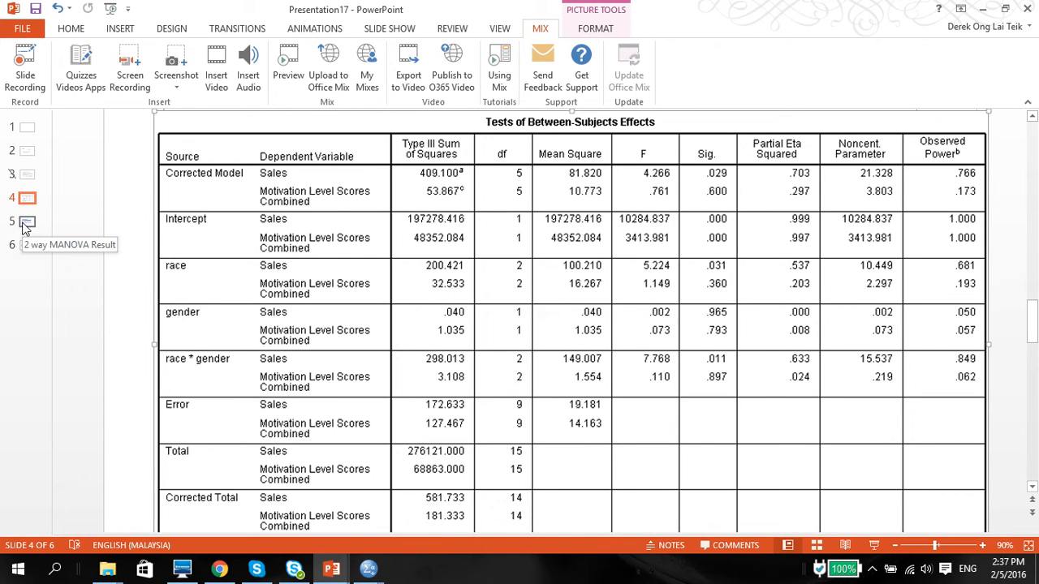
mouse_move(251, 301)
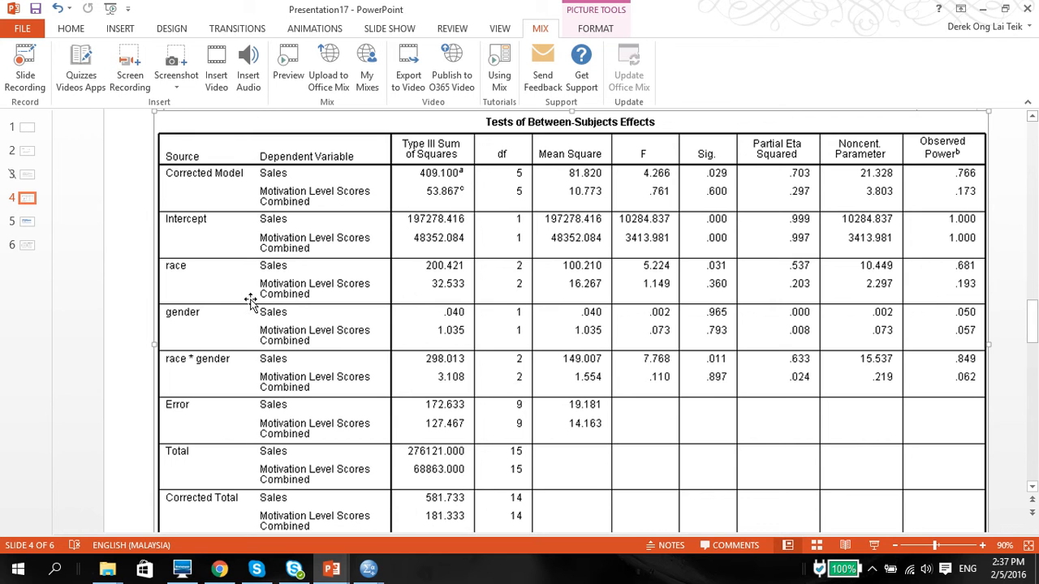
mouse_move(272, 306)
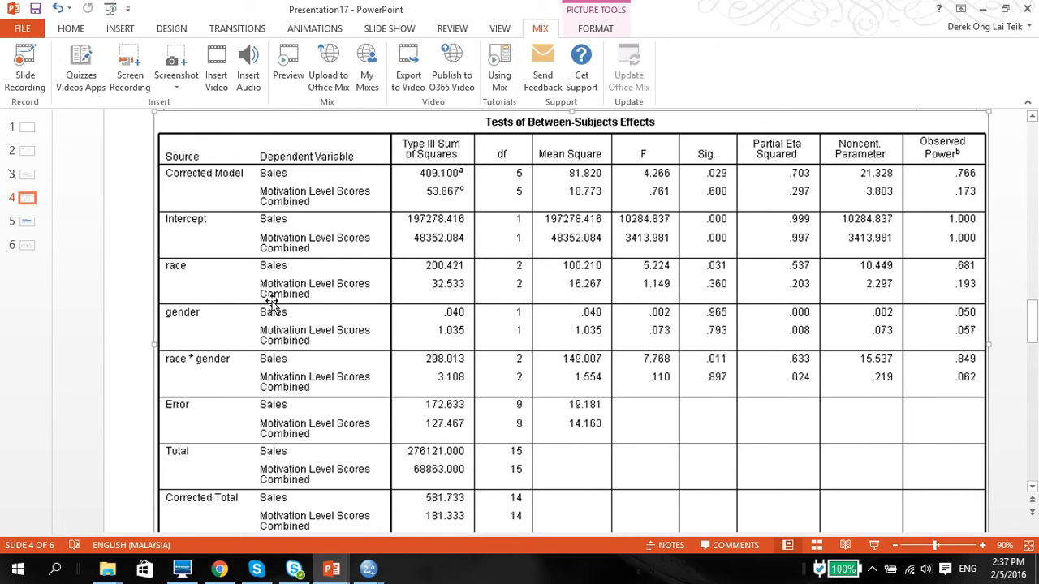
mouse_move(498, 284)
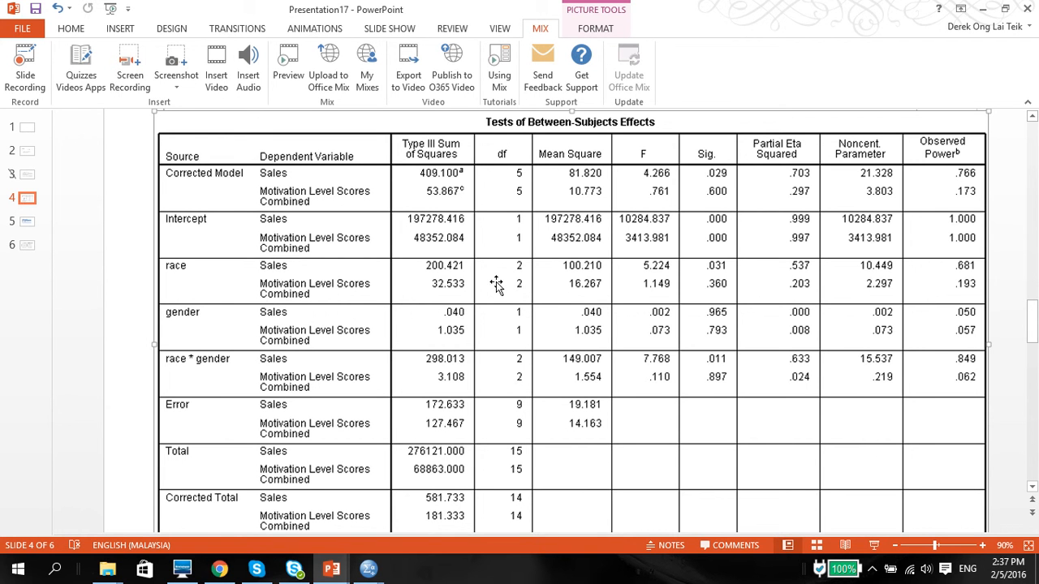
mouse_move(337, 302)
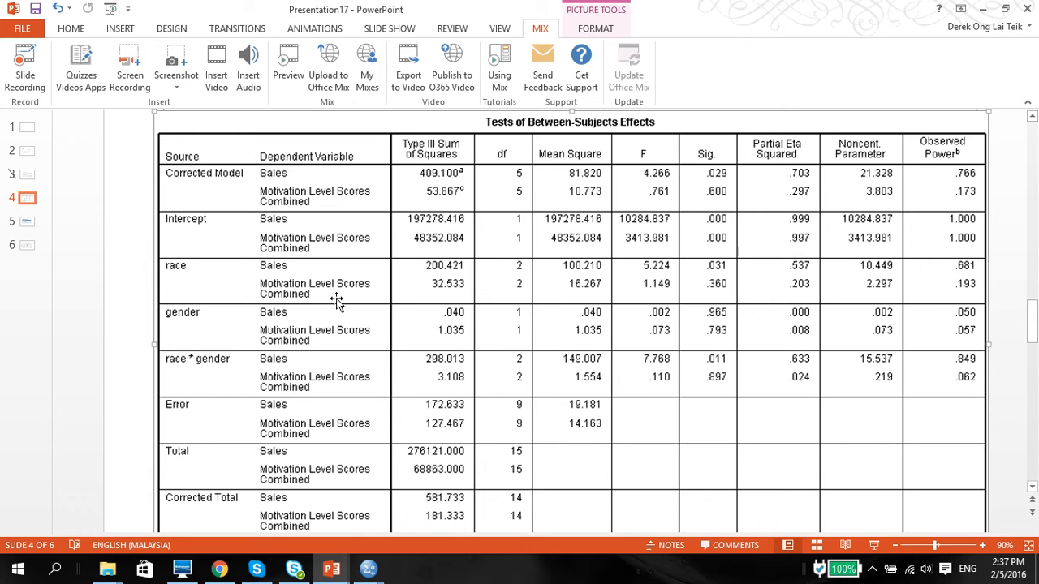
mouse_move(722, 292)
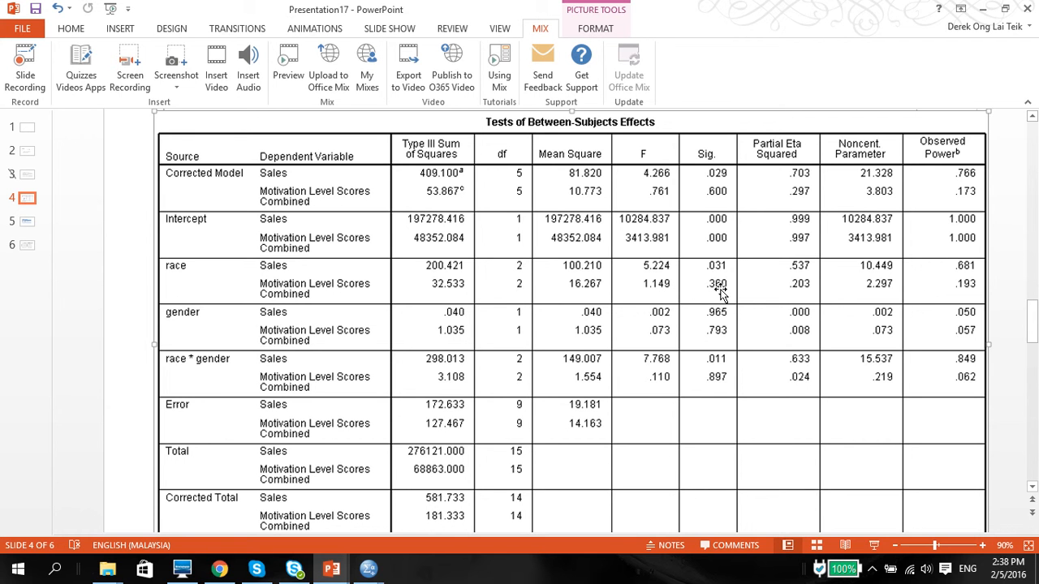
mouse_move(520, 284)
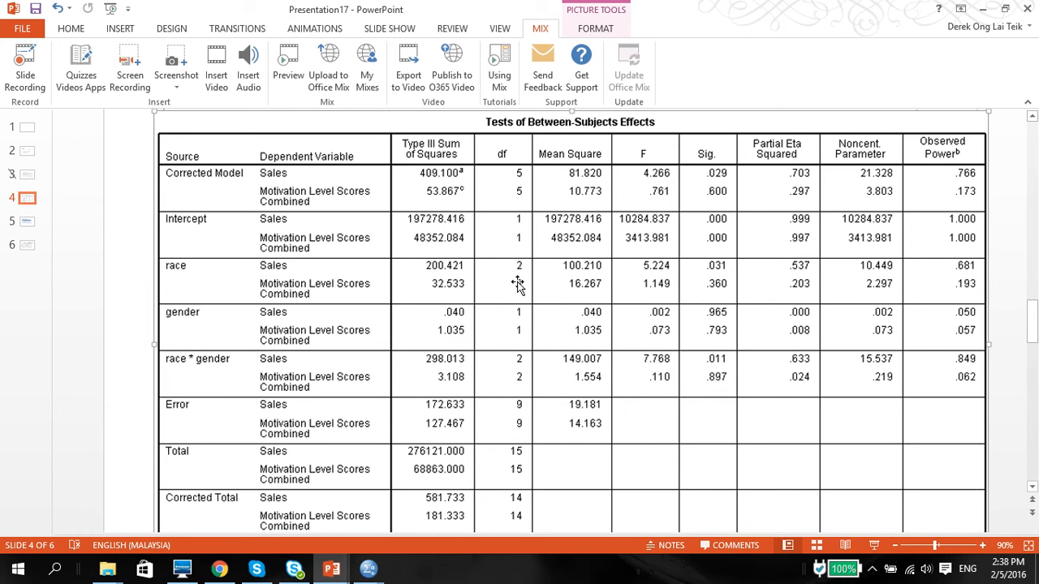
mouse_move(703, 274)
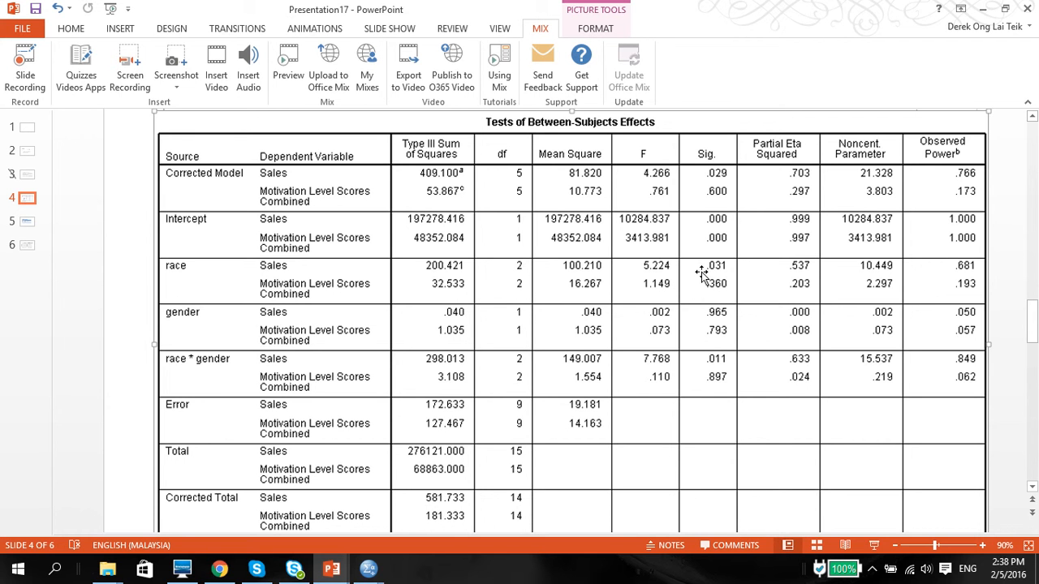
mouse_move(635, 290)
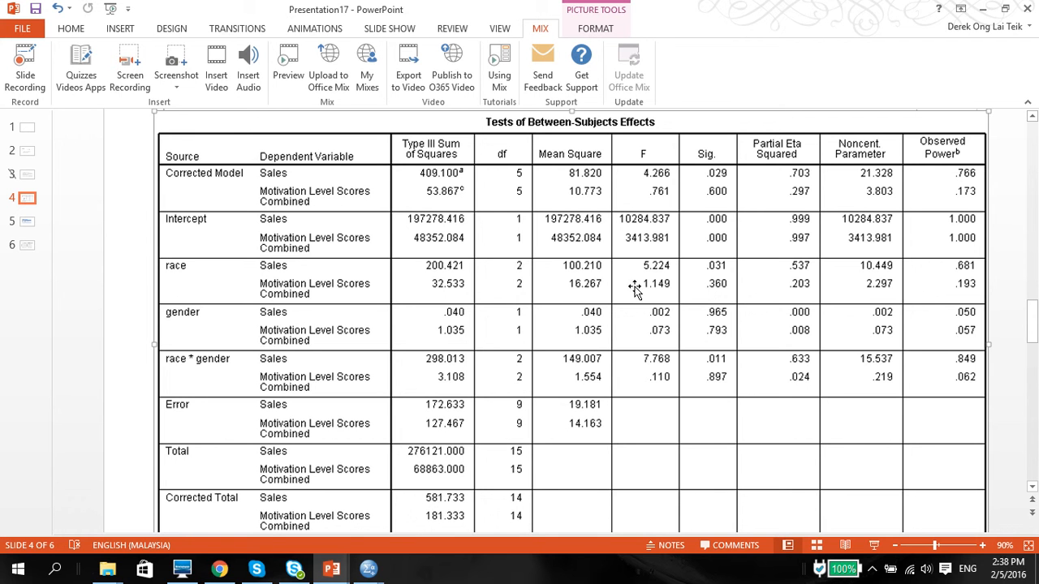
mouse_move(715, 272)
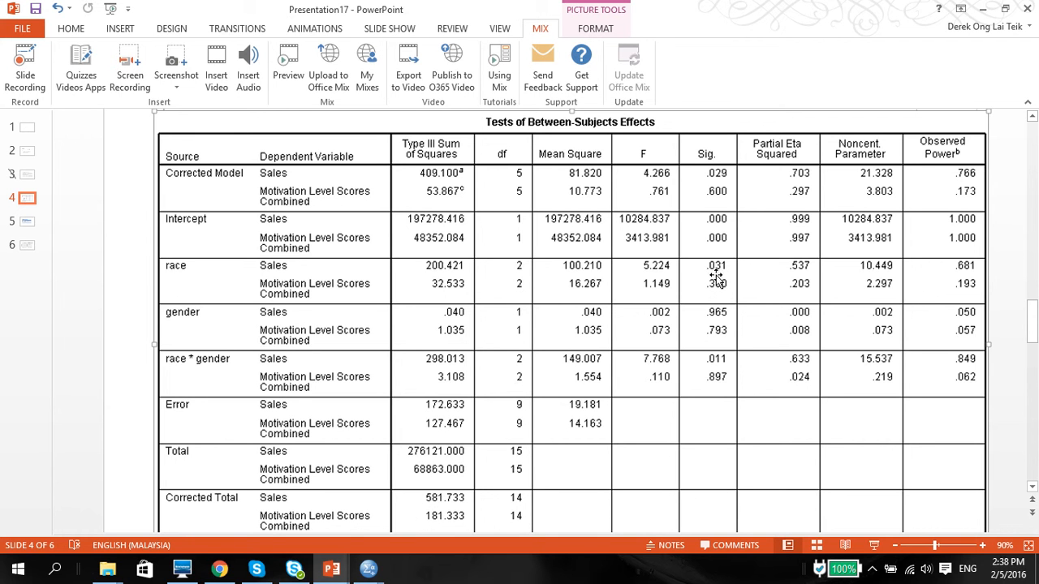
mouse_move(718, 306)
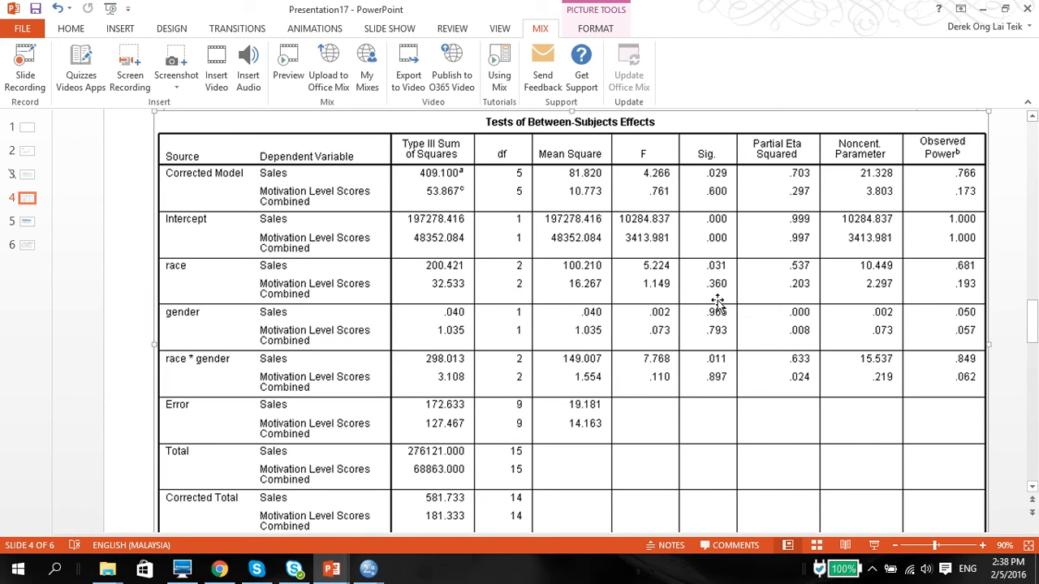
mouse_move(720, 357)
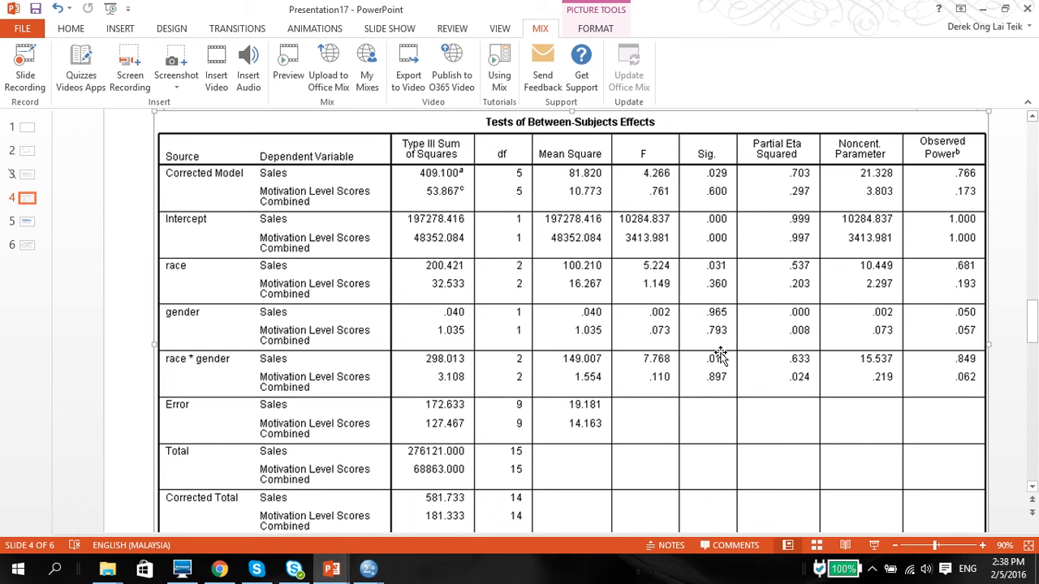
mouse_move(720, 374)
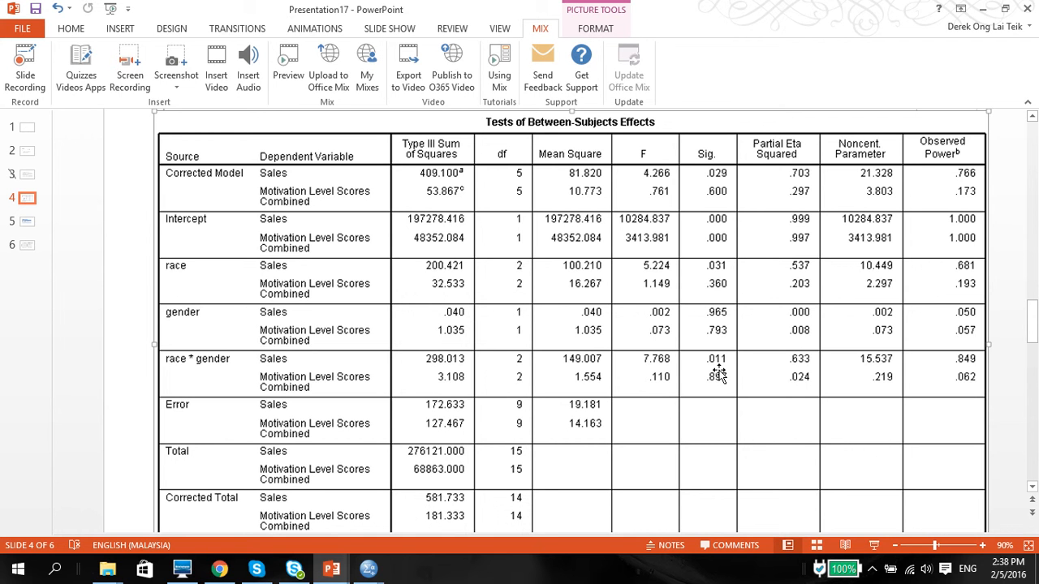
mouse_move(702, 333)
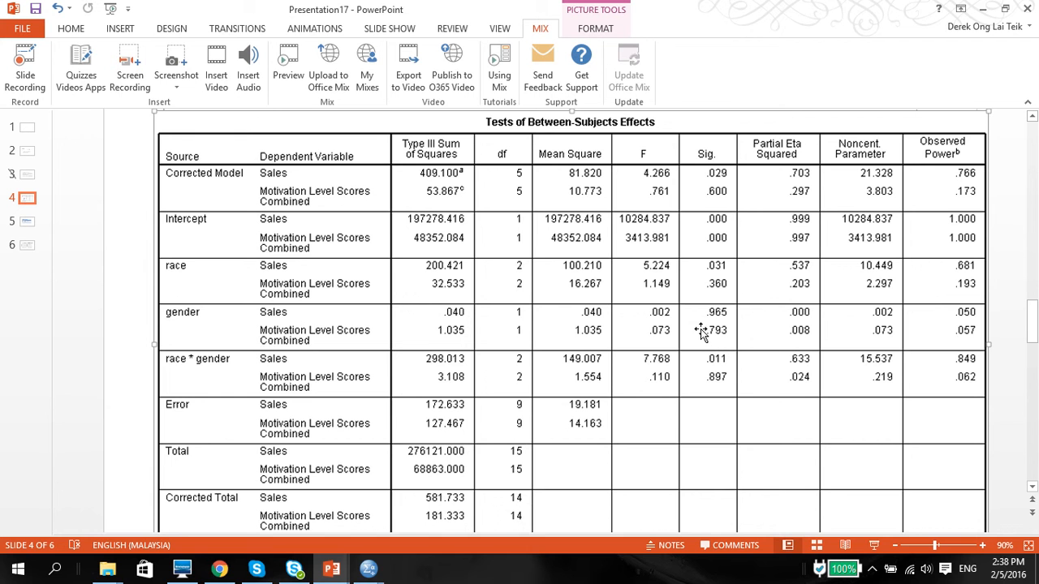
mouse_move(717, 314)
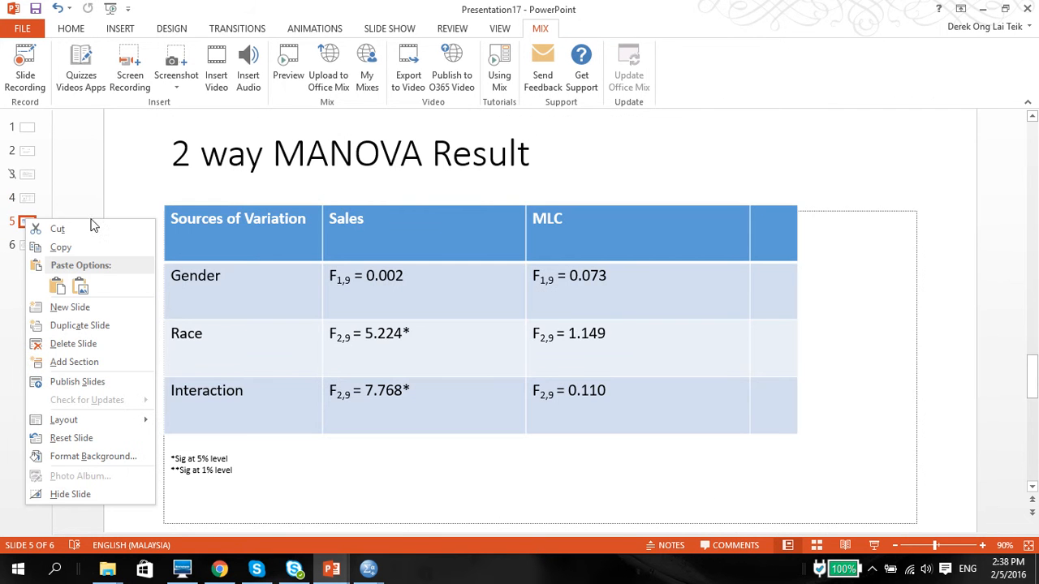
mouse_move(633, 273)
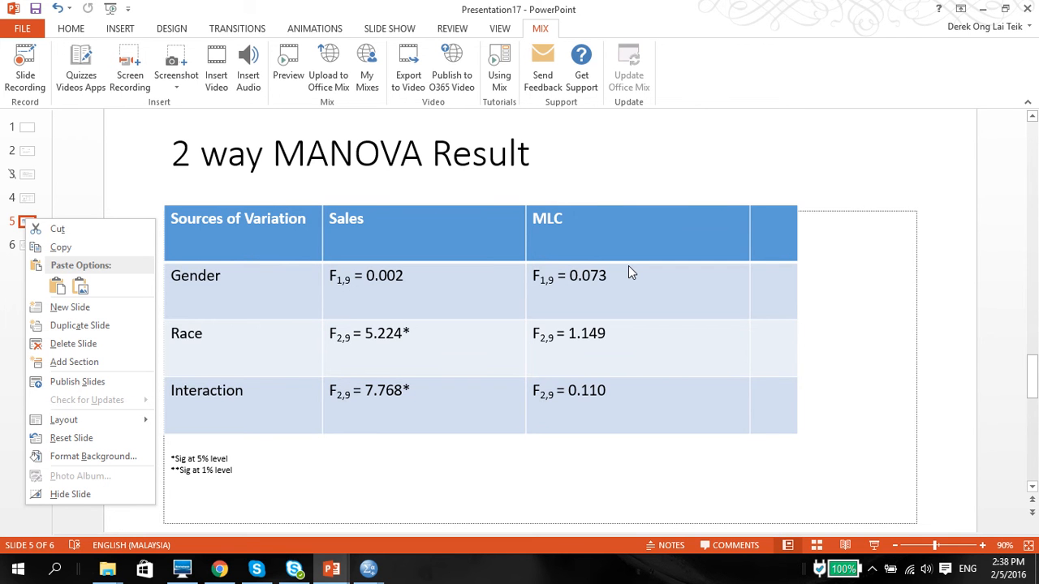
mouse_move(421, 426)
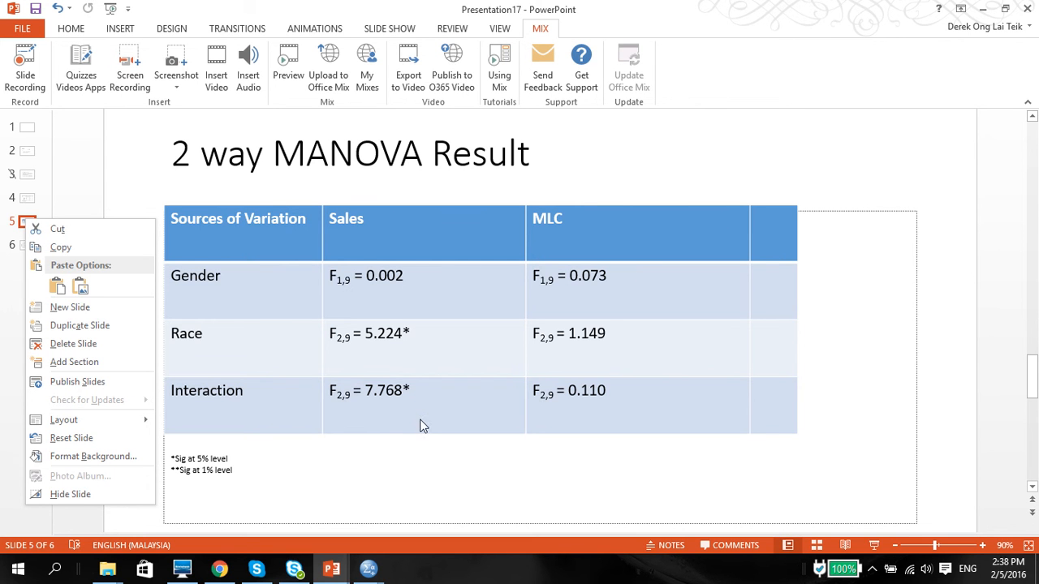
Close the slide menu, revisit slides 4 and 5, and bring the SPSS output viewer forward.
left_click(825, 347)
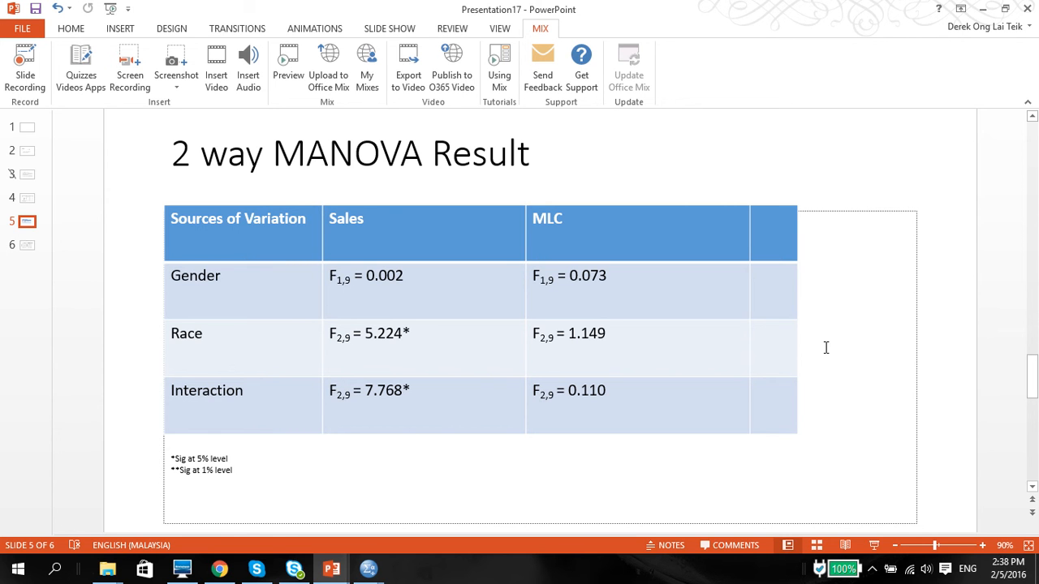
mouse_move(587, 397)
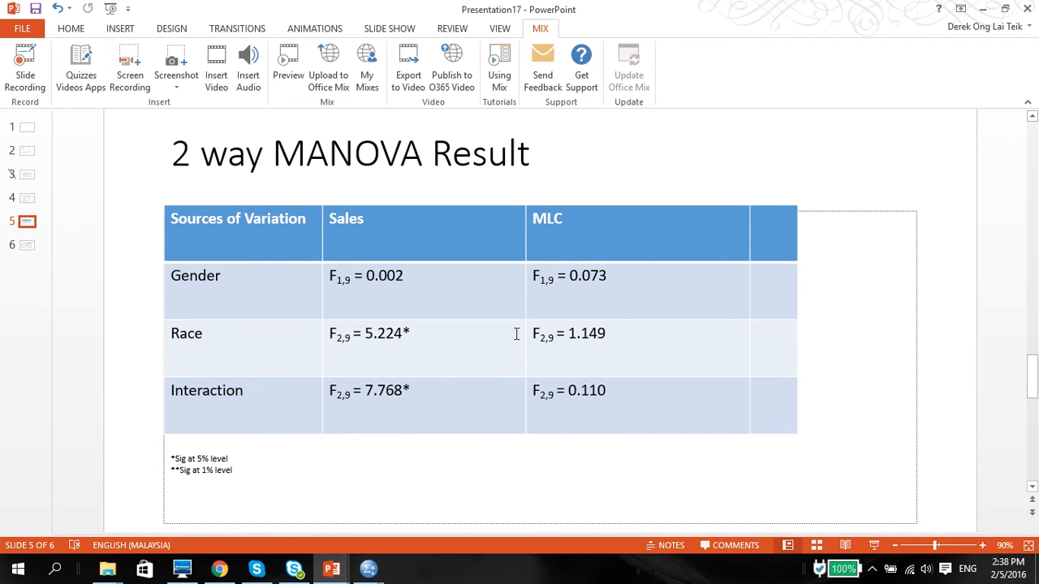
left_click(30, 197)
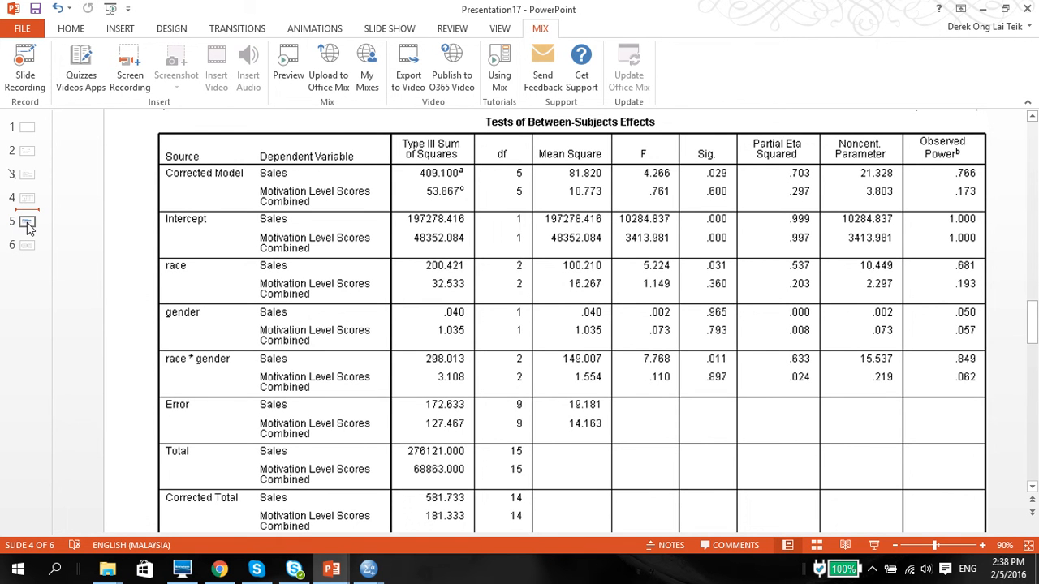
left_click(26, 221)
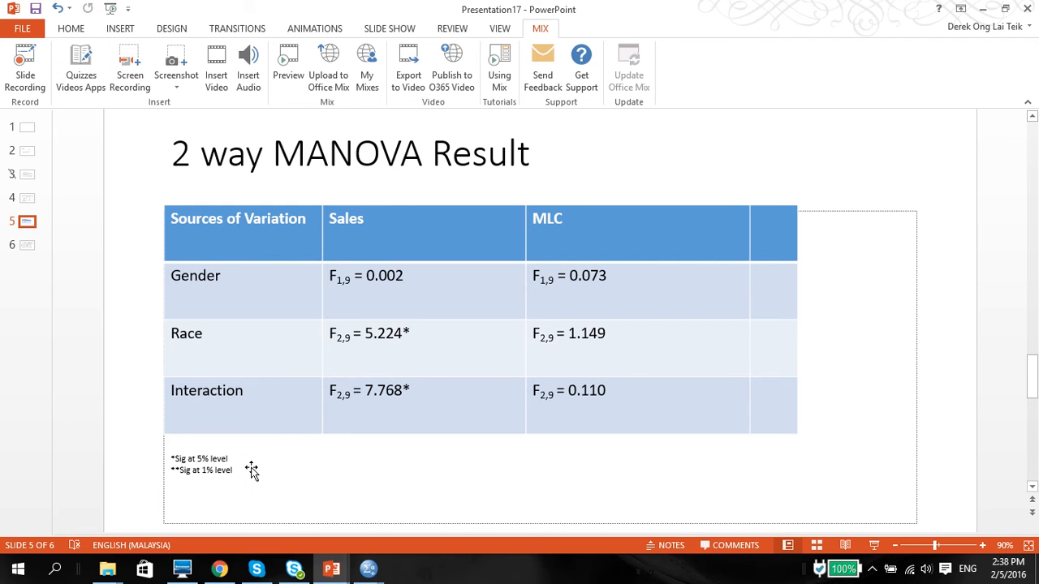
mouse_move(587, 418)
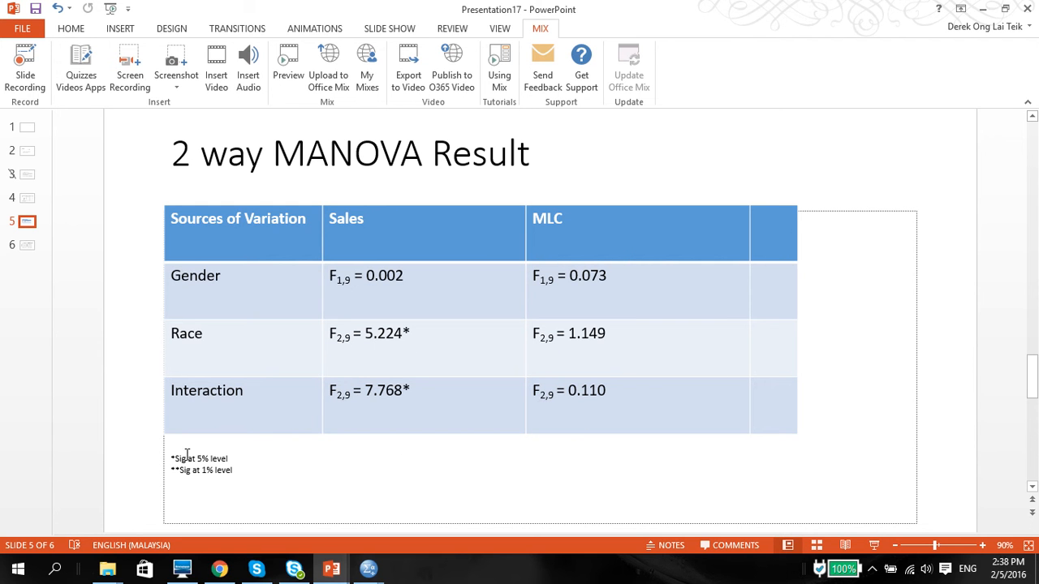
mouse_move(254, 469)
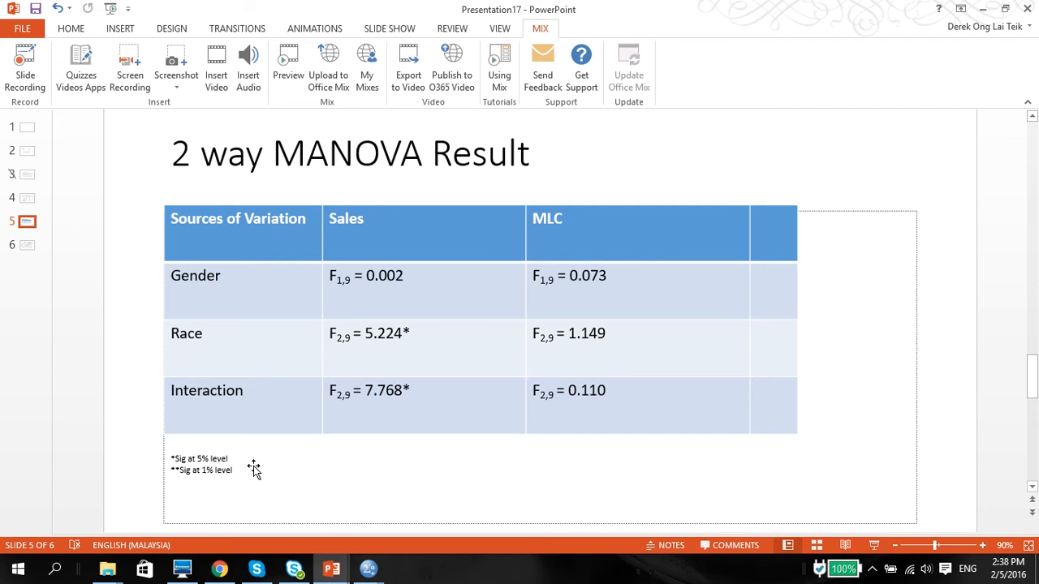
mouse_move(4, 294)
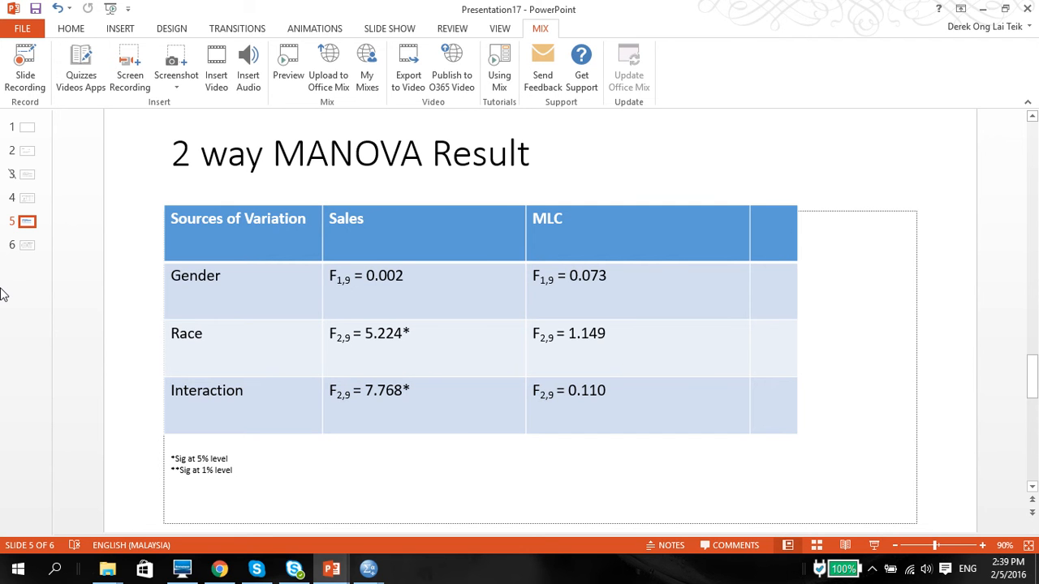
mouse_move(466, 188)
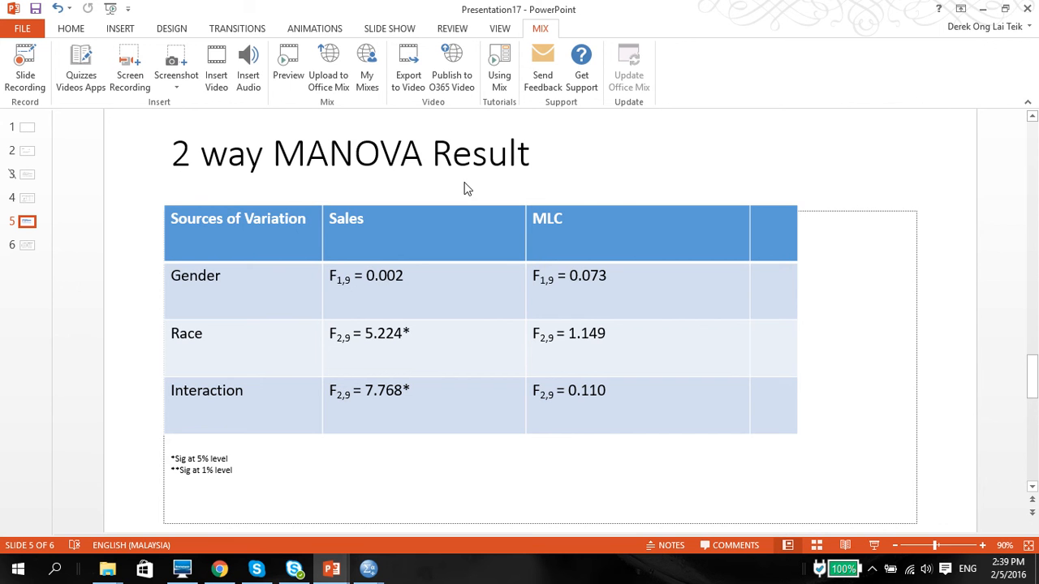
mouse_move(580, 390)
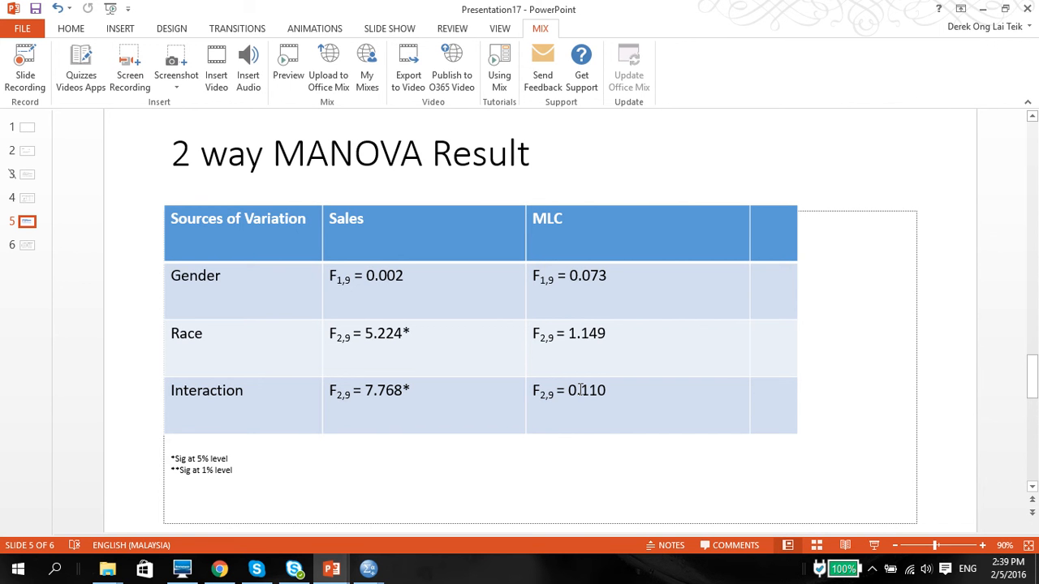
mouse_move(396, 580)
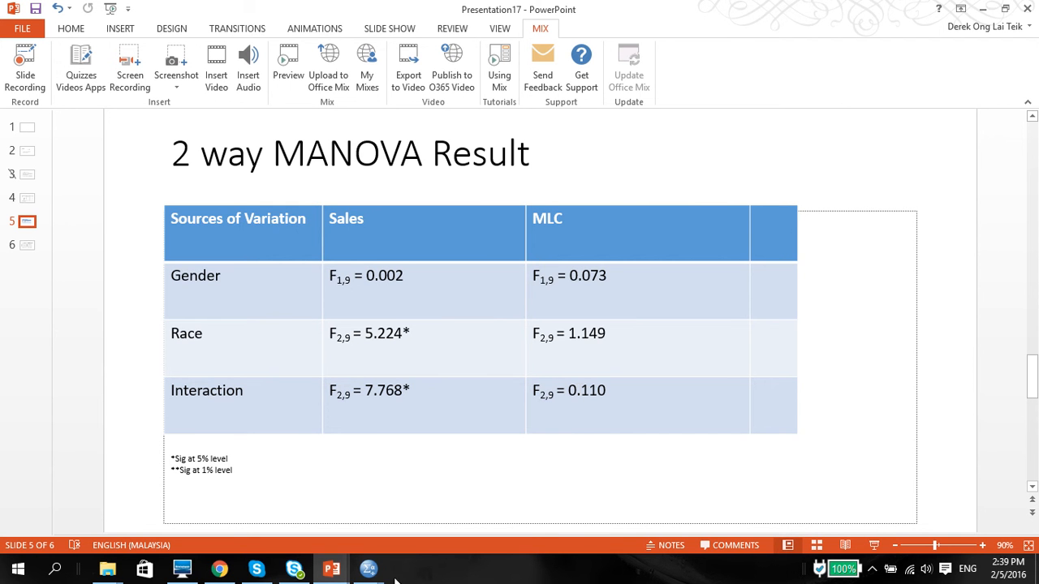
left_click(368, 568)
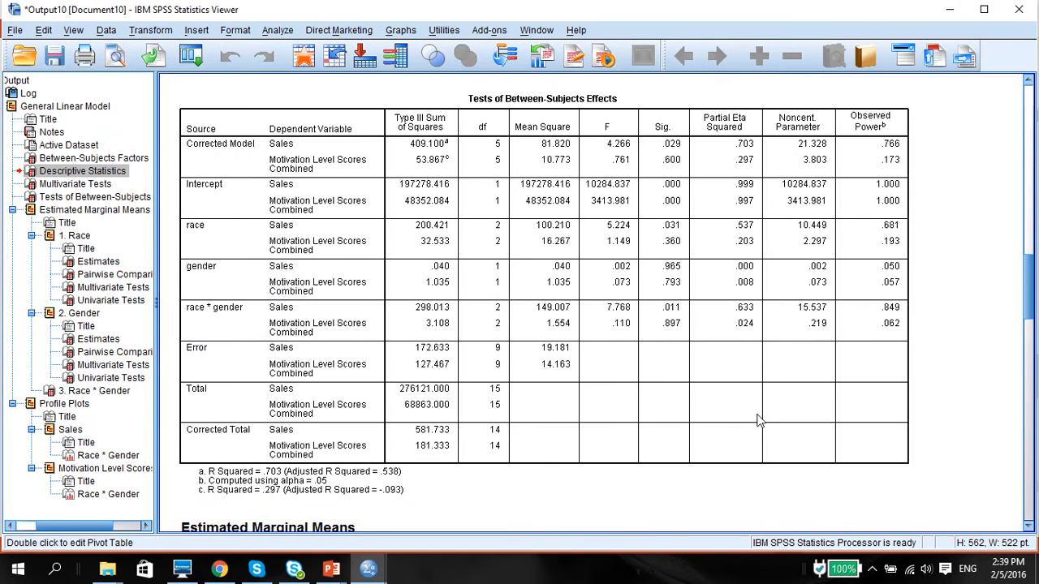
scroll("down", 3)
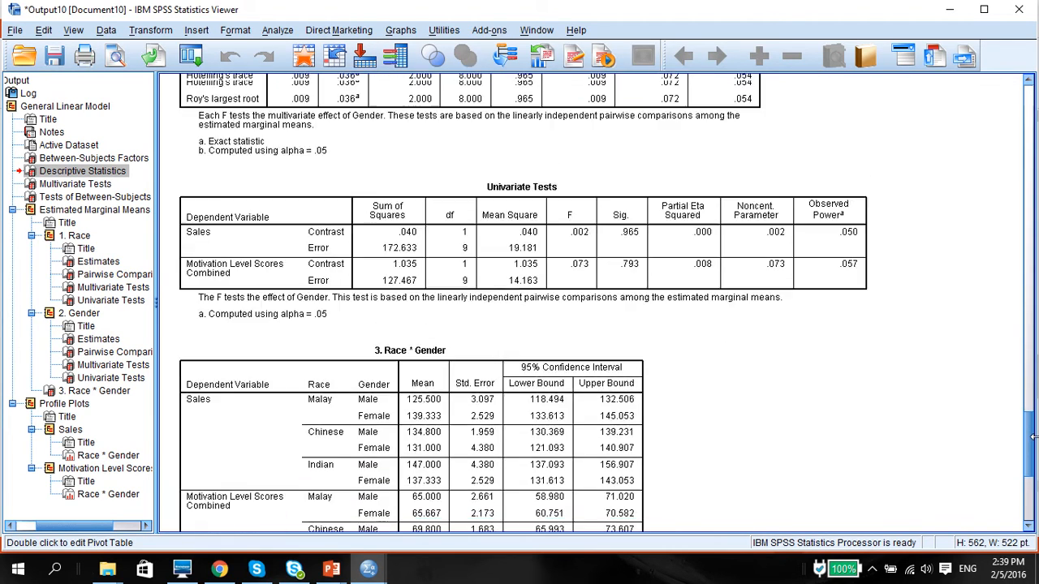
scroll("down", 3)
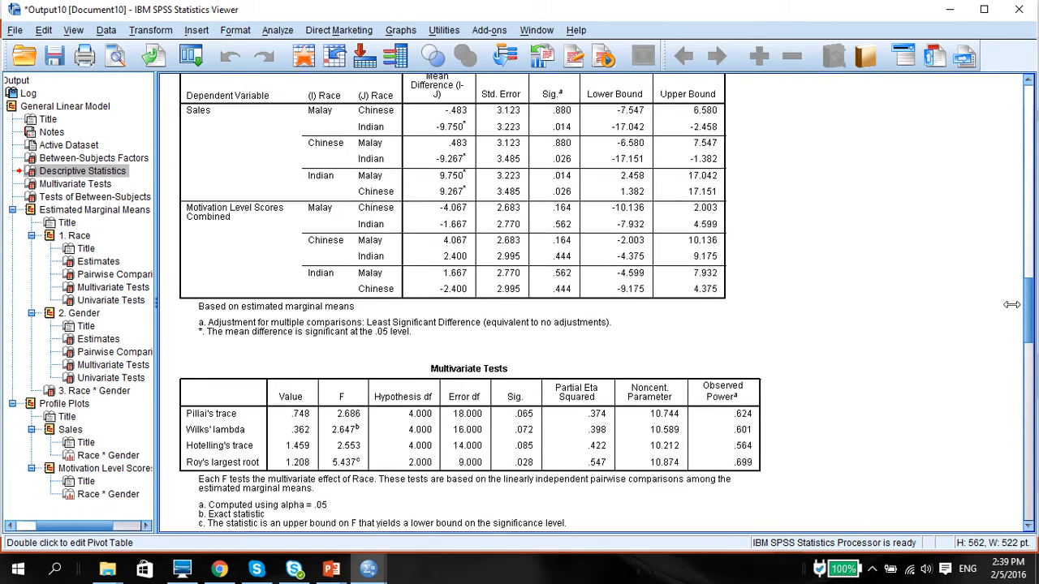
scroll("up", 3)
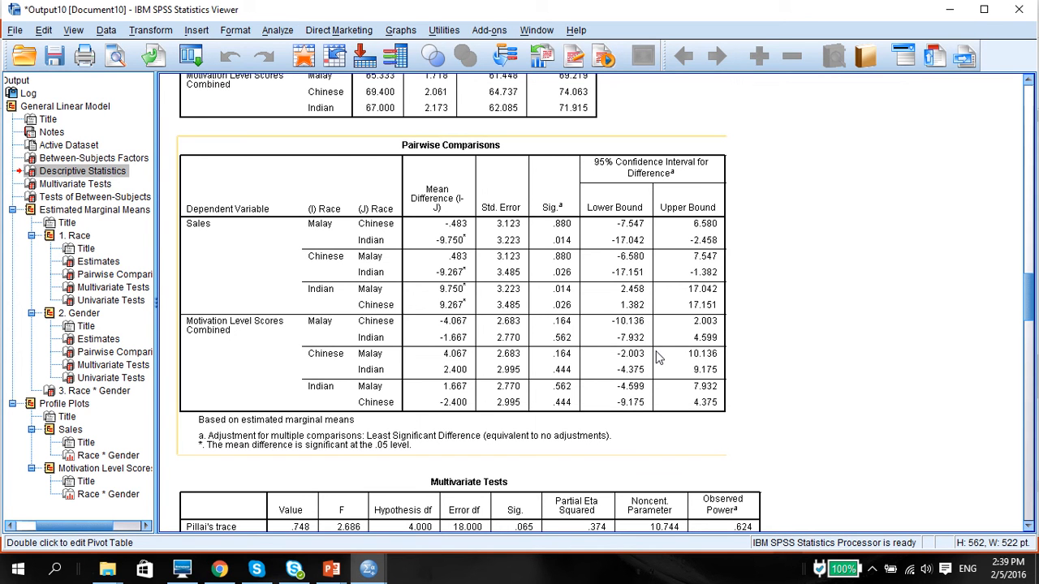
scroll("down", 3)
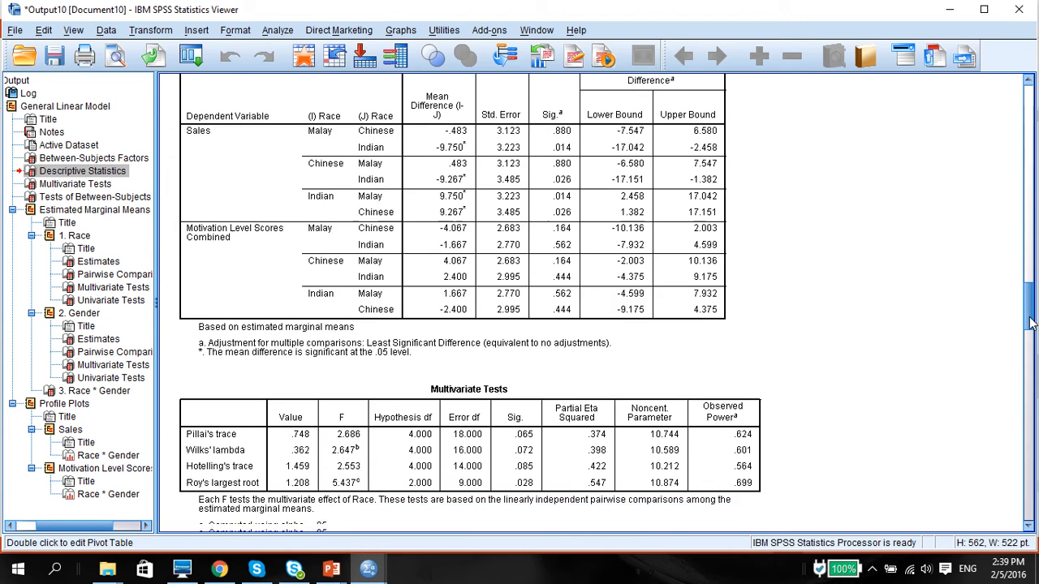
scroll("down", 3)
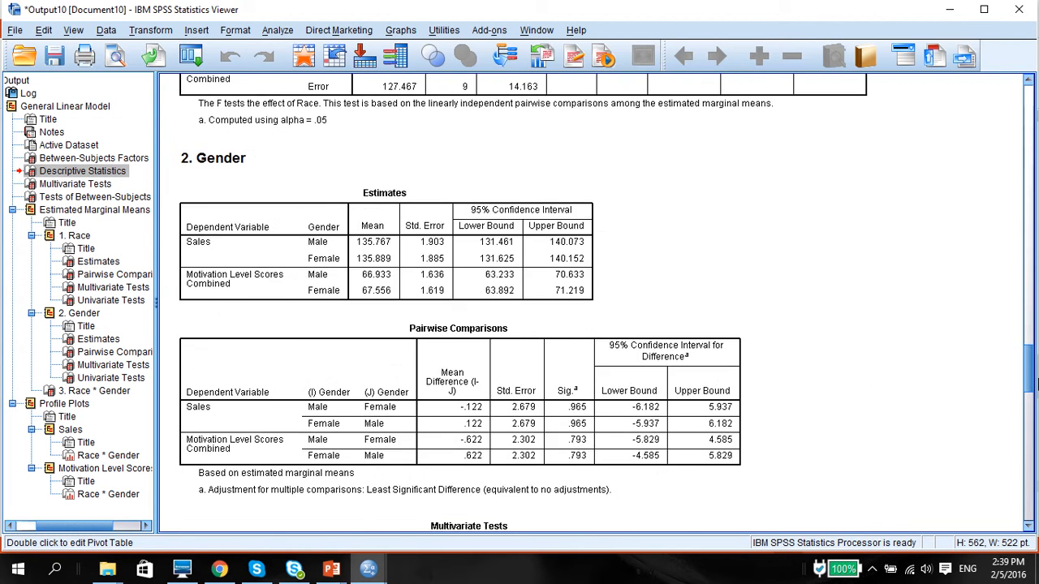
scroll("down", 3)
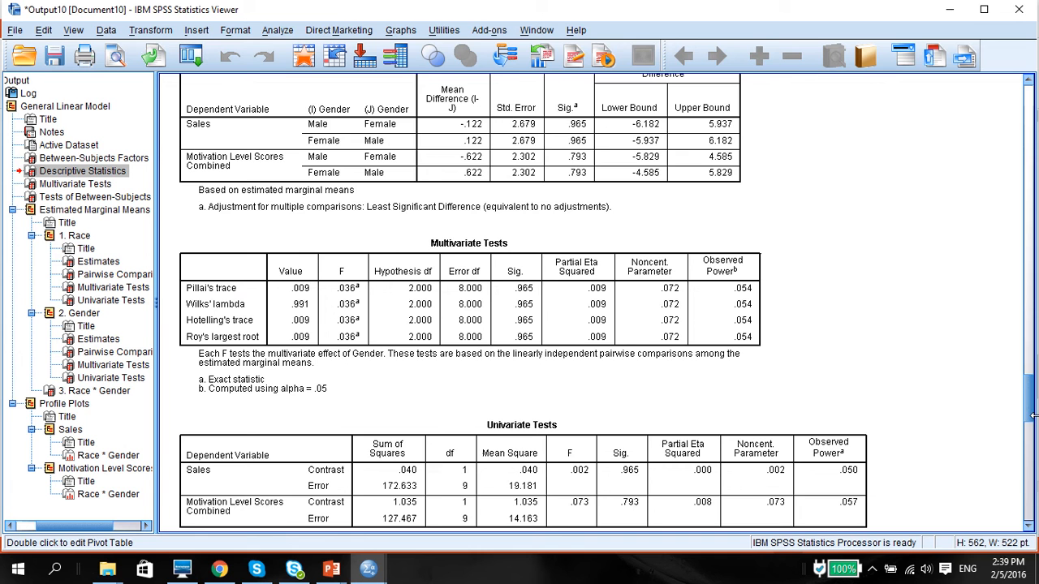
scroll("down", 3)
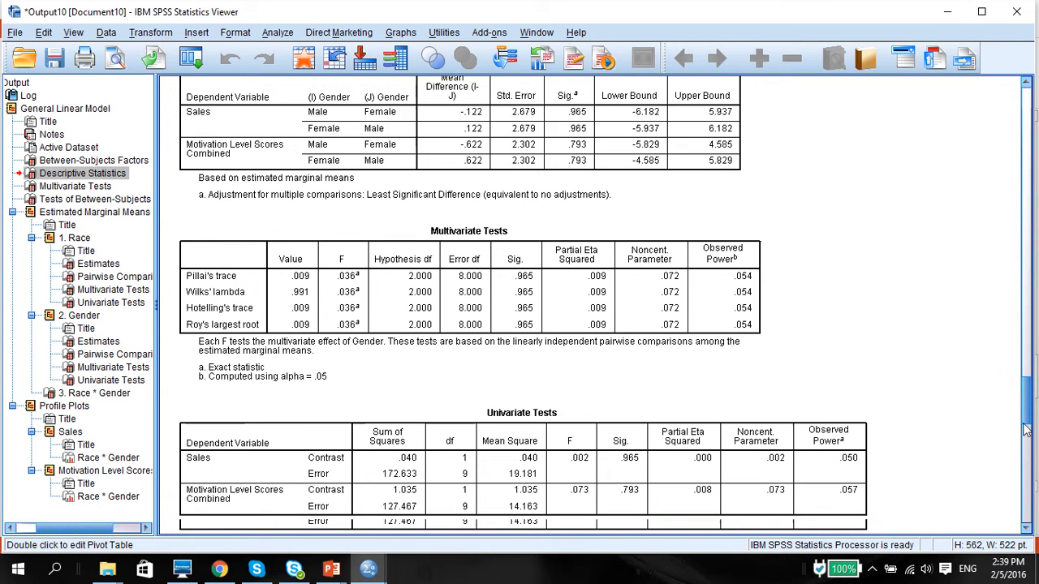
scroll("down", 3)
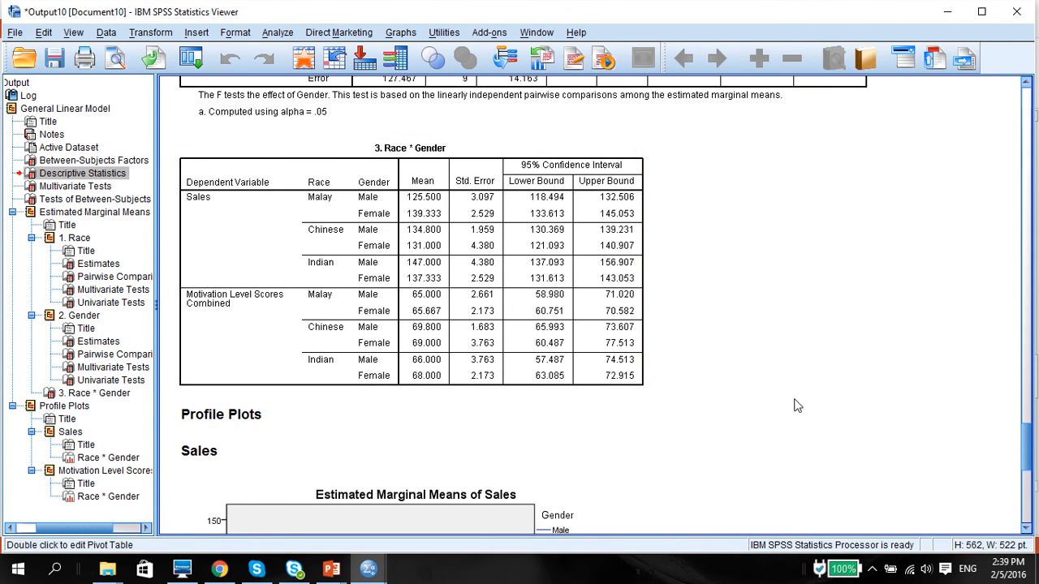
mouse_move(752, 376)
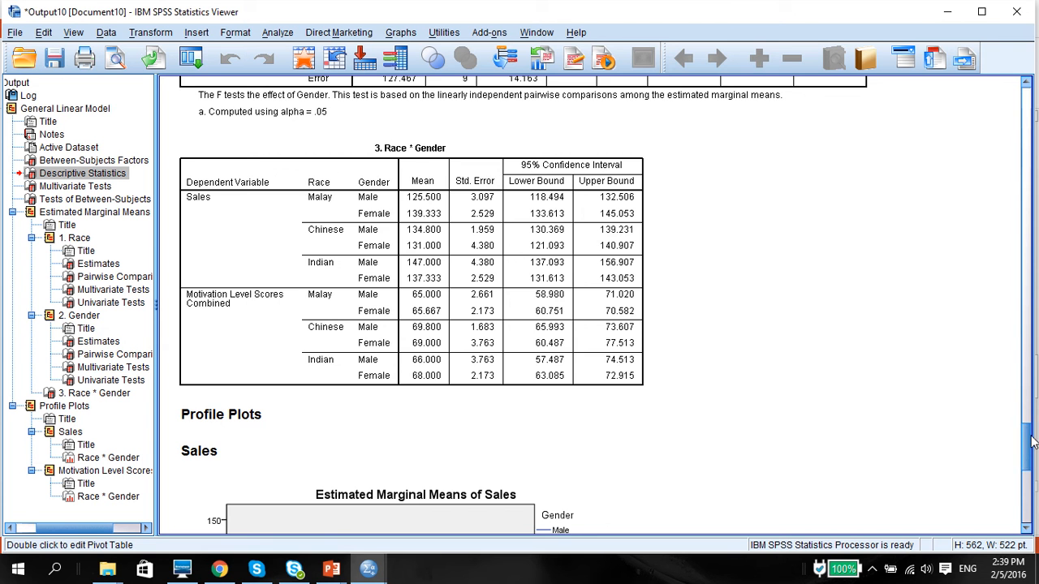
scroll("down", 3)
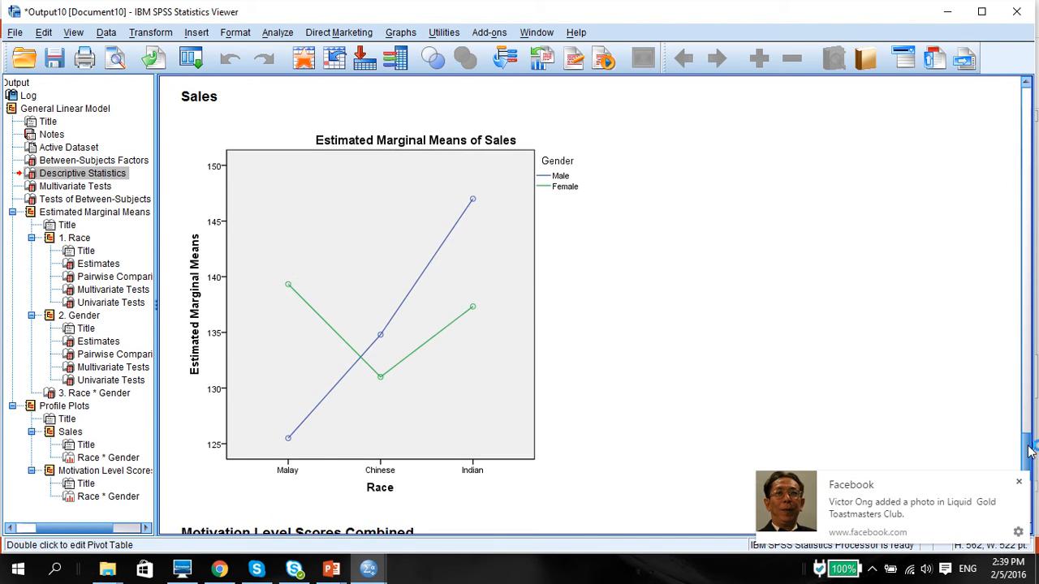
Scroll to the Motivation plot, then switch through taskbar windows to Presentation17 in PowerPoint.
scroll("down", 3)
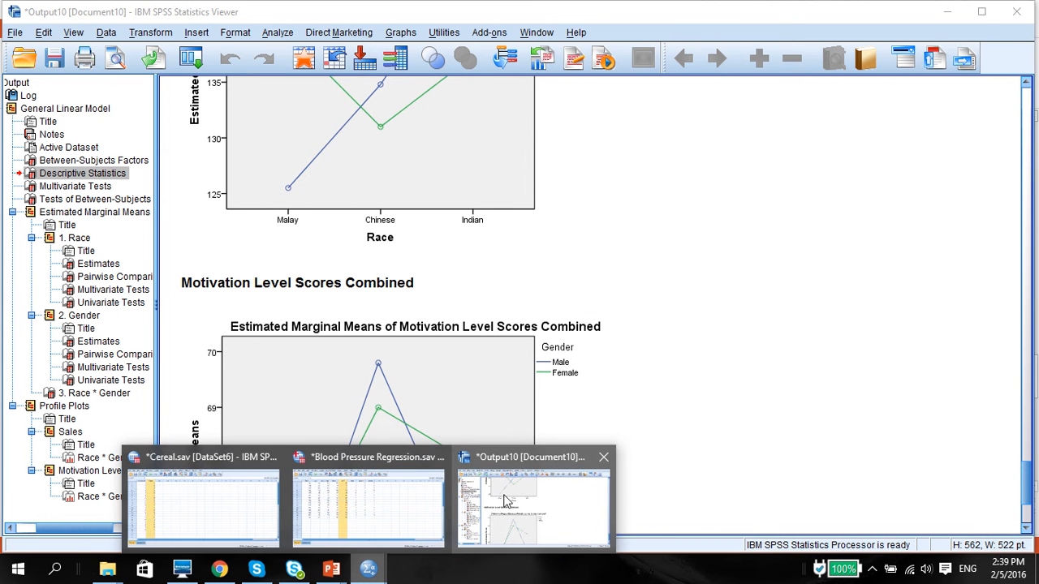
left_click(369, 507)
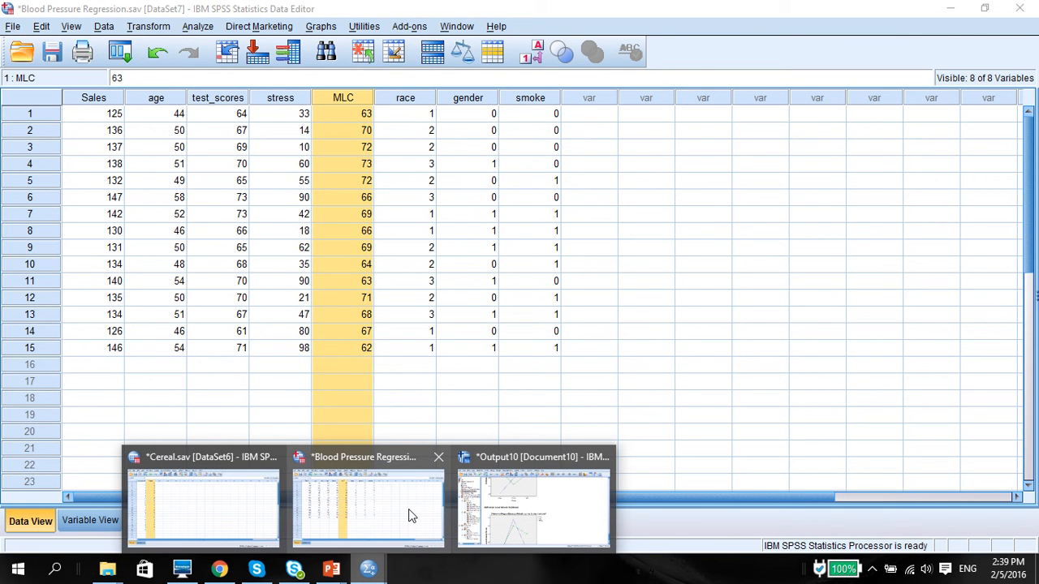
mouse_move(406, 520)
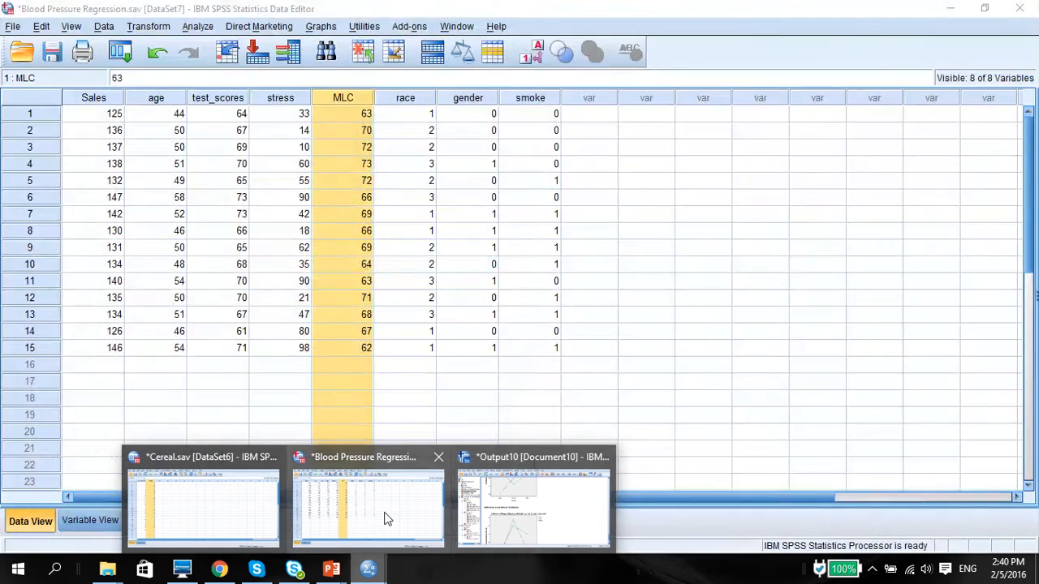
left_click(531, 507)
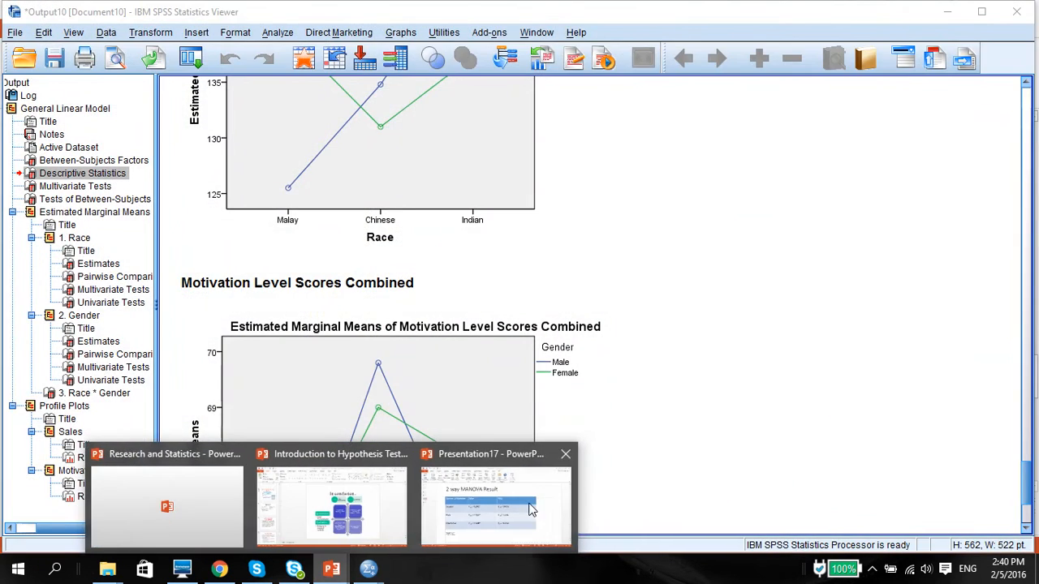
left_click(490, 504)
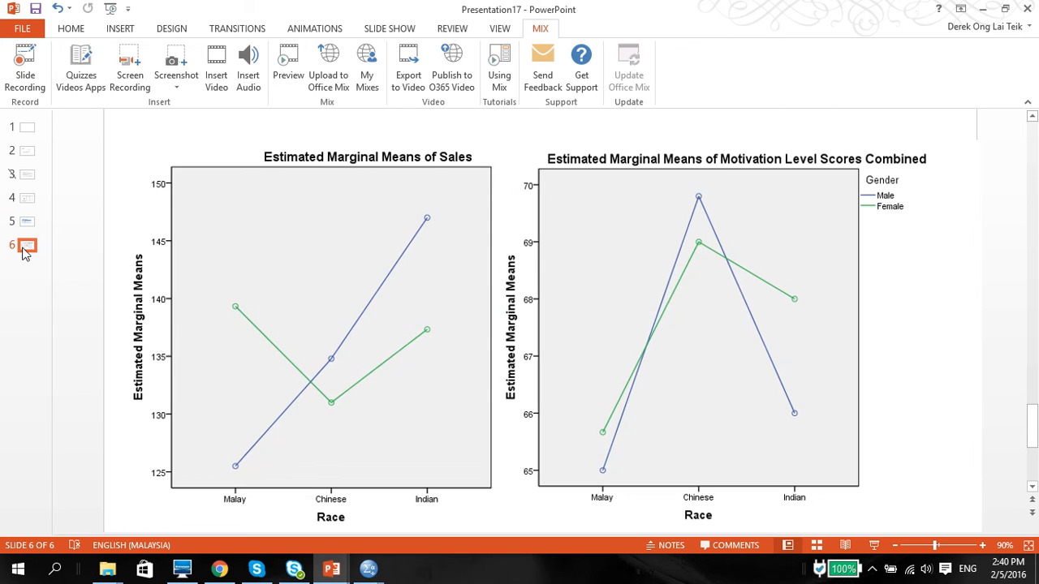
mouse_move(211, 438)
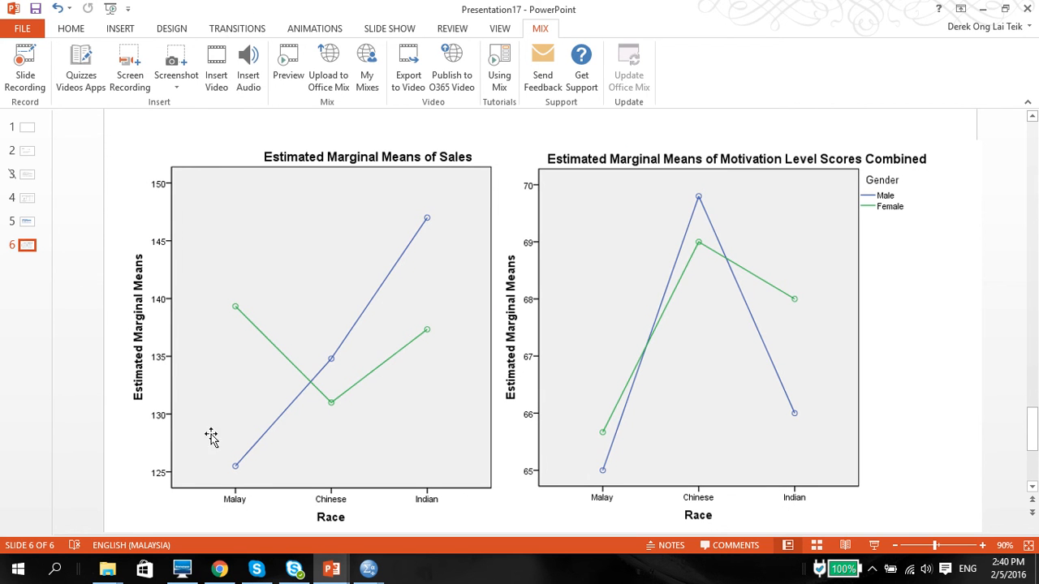
mouse_move(415, 322)
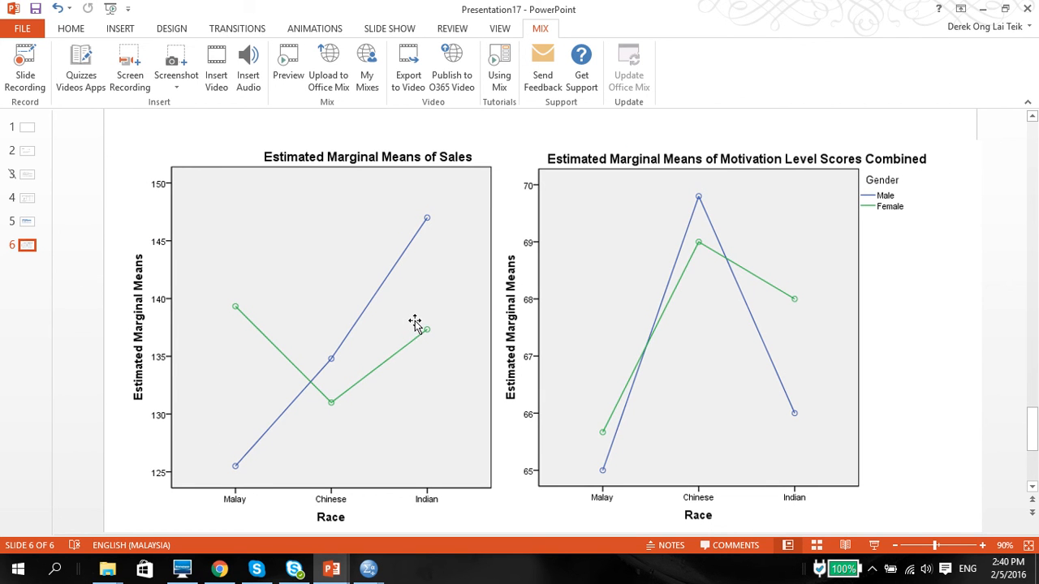
mouse_move(660, 352)
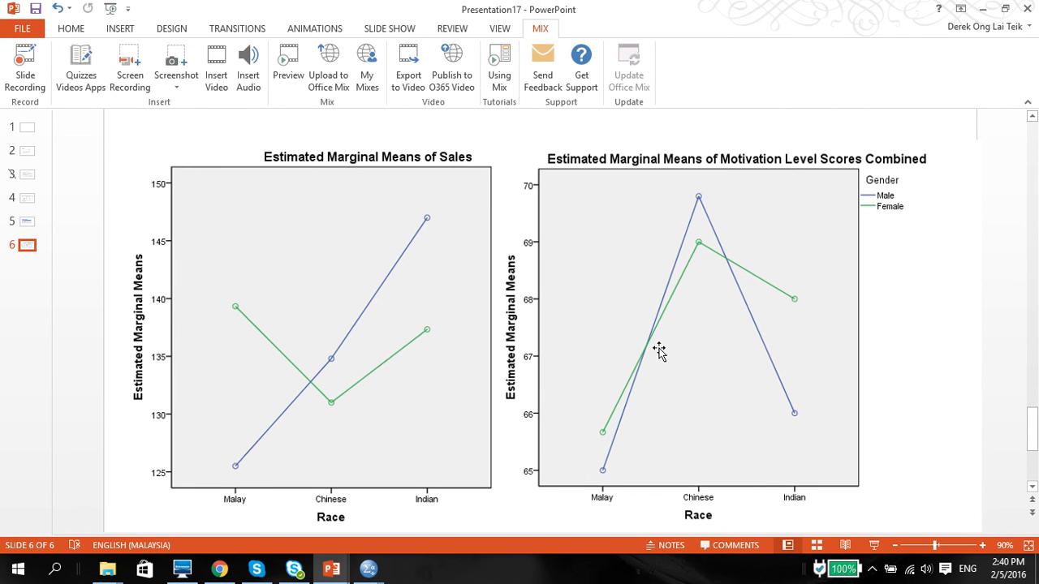
mouse_move(658, 244)
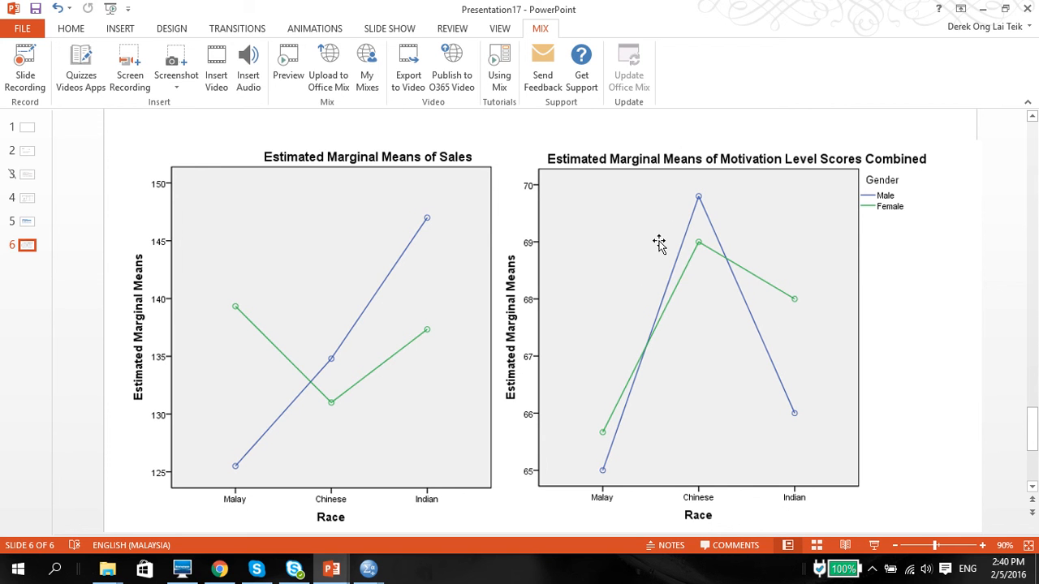
mouse_move(707, 256)
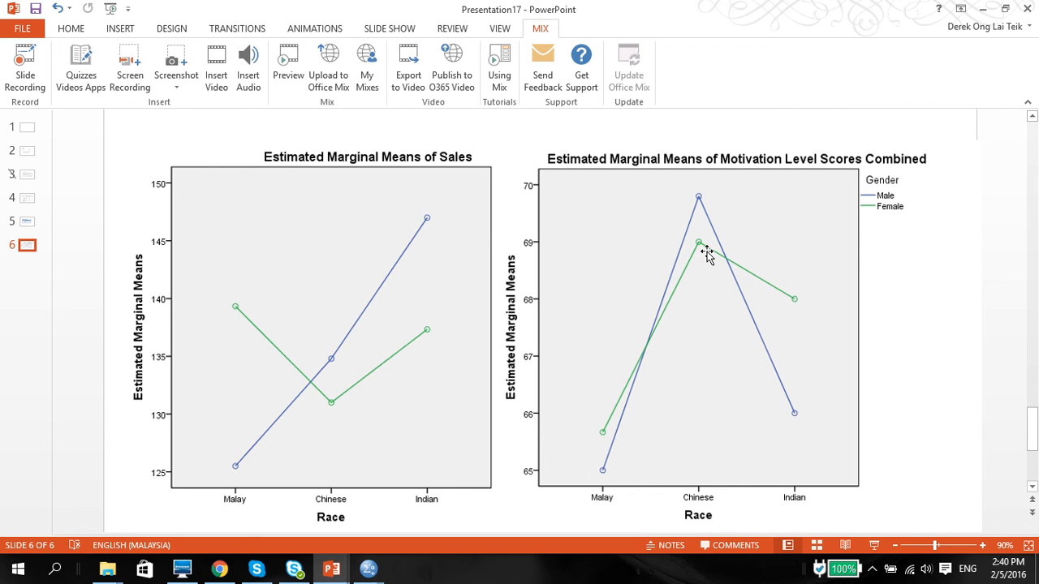
mouse_move(661, 443)
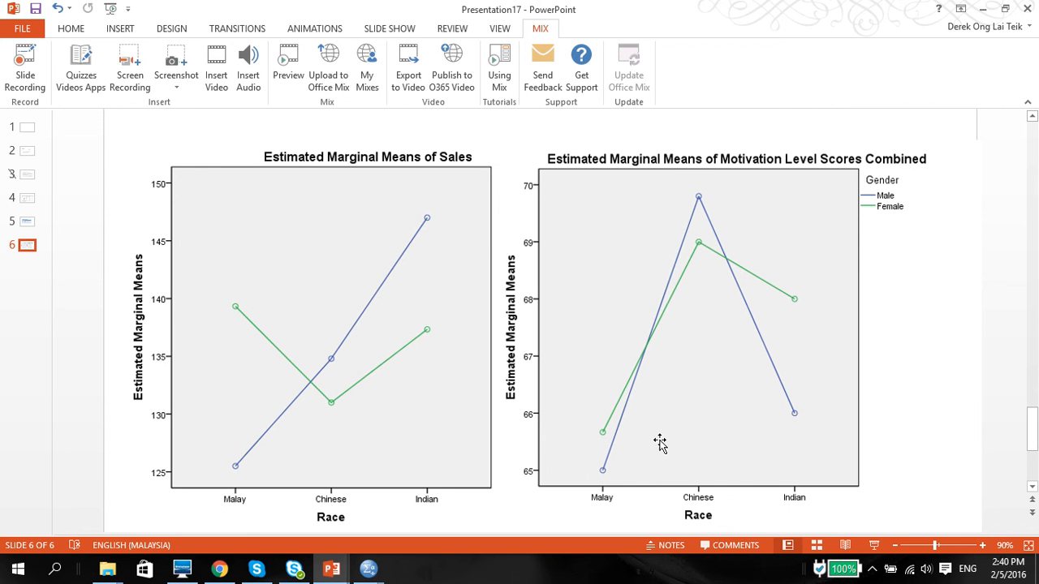
mouse_move(595, 393)
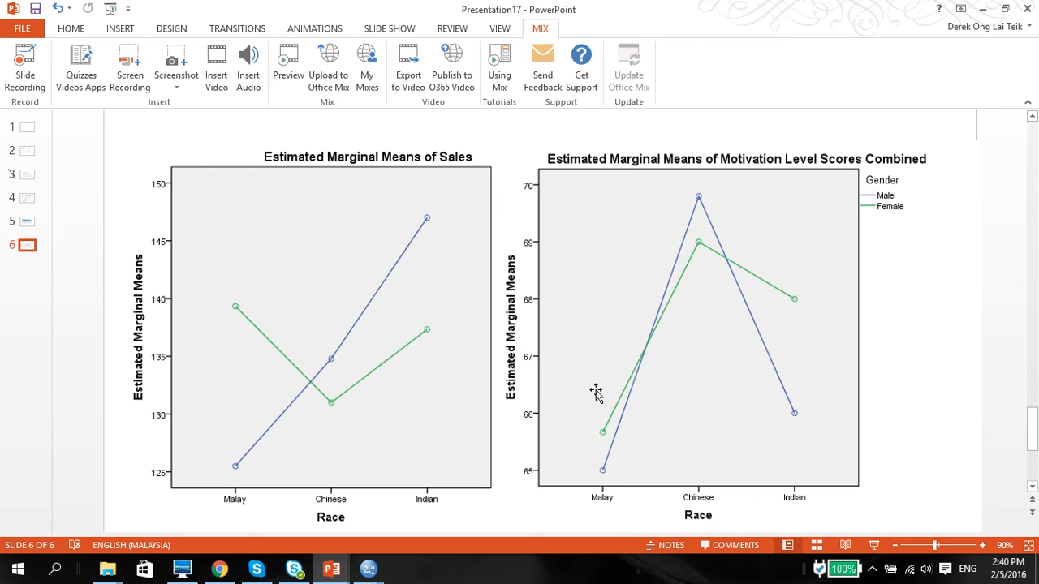
mouse_move(680, 241)
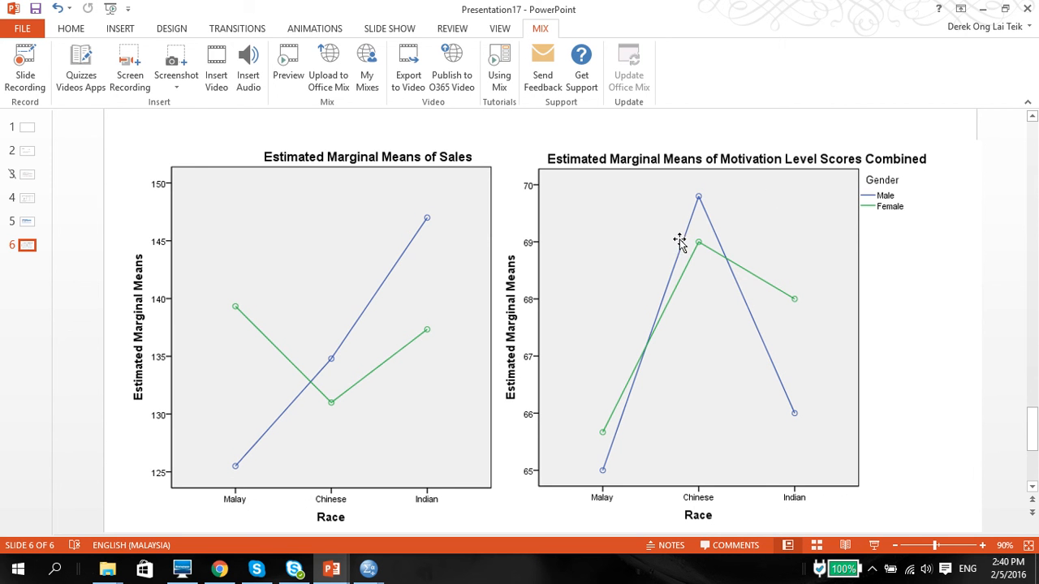
mouse_move(763, 275)
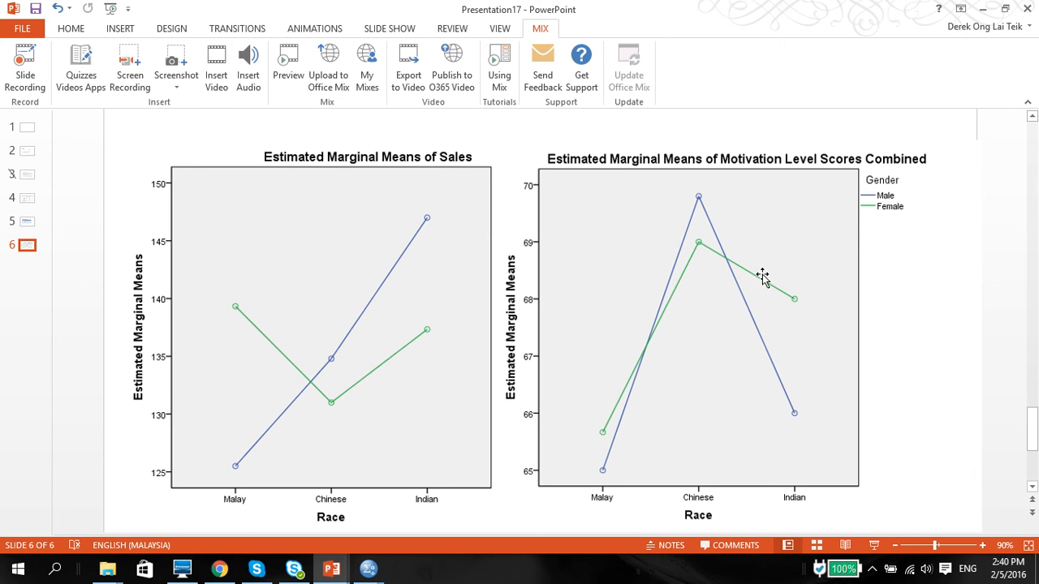
mouse_move(746, 304)
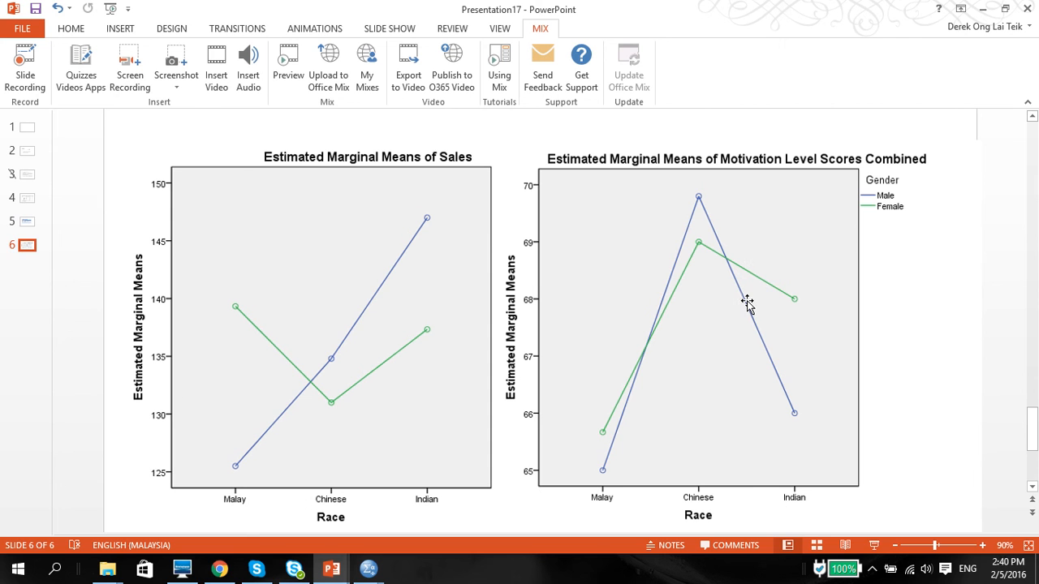
mouse_move(801, 405)
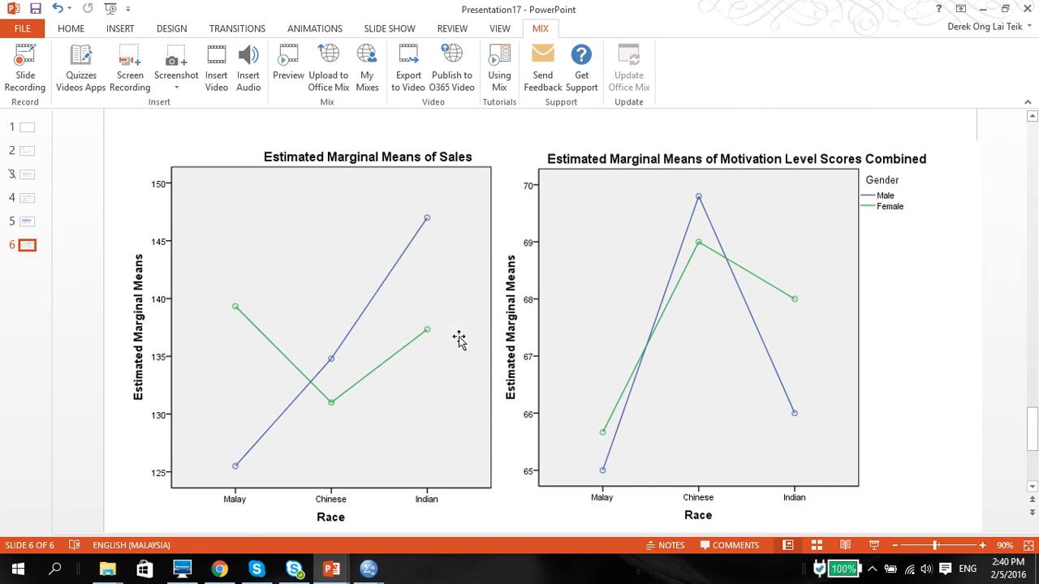
mouse_move(659, 325)
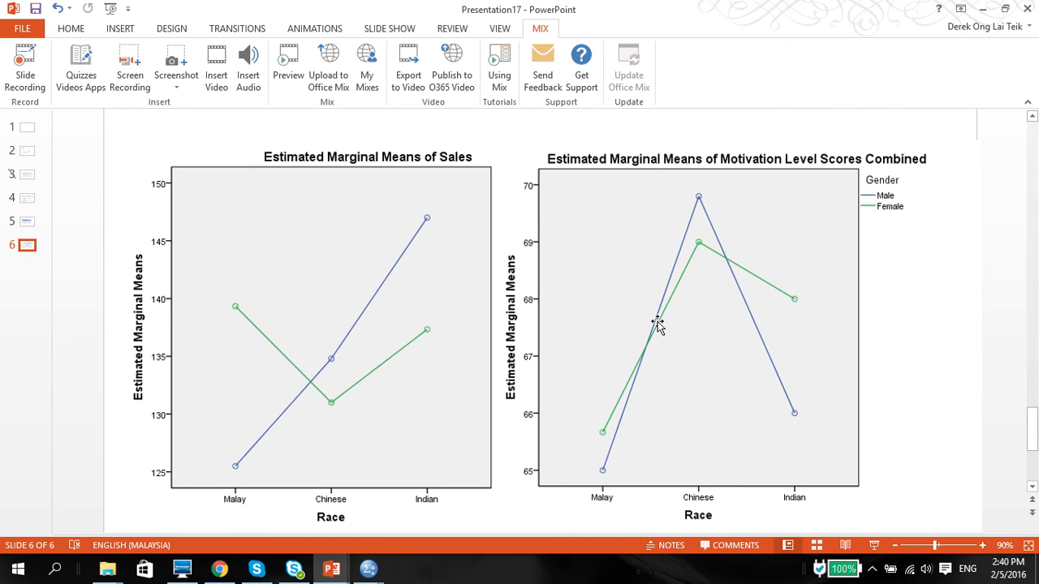
mouse_move(623, 323)
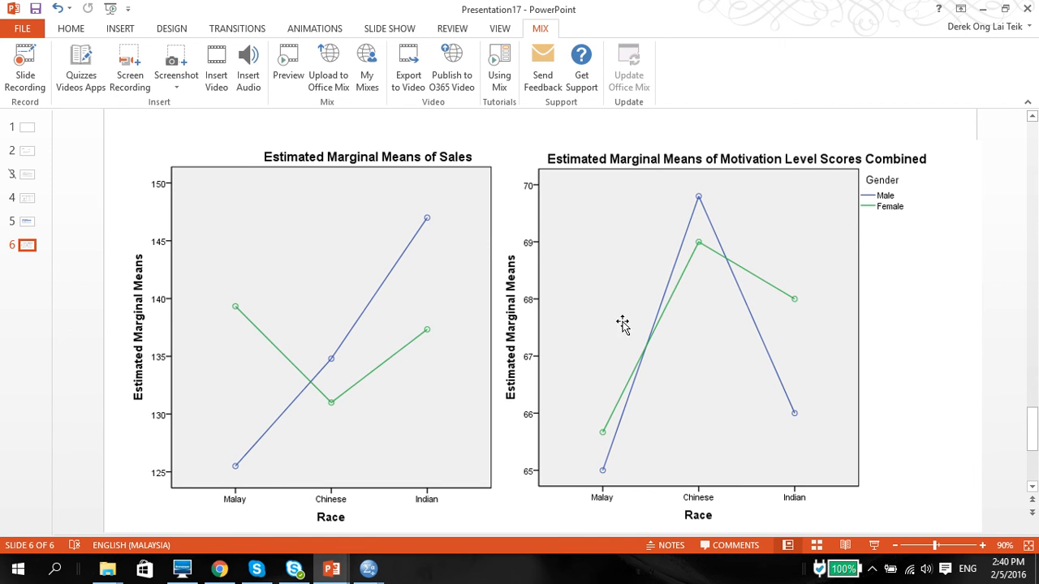
mouse_move(411, 324)
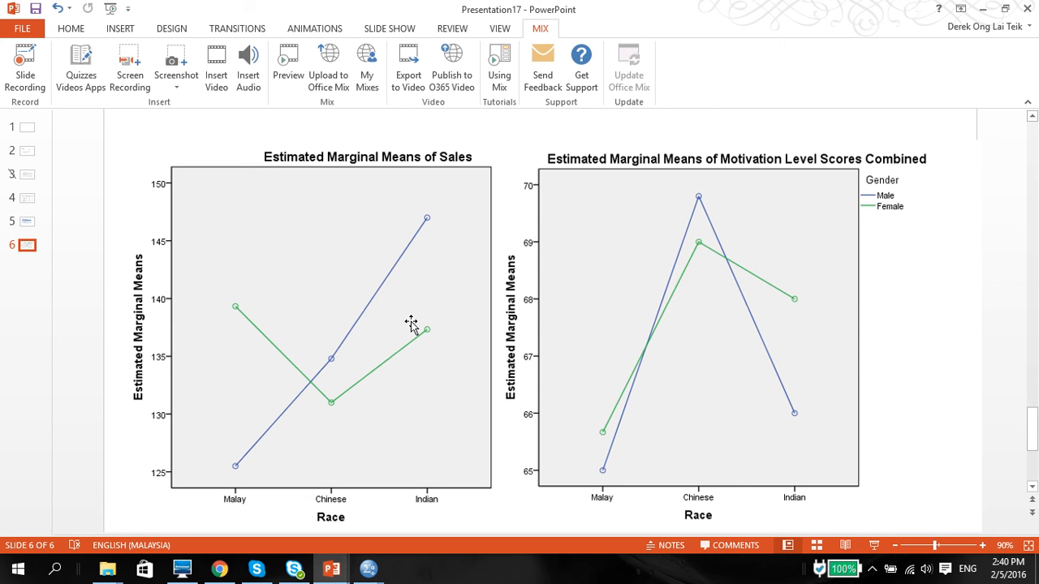
mouse_move(604, 315)
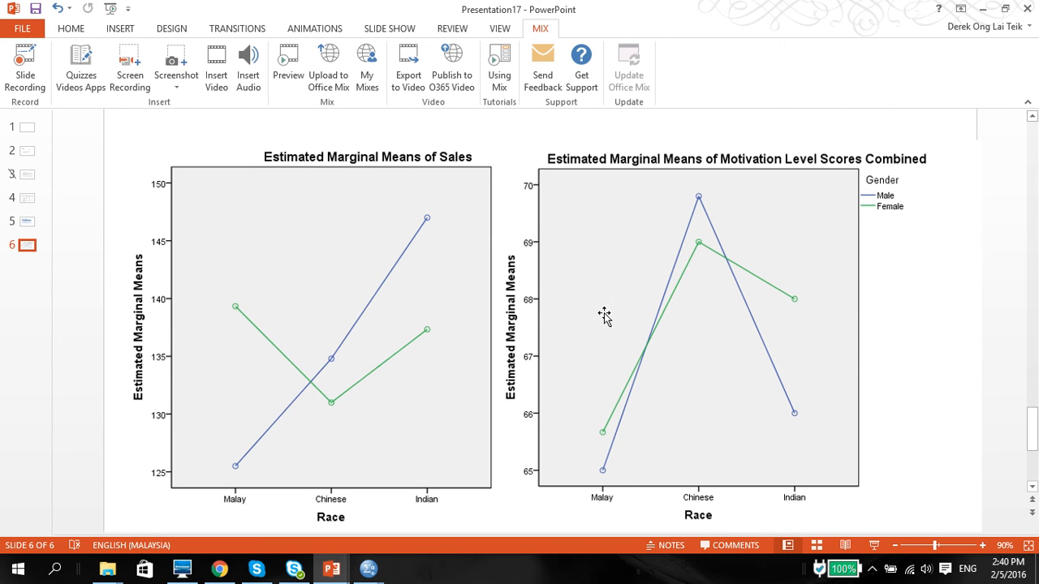
mouse_move(459, 7)
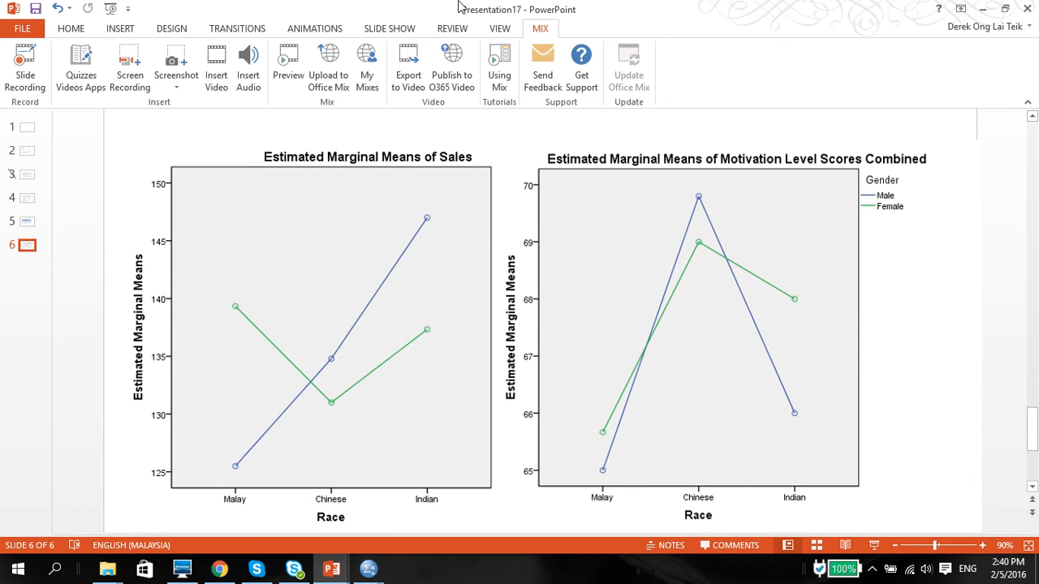